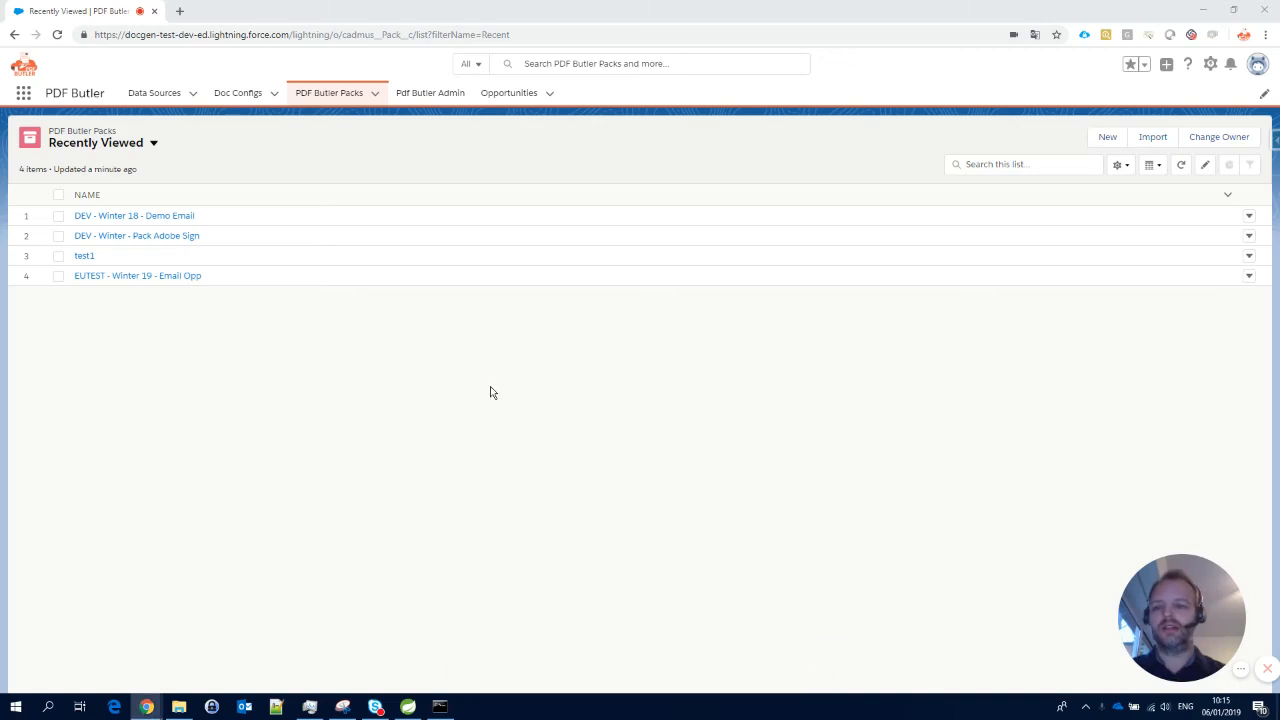
pyautogui.moveTo(464, 384)
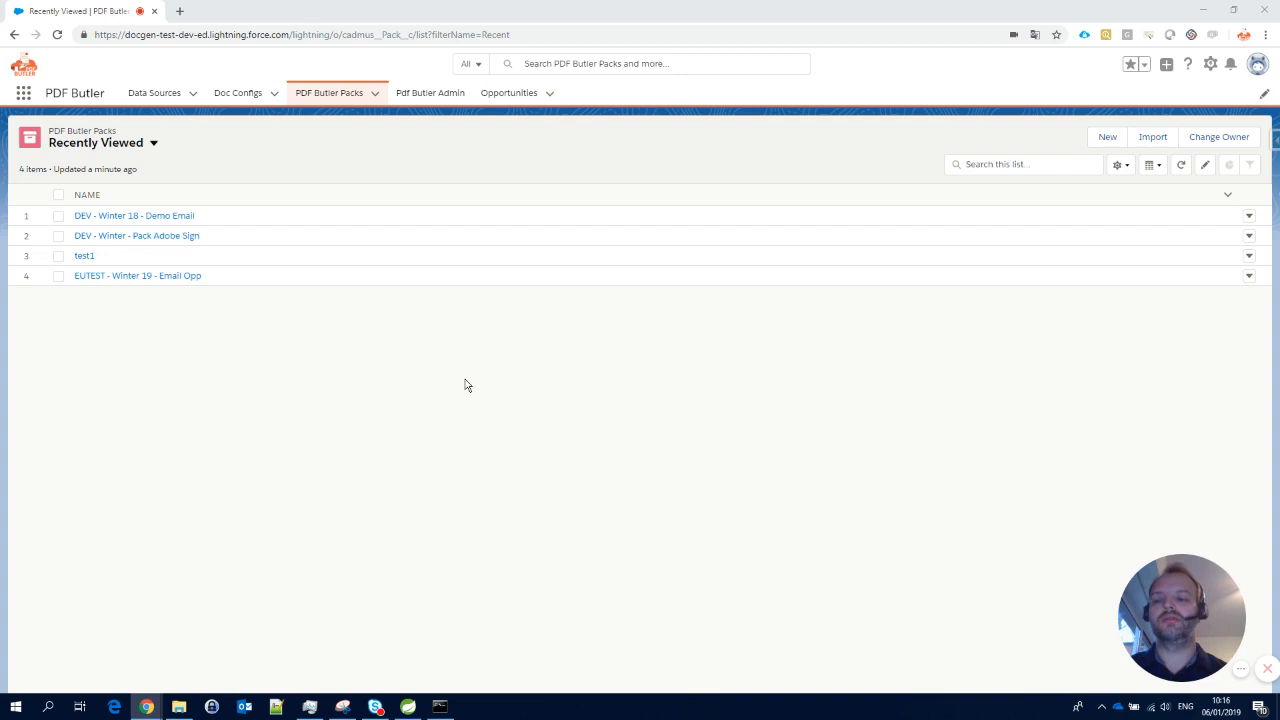
pyautogui.moveTo(336, 92)
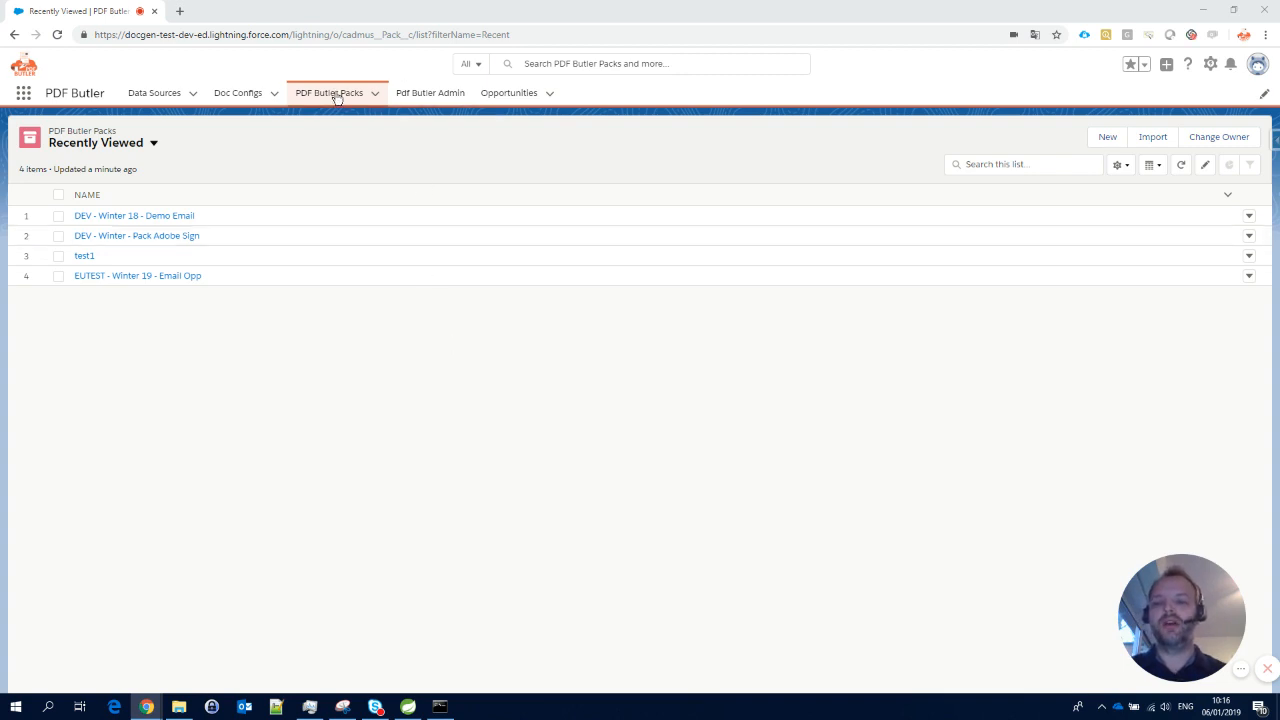
pyautogui.moveTo(344, 110)
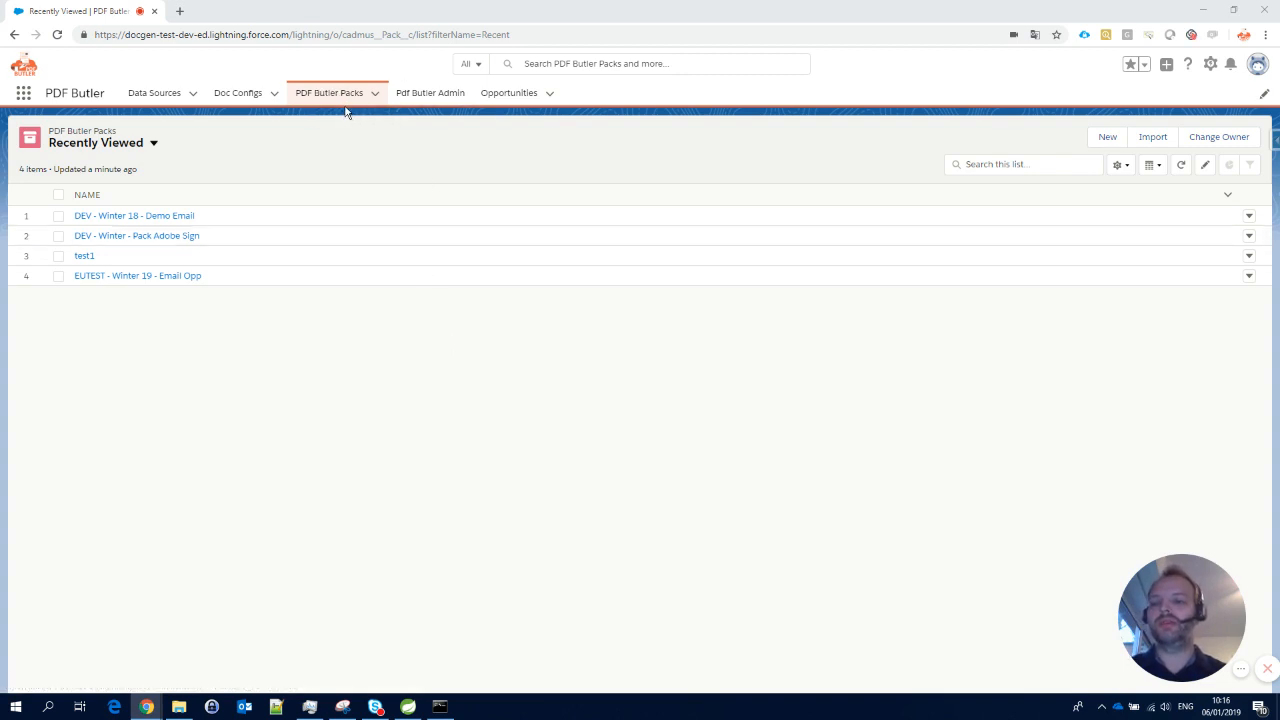
pyautogui.moveTo(336, 92)
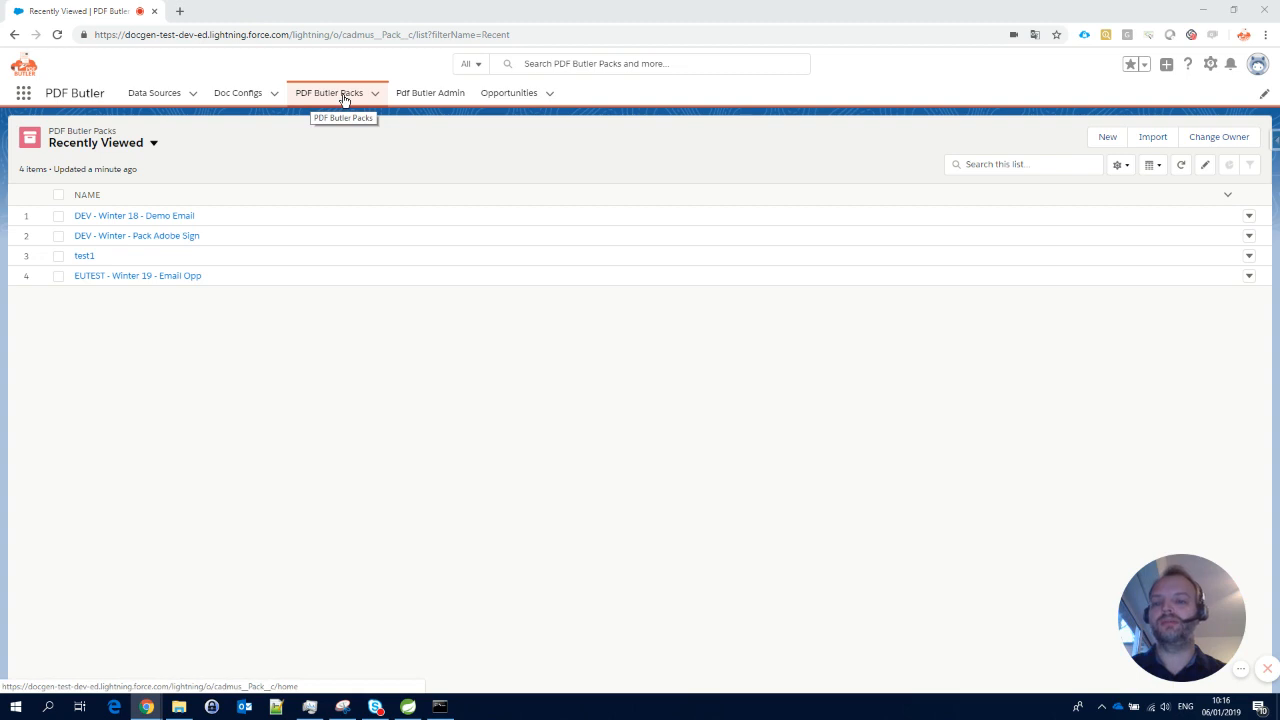
pyautogui.moveTo(492, 160)
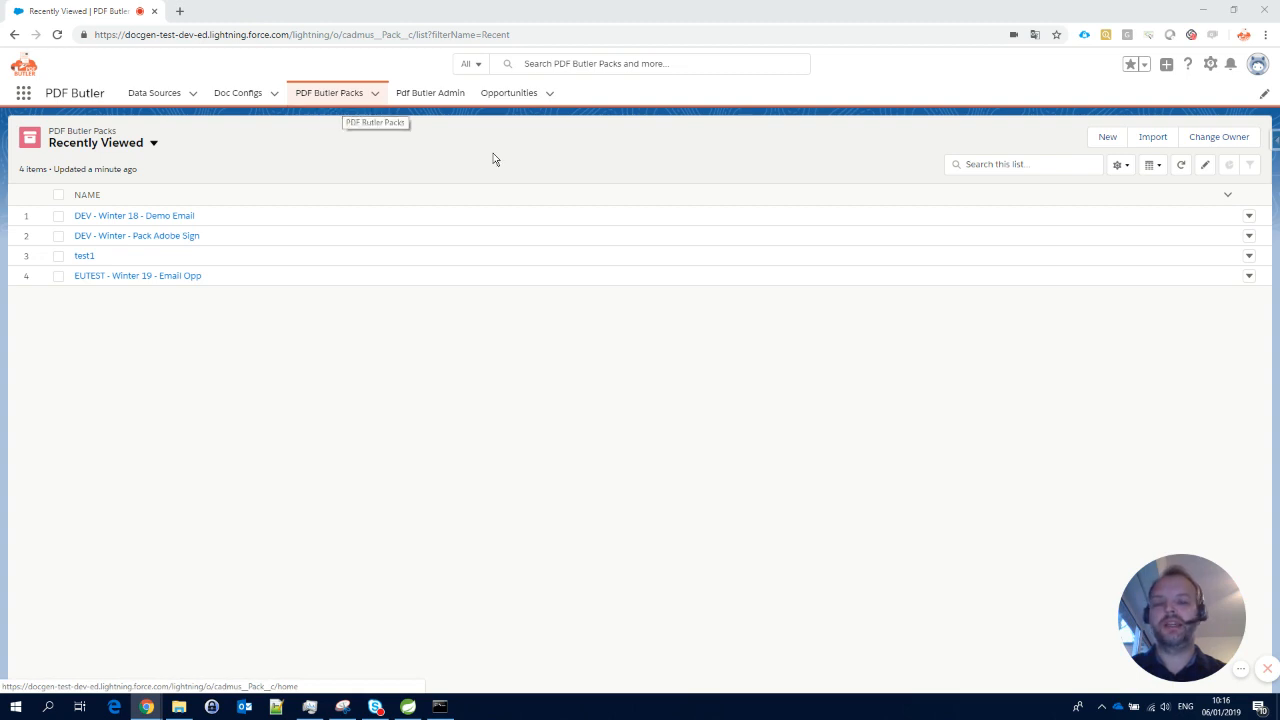
pyautogui.moveTo(222, 236)
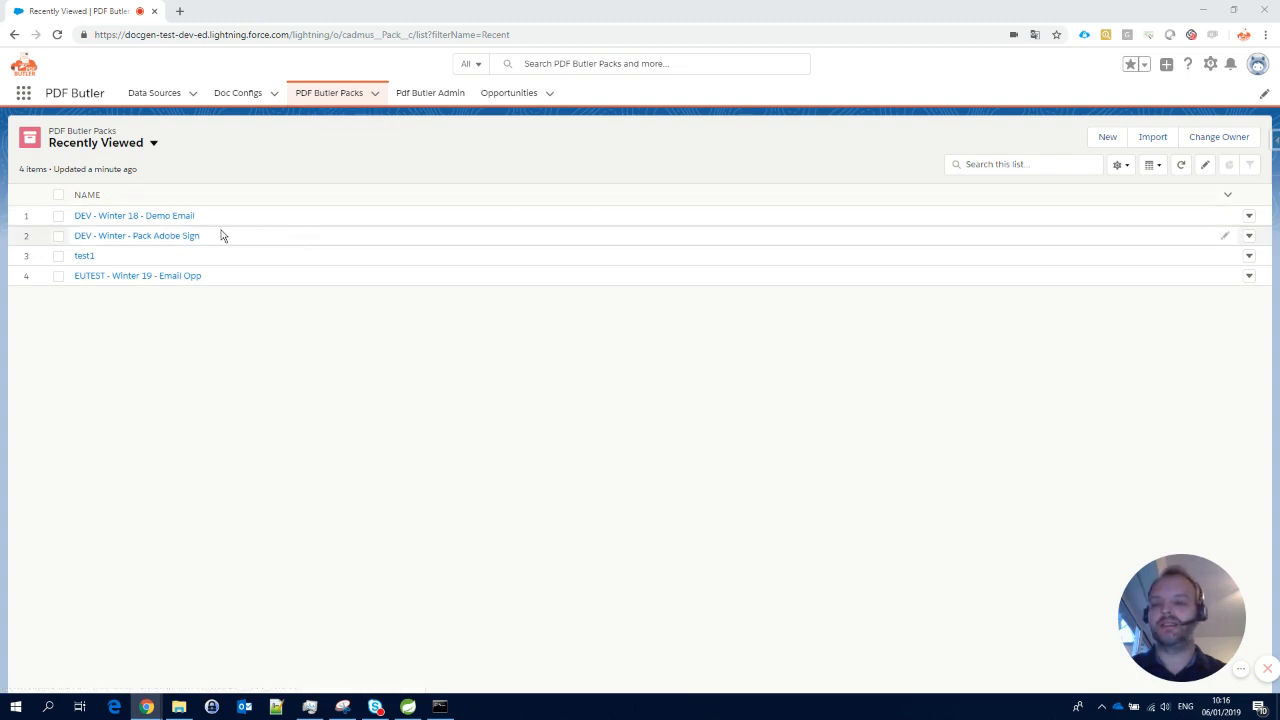
pyautogui.moveTo(134, 216)
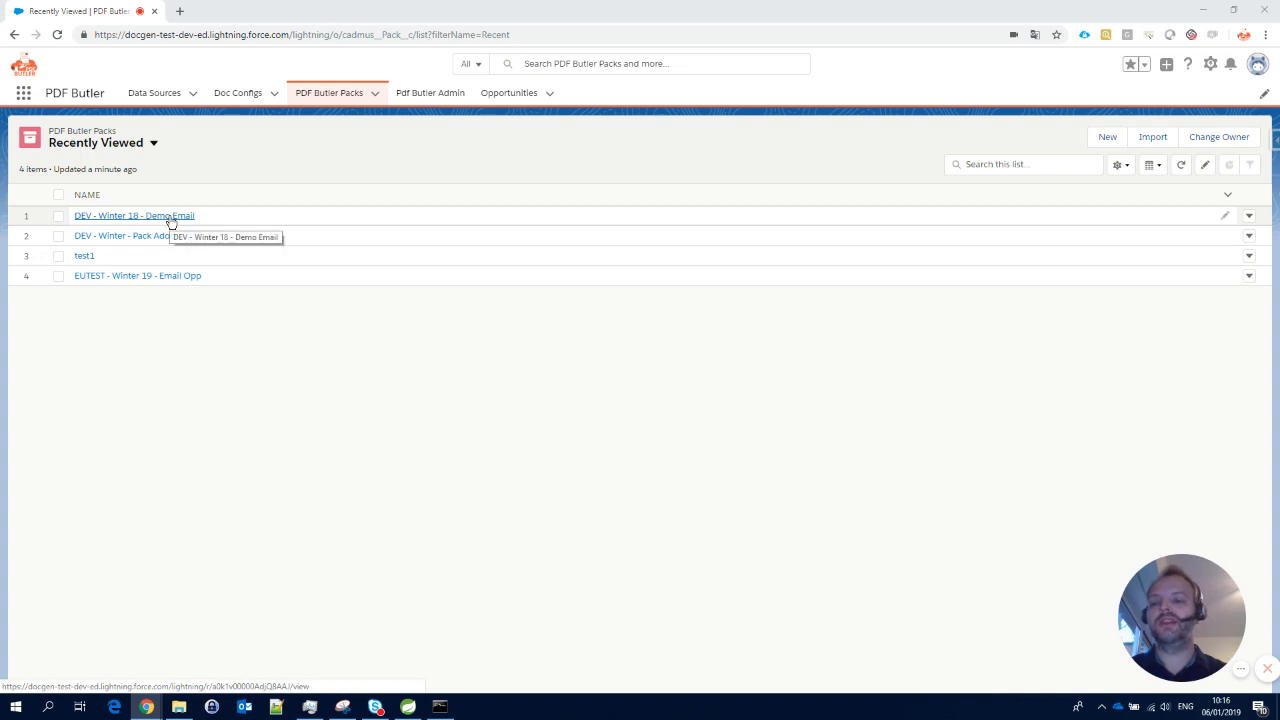
# - View the DEV - Winter 18 - Demo Email pack record and discard the field edit
pyautogui.click(134, 216)
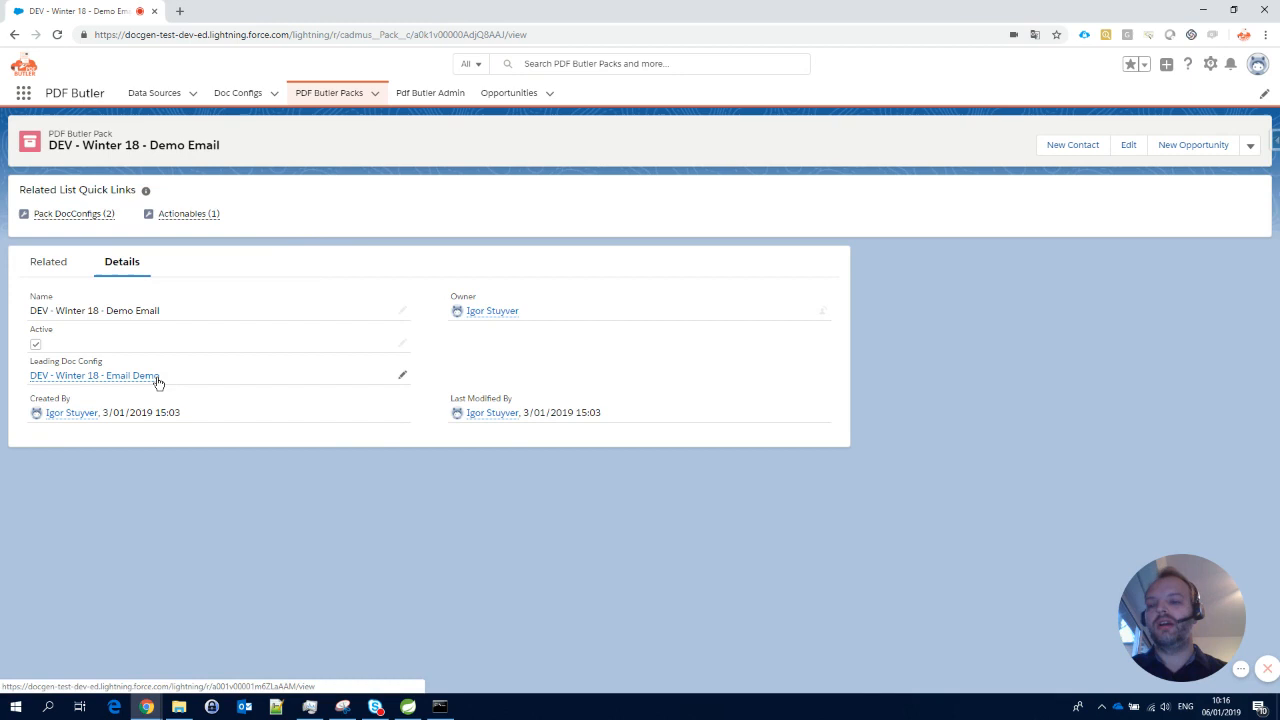
pyautogui.moveTo(212, 404)
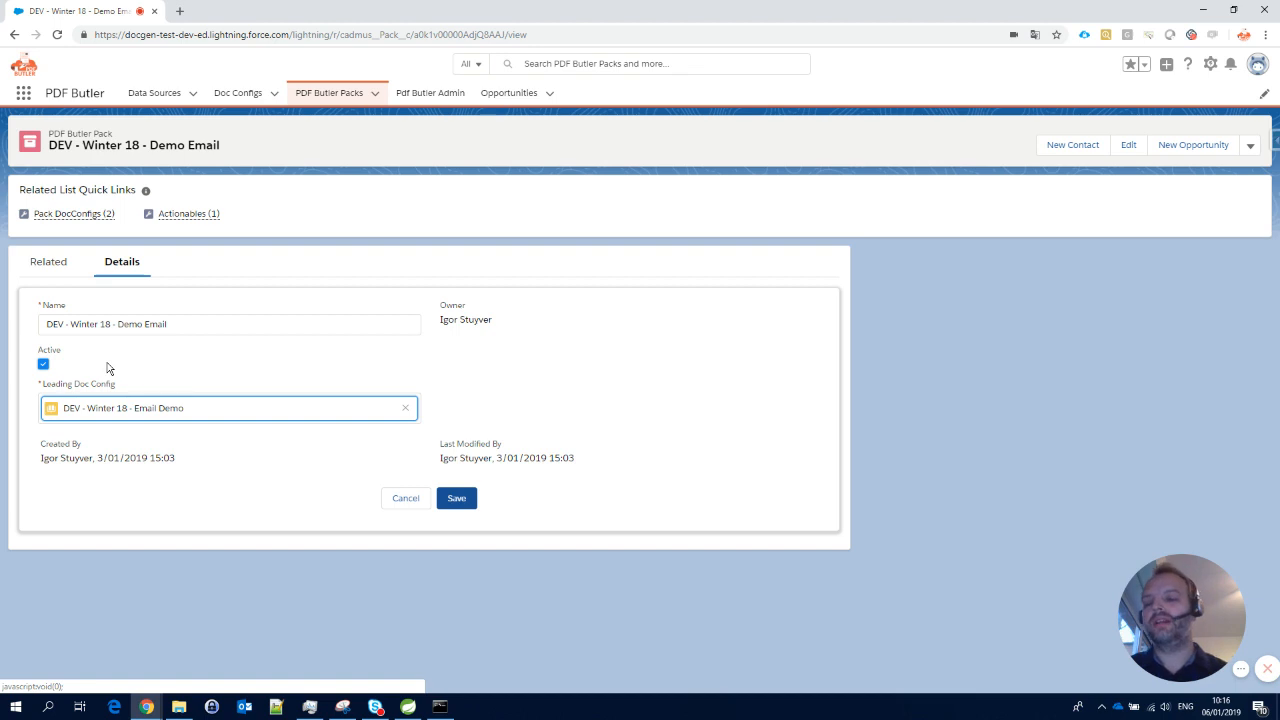
pyautogui.moveTo(404, 498)
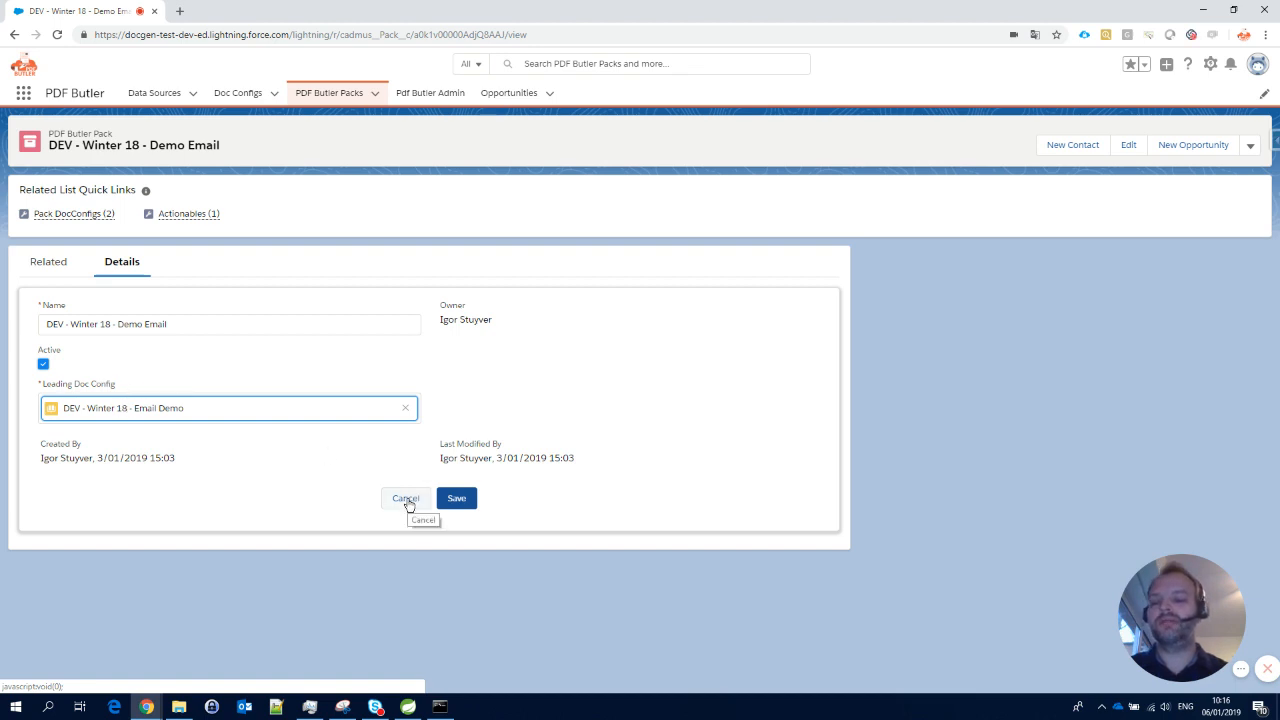
pyautogui.click(404, 498)
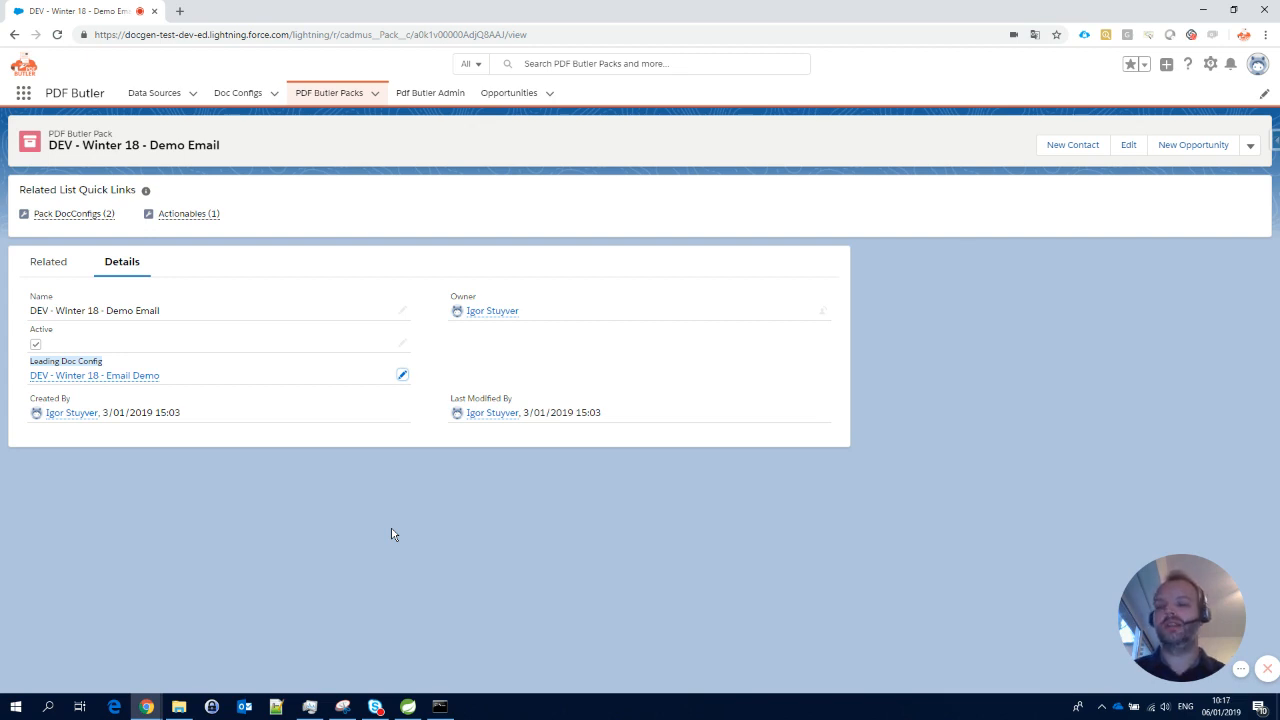
pyautogui.moveTo(94, 376)
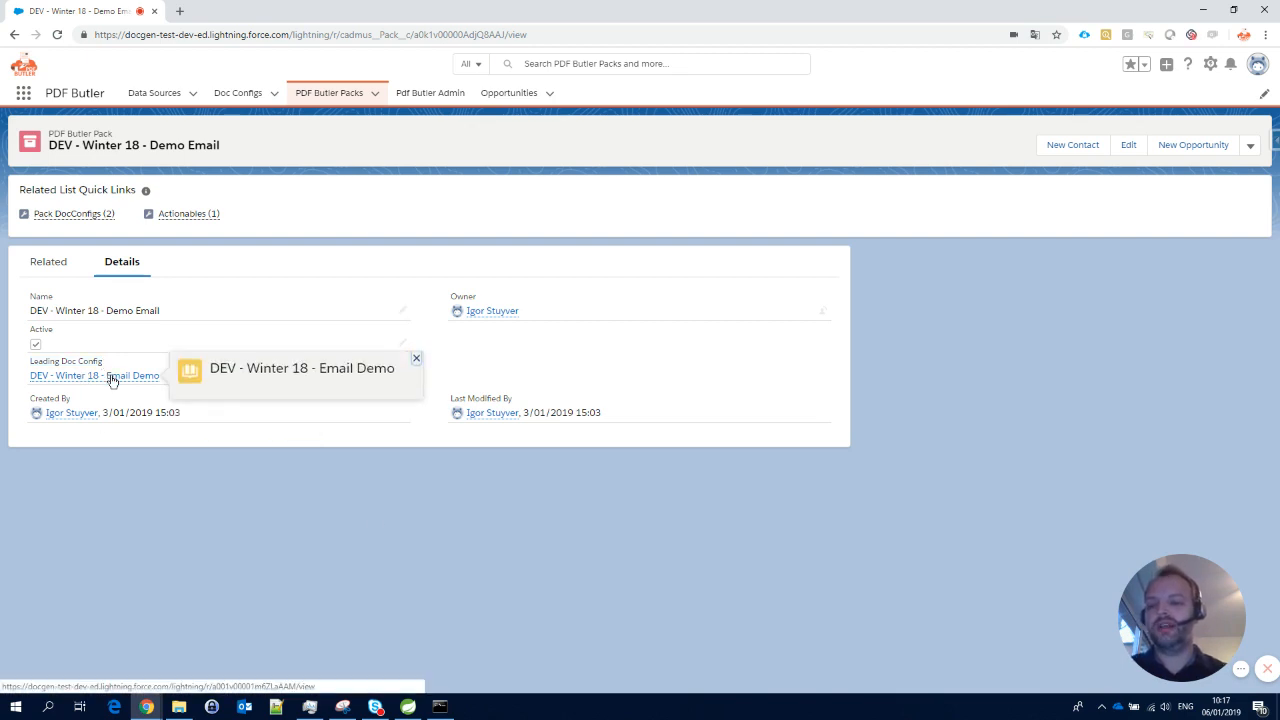
pyautogui.click(68, 212)
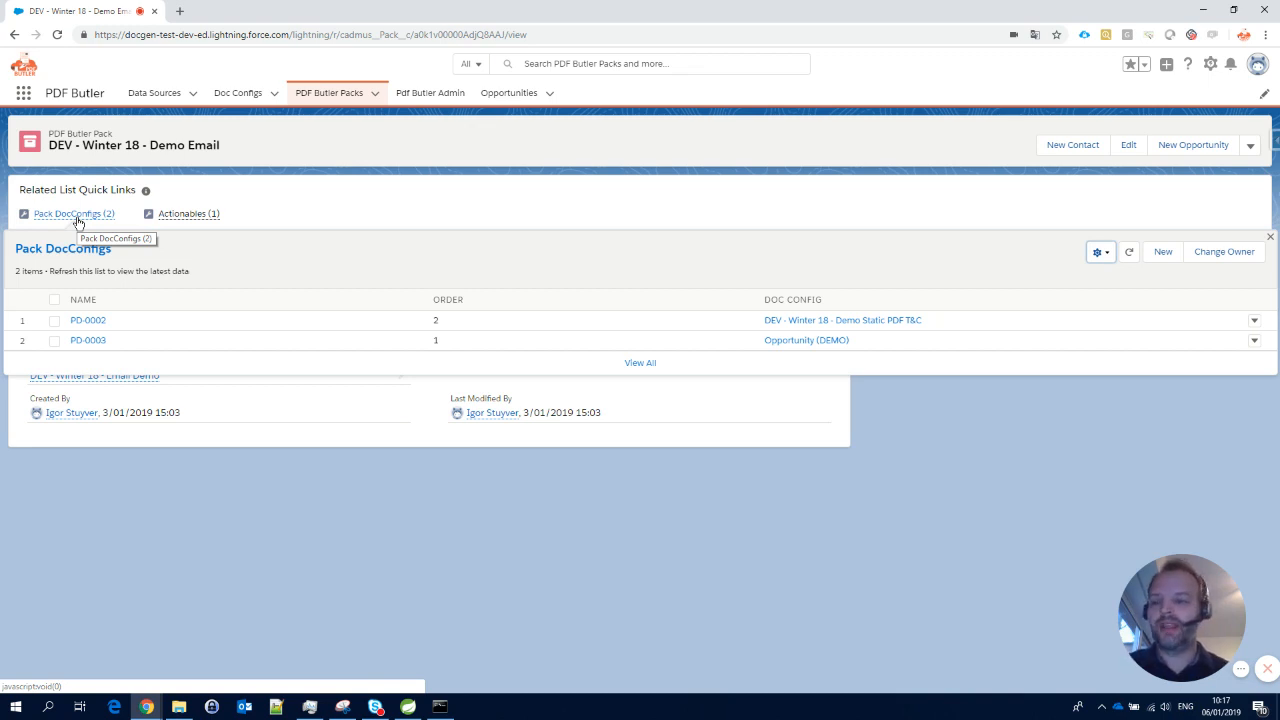
pyautogui.moveTo(860, 340)
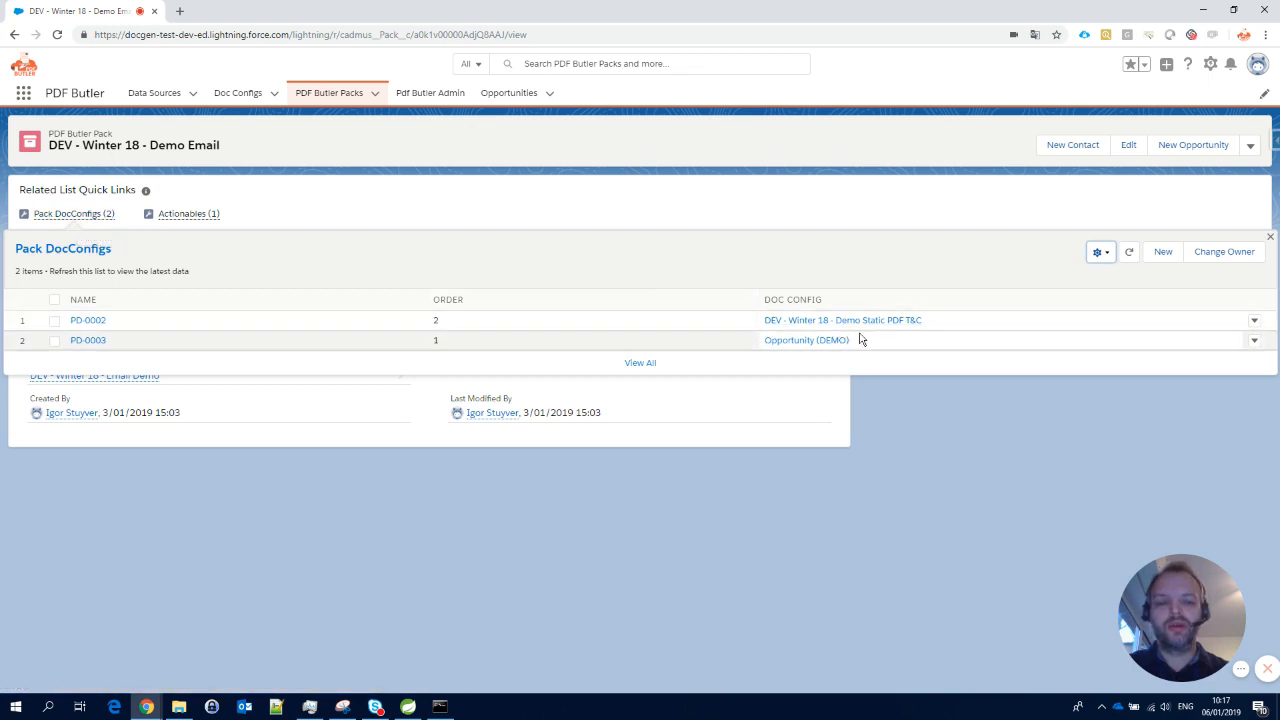
pyautogui.moveTo(844, 320)
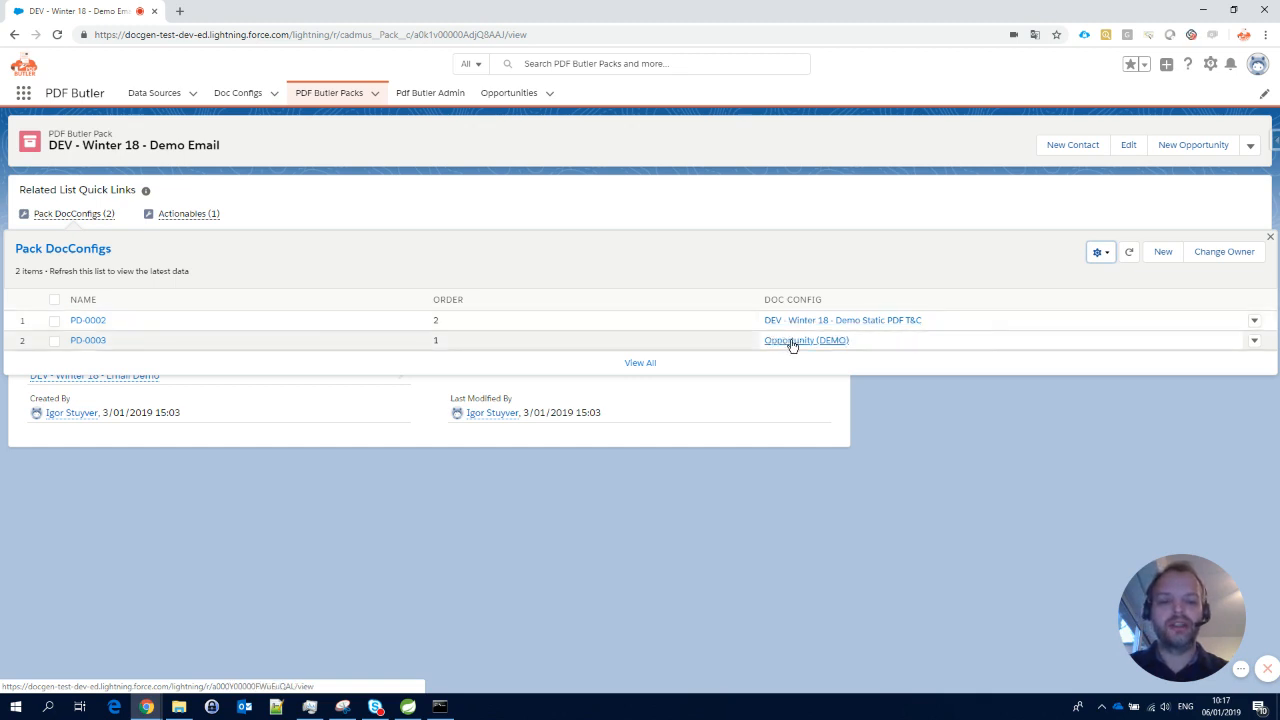
pyautogui.moveTo(806, 340)
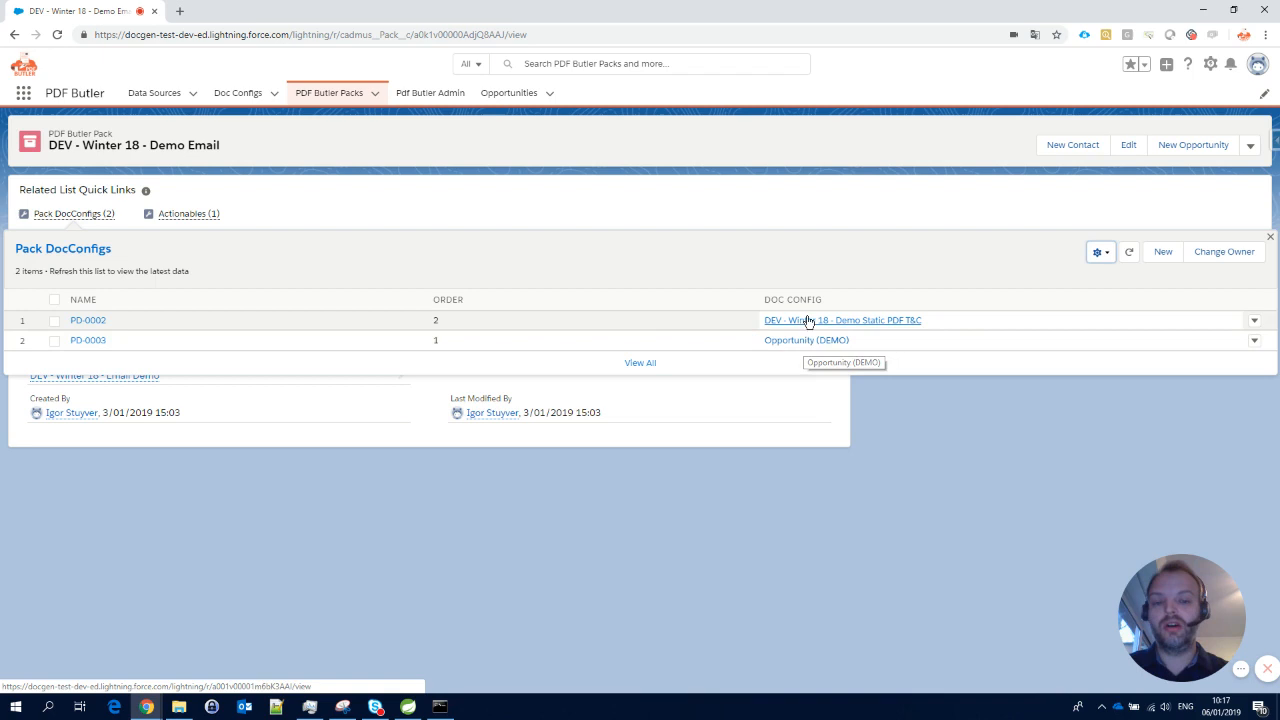
pyautogui.moveTo(804, 340)
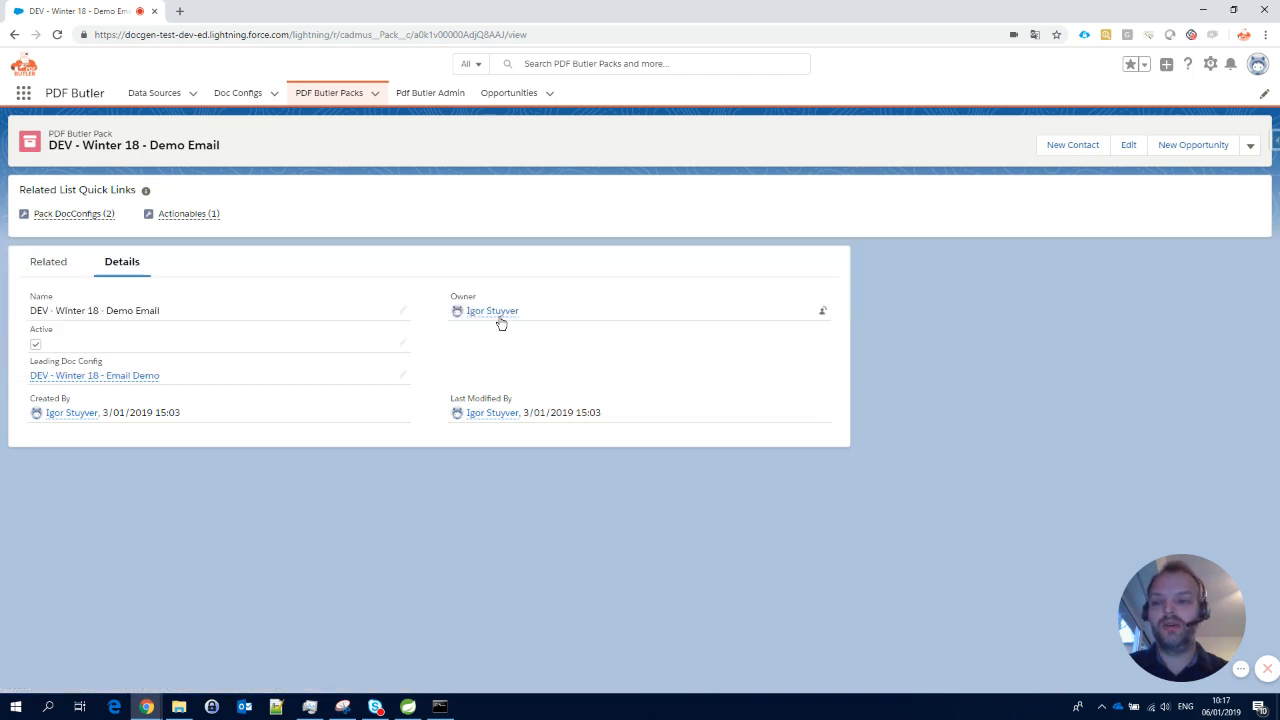
# - Show the pack's Actionables list with DEV - Winter 18 - Email Demo Act
pyautogui.click(188, 212)
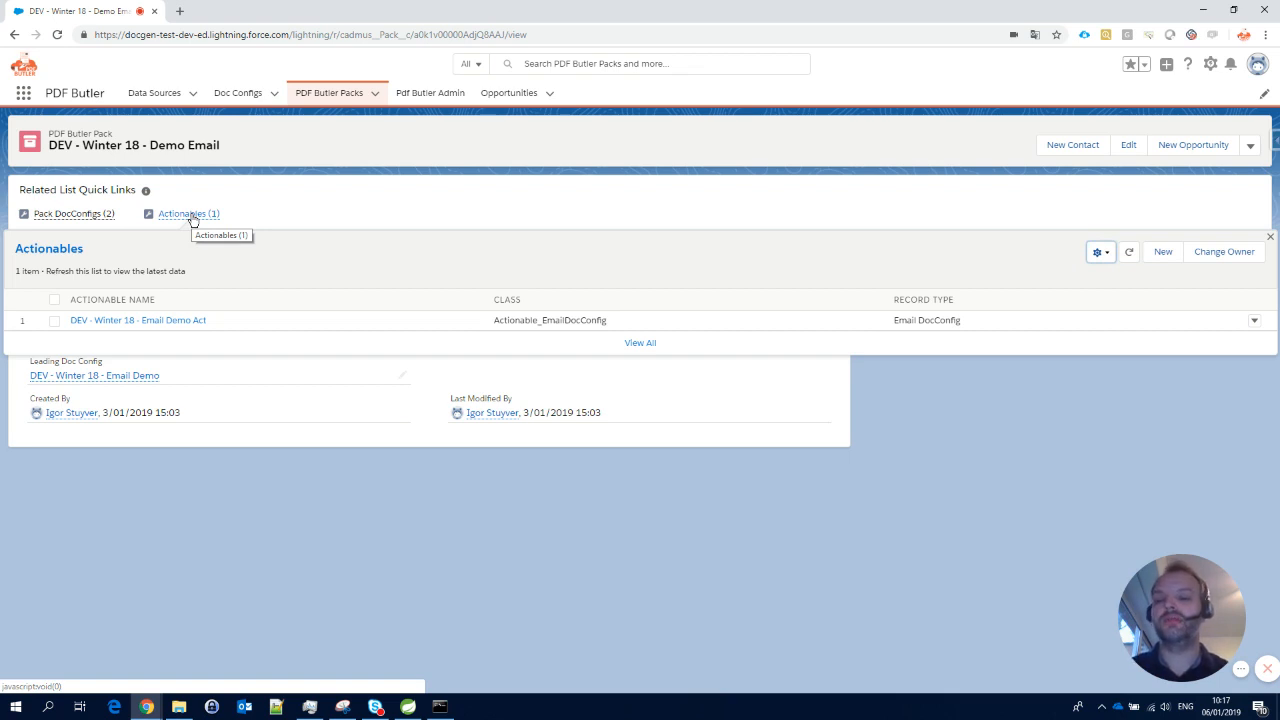
pyautogui.moveTo(252, 260)
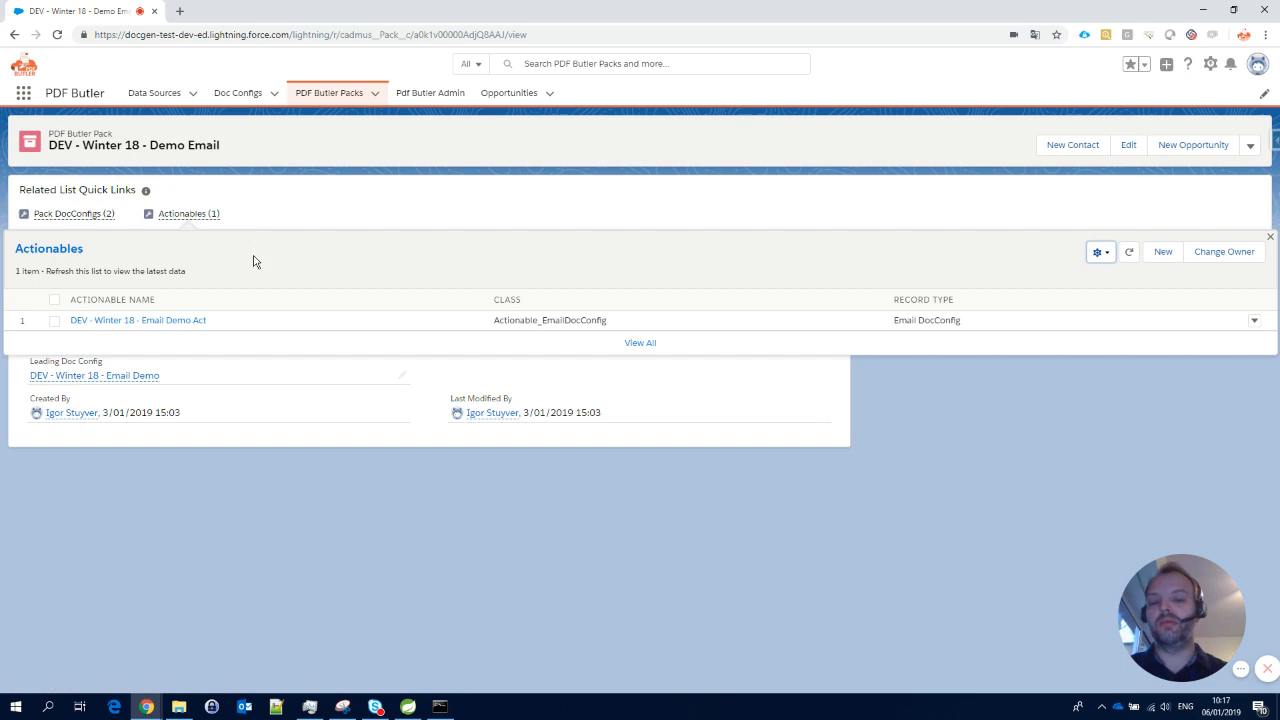
pyautogui.moveTo(194, 290)
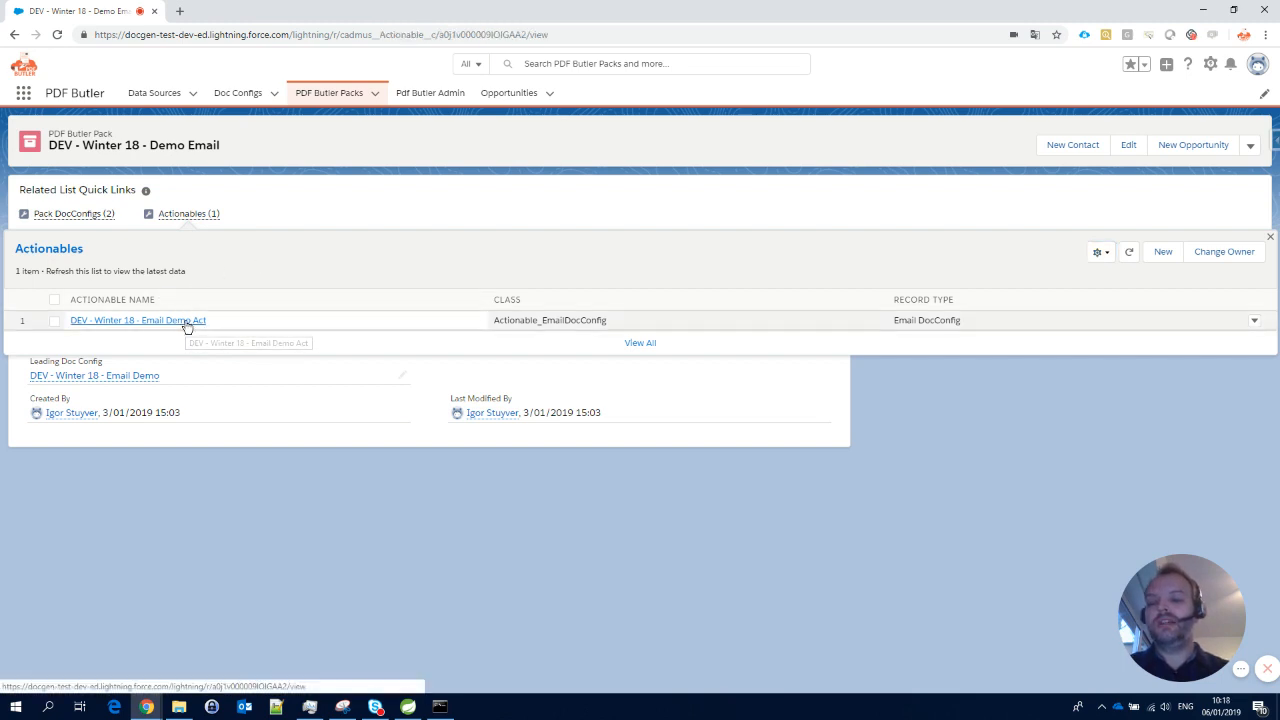
# - View the DEV - Winter 18 - Email Demo Act actionable record
pyautogui.click(136, 320)
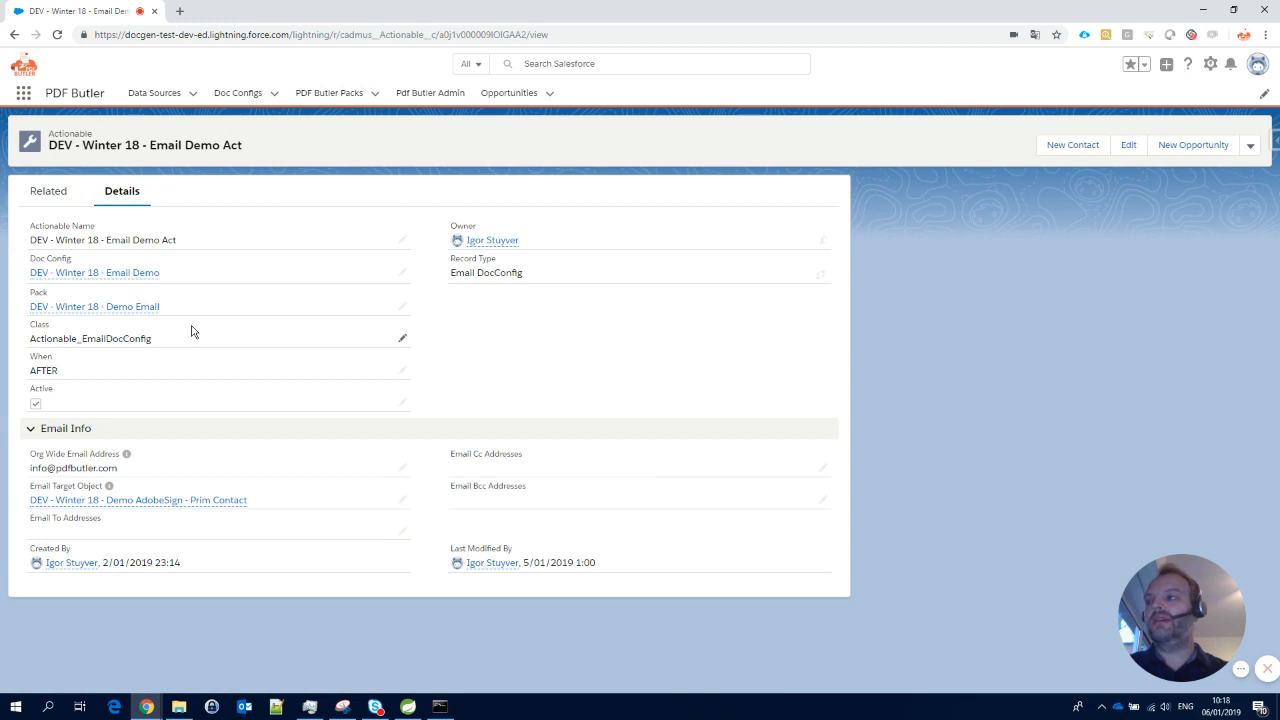
pyautogui.moveTo(180, 320)
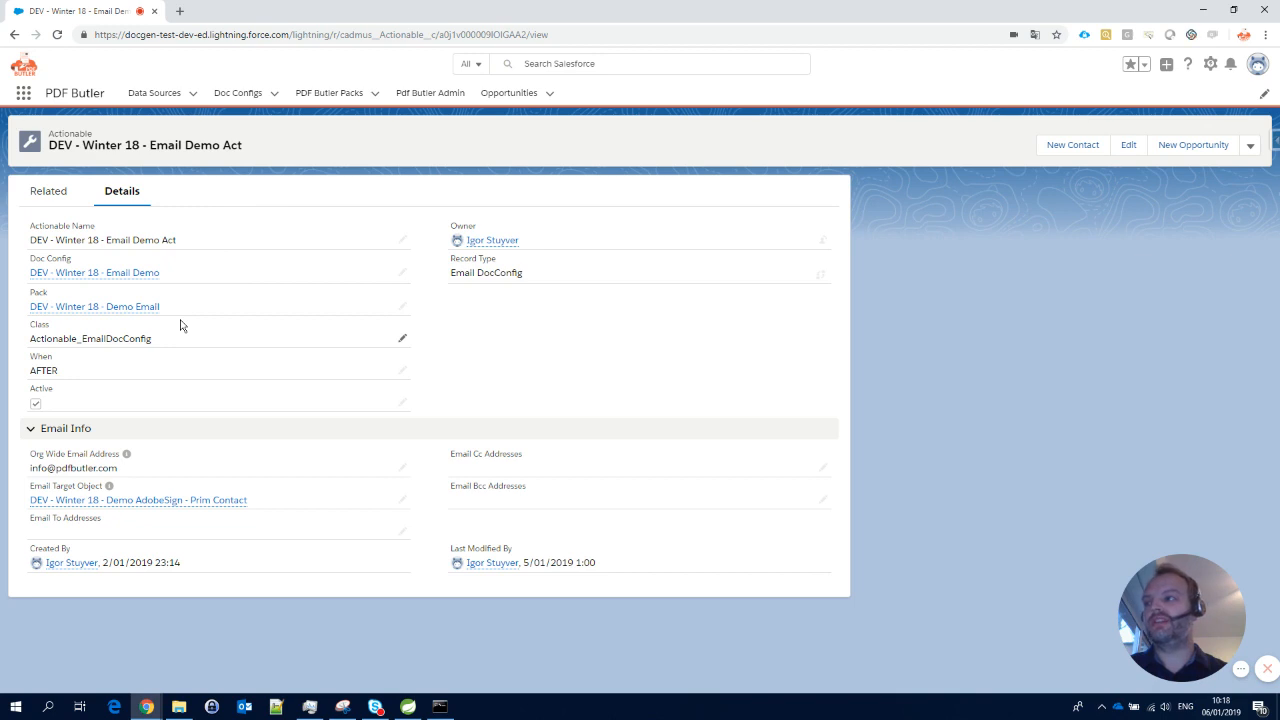
pyautogui.moveTo(184, 318)
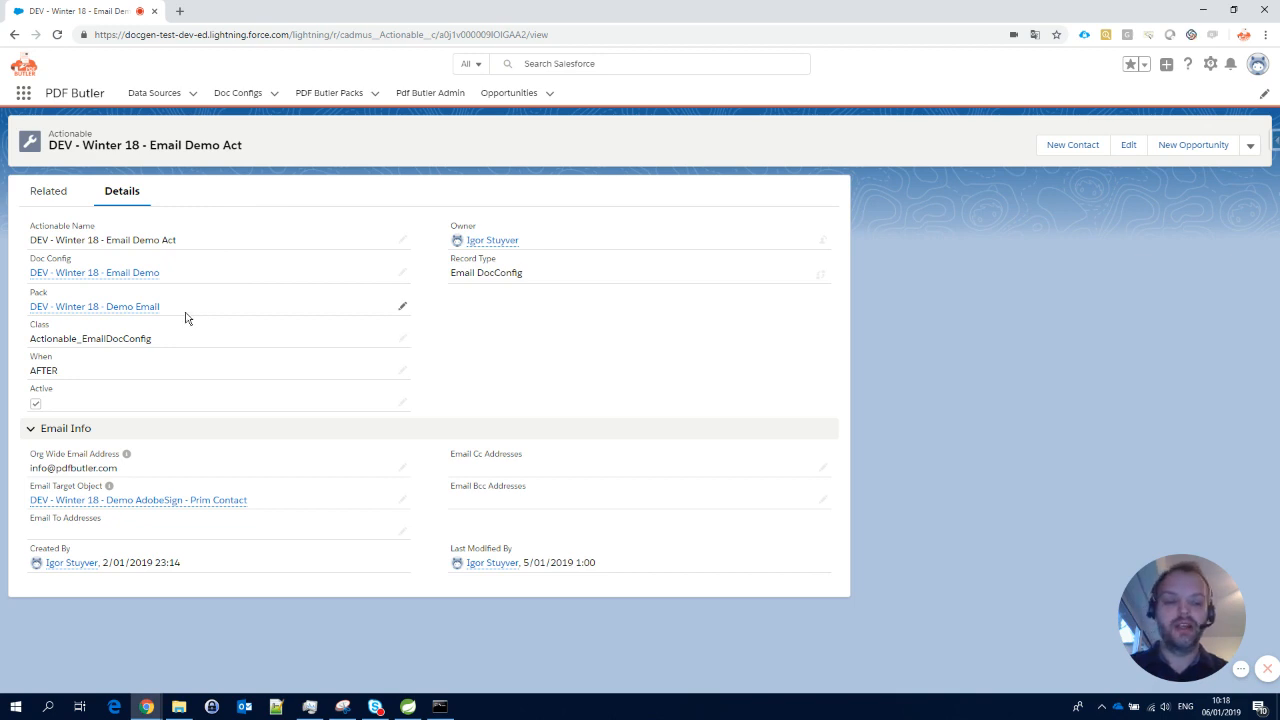
pyautogui.moveTo(94, 306)
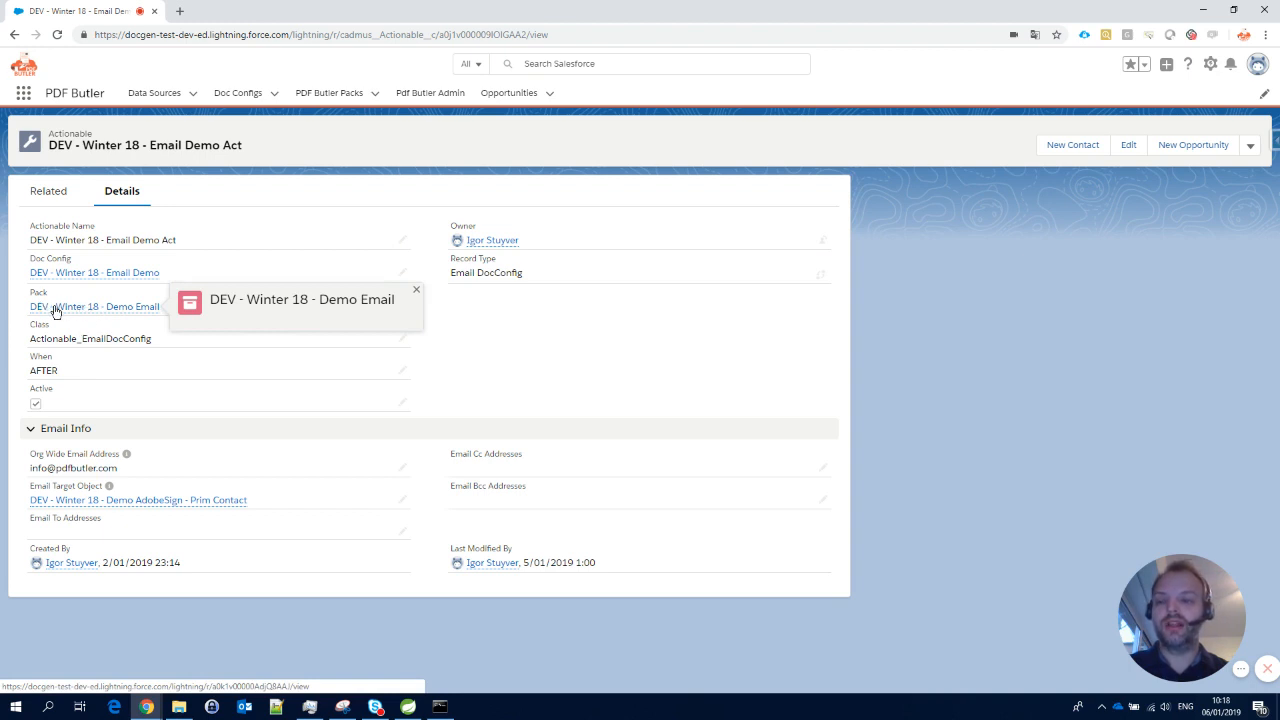
pyautogui.moveTo(56, 364)
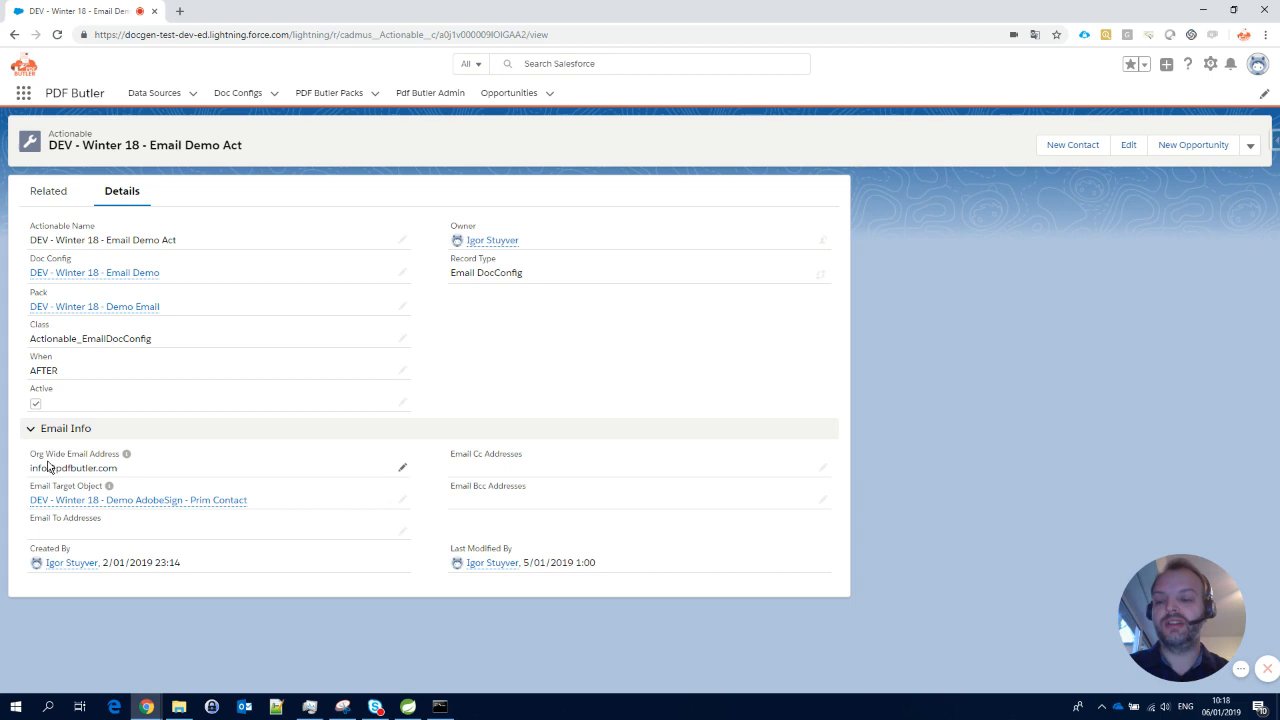
pyautogui.moveTo(136, 500)
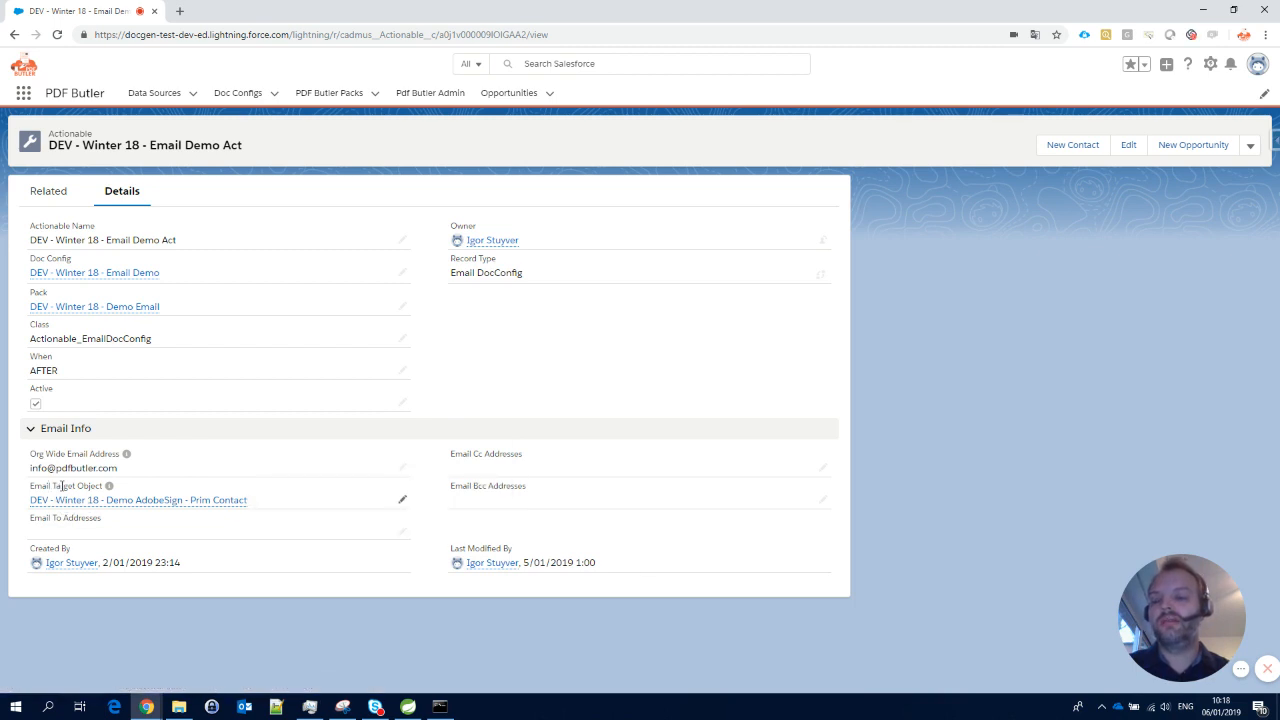
pyautogui.moveTo(108, 486)
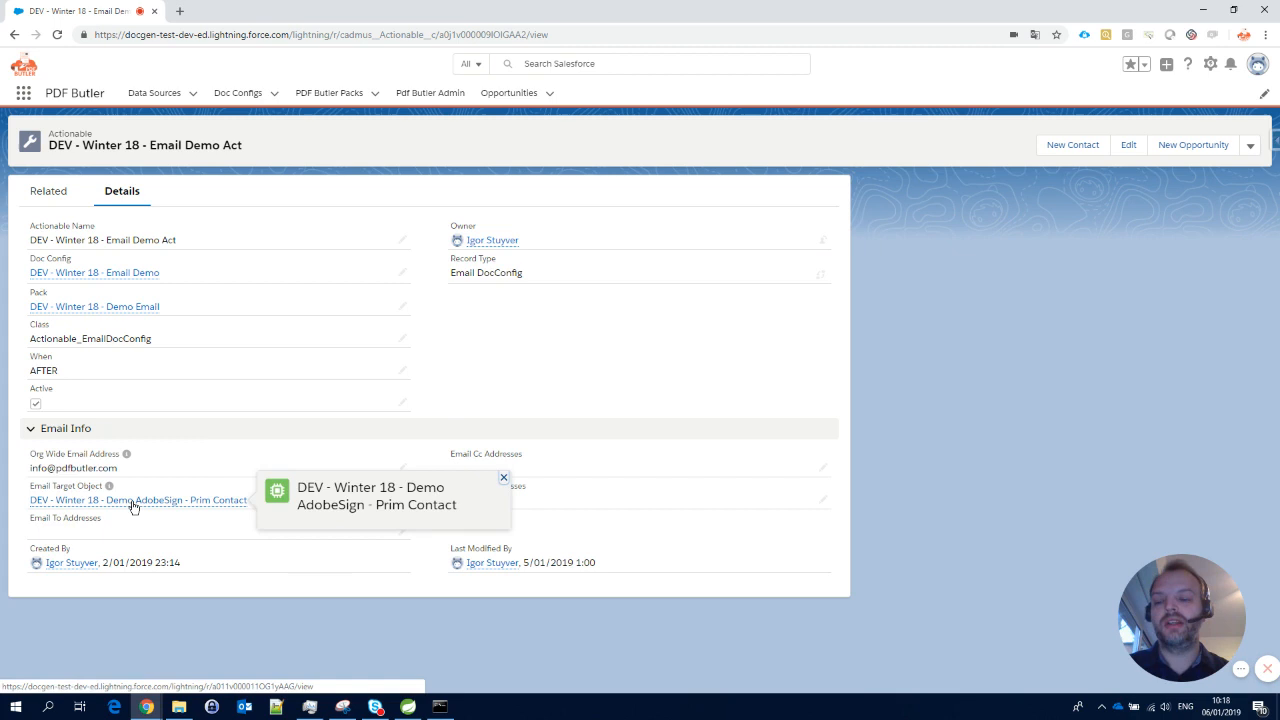
pyautogui.moveTo(296, 164)
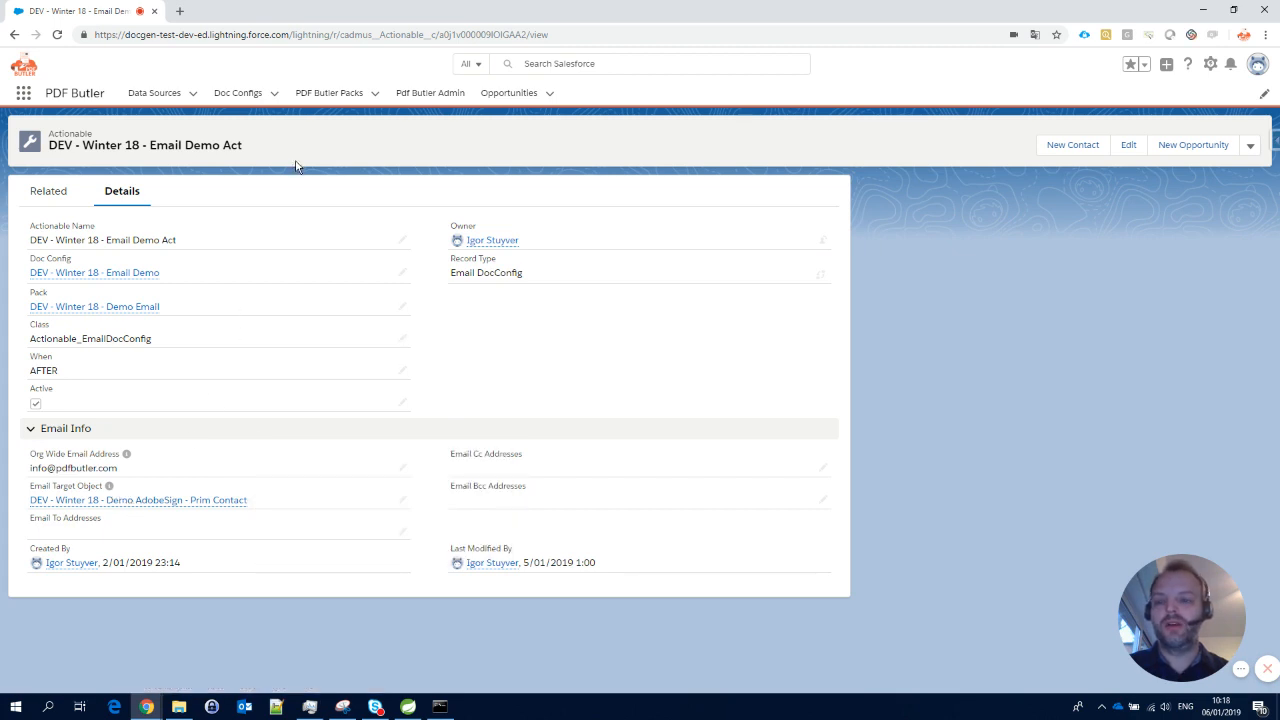
pyautogui.moveTo(94, 306)
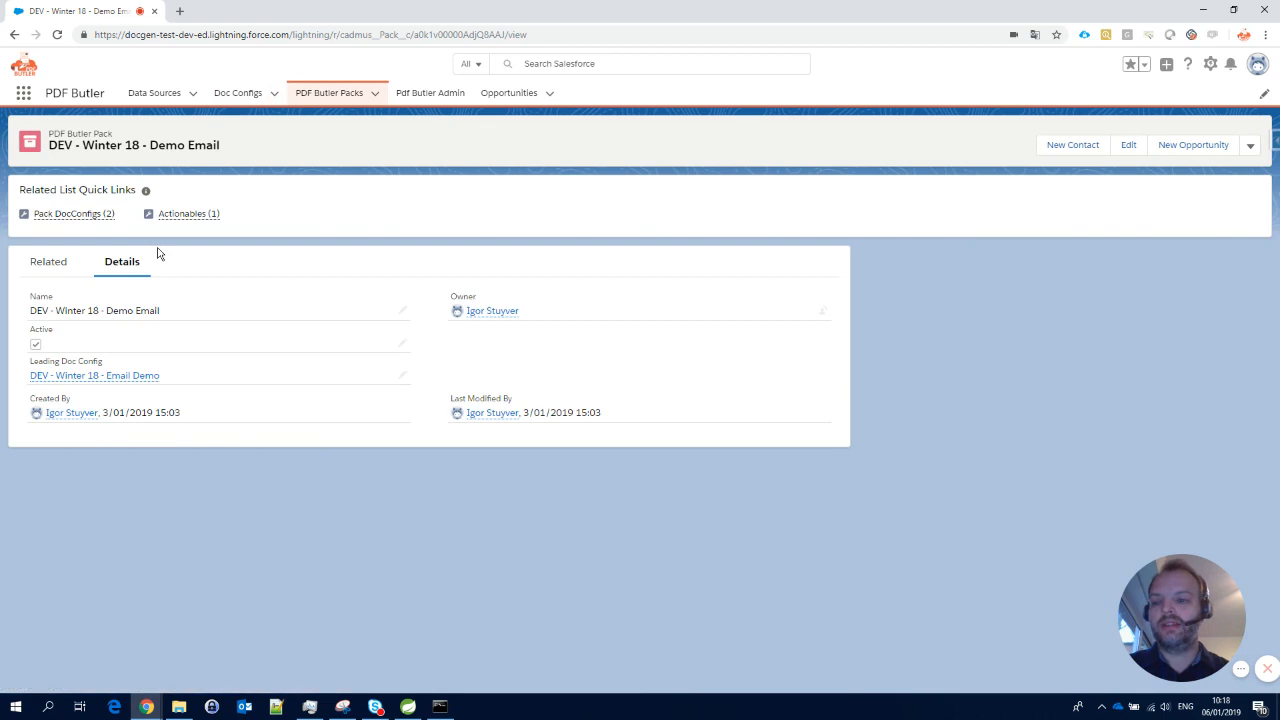
# - Preview the pack's actionables, then go to the Opportunities Recently Viewed list
pyautogui.click(188, 212)
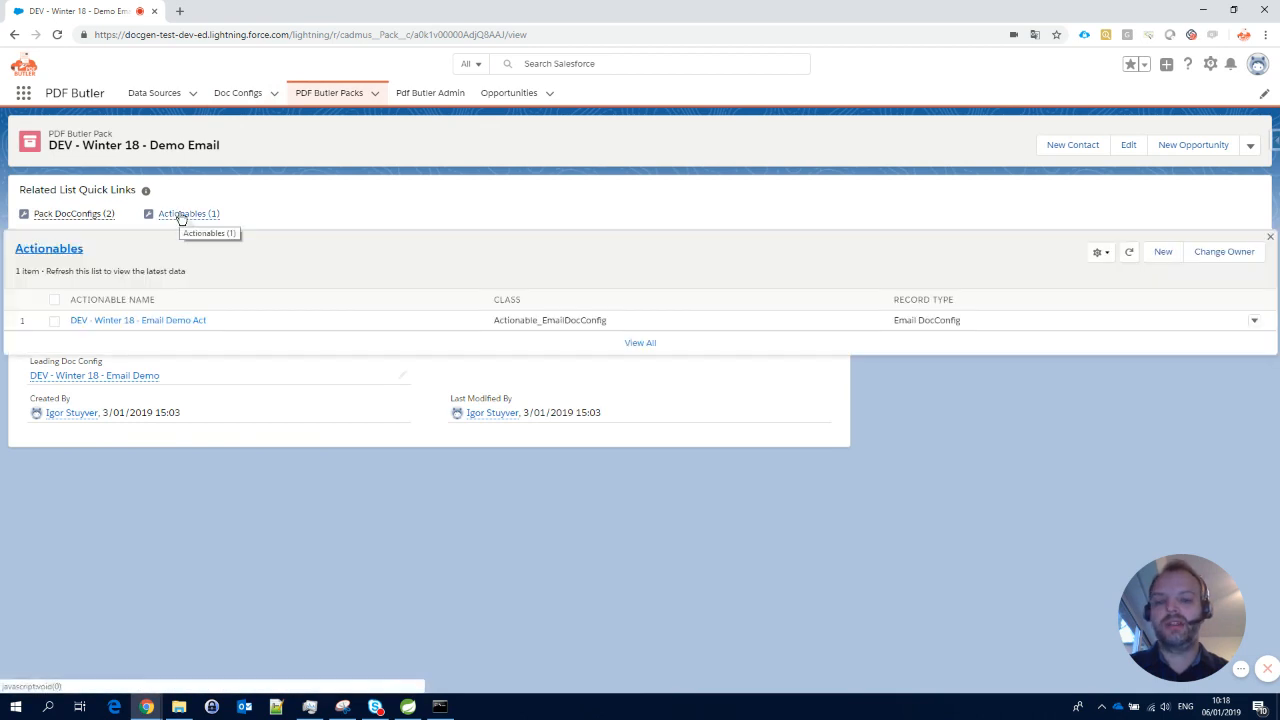
pyautogui.moveTo(458, 378)
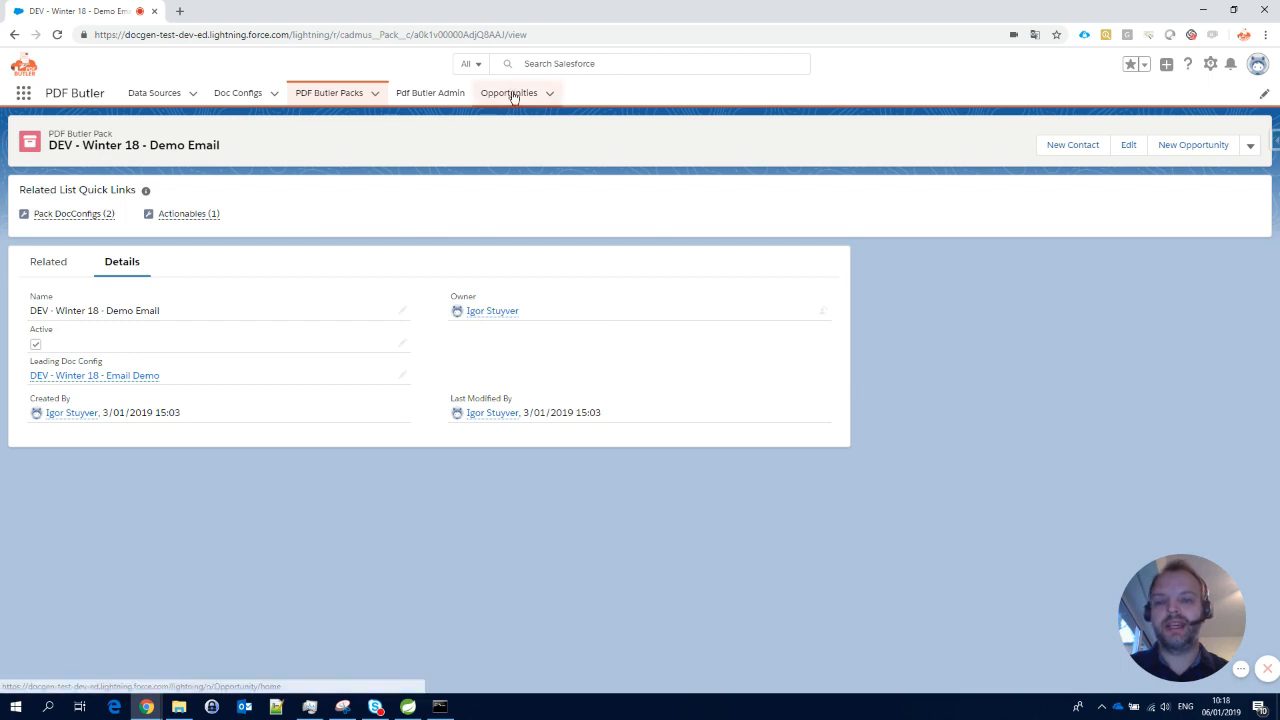
pyautogui.click(508, 92)
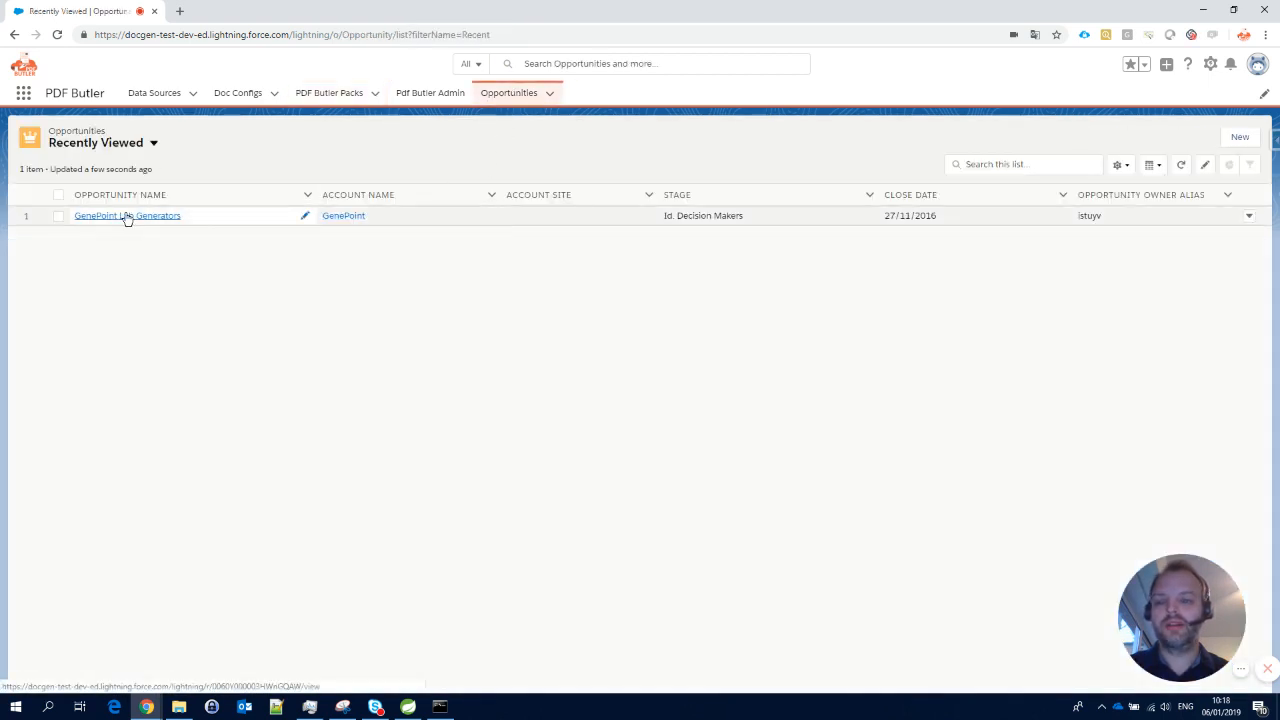
# - View the GenePoint Lab Generators opportunity's PDF Butler panels and bring up the Setup menu
pyautogui.click(128, 216)
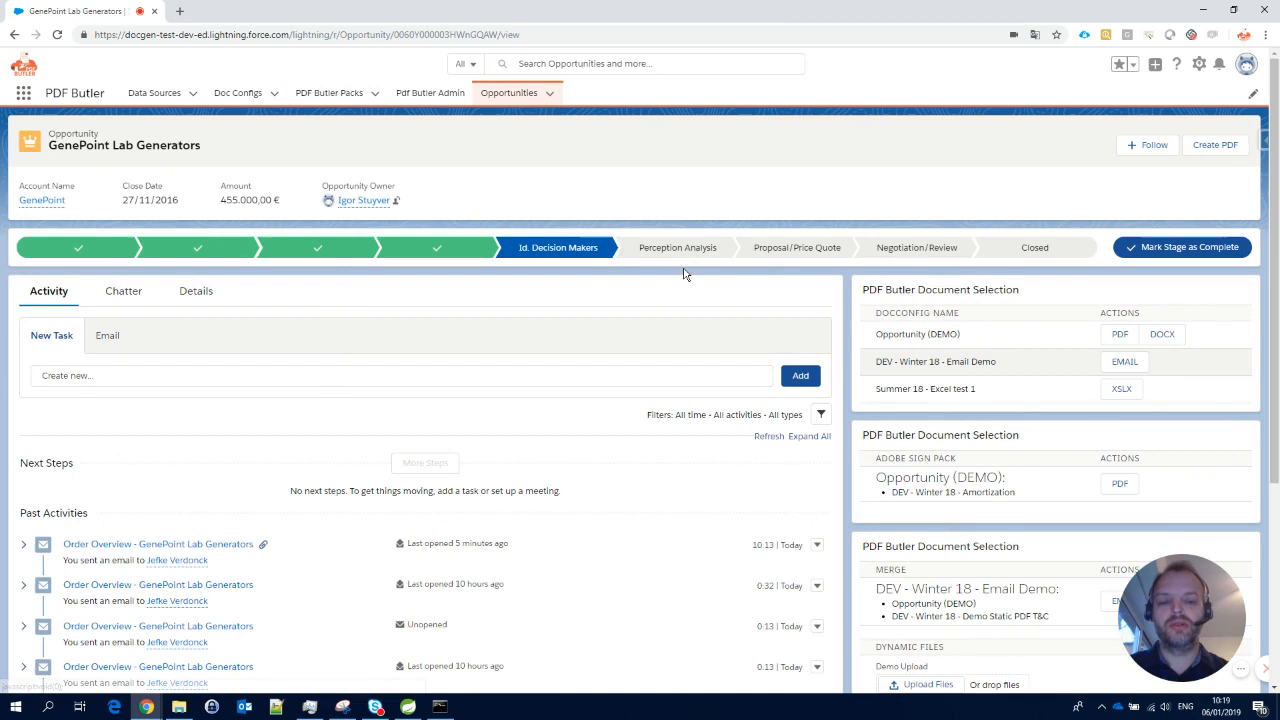
pyautogui.moveTo(462, 208)
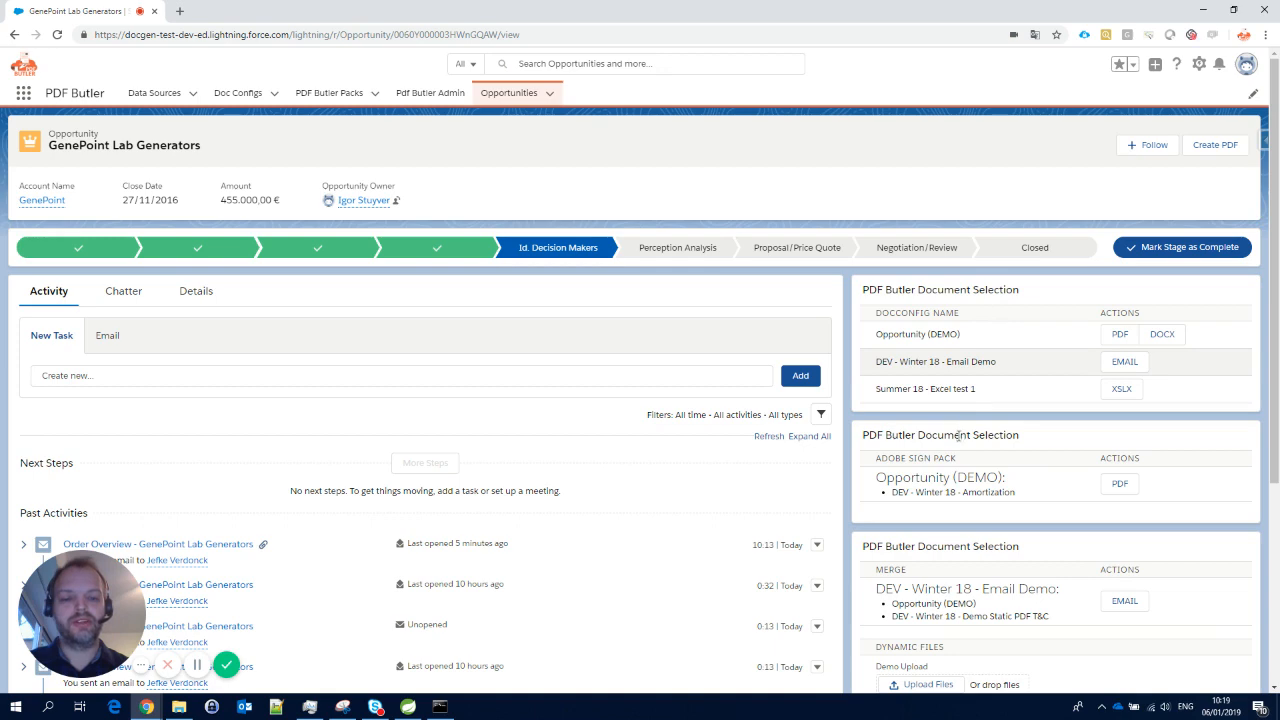
pyautogui.scroll(-3)
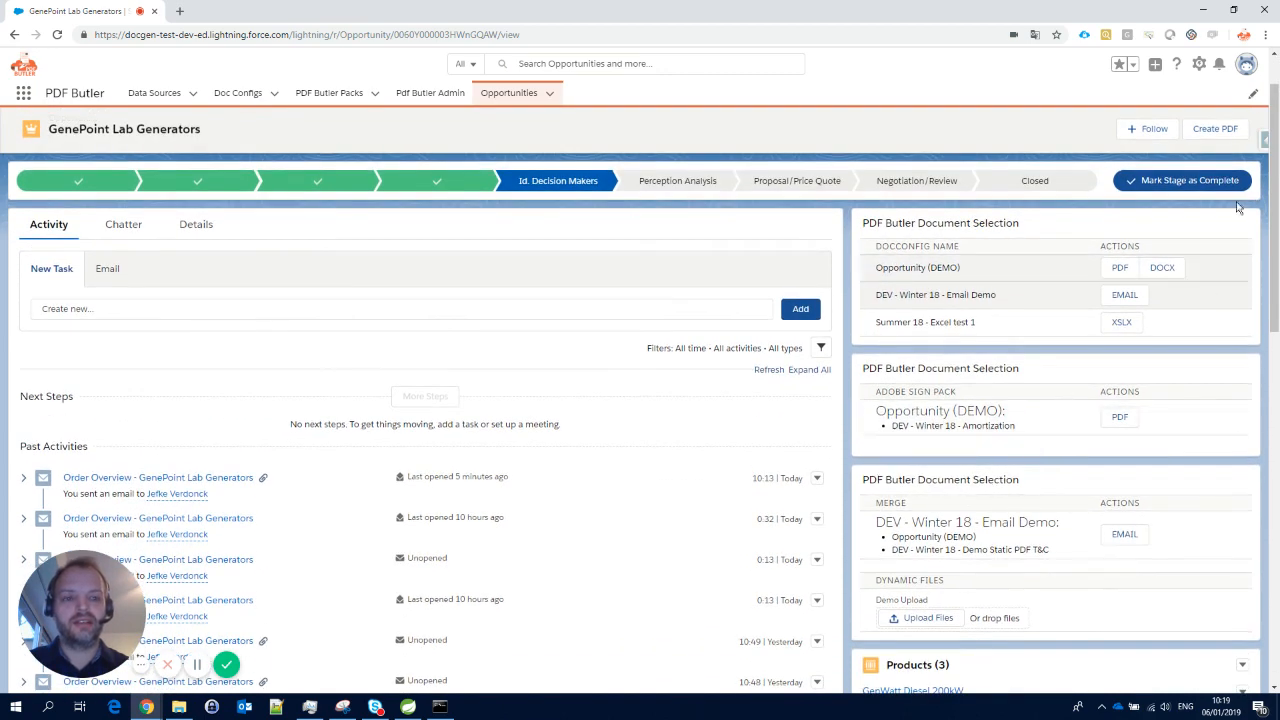
pyautogui.click(1200, 62)
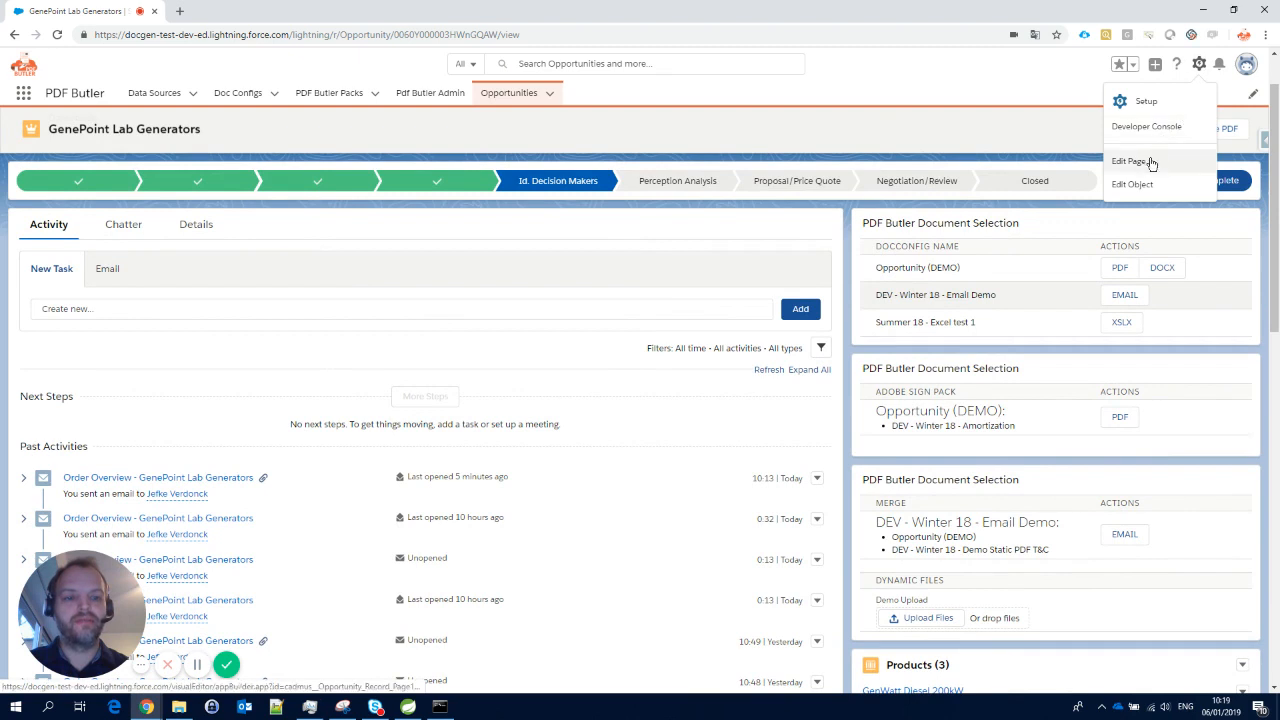
# - Rename the third DocConfigs component 'Merge and email' with MERGE2, save and return to the record
pyautogui.click(1132, 160)
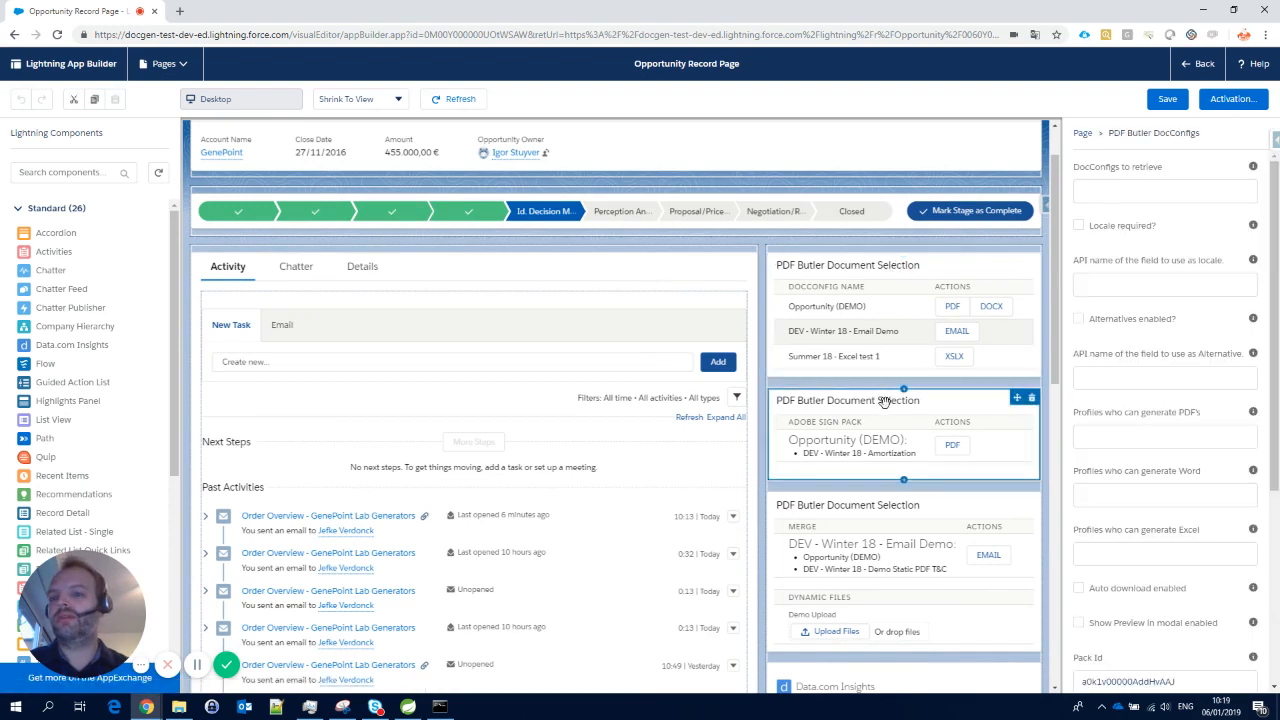
pyautogui.scroll(-3)
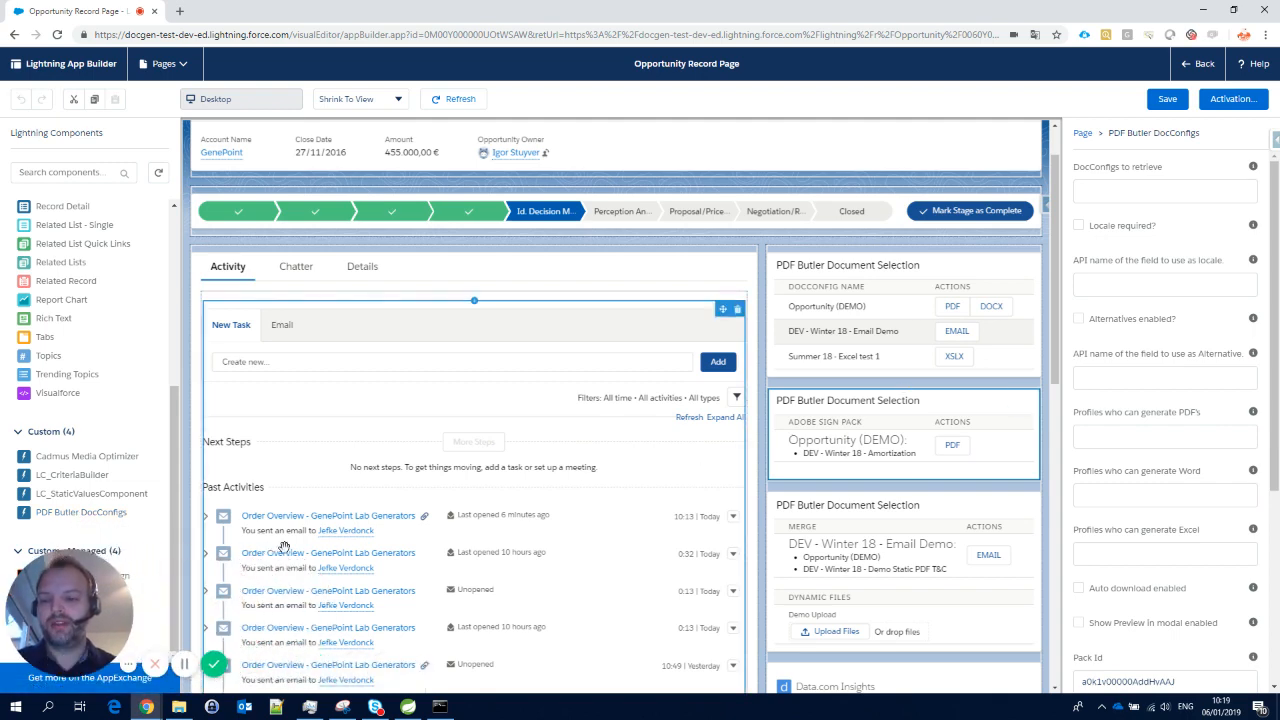
pyautogui.scroll(-3)
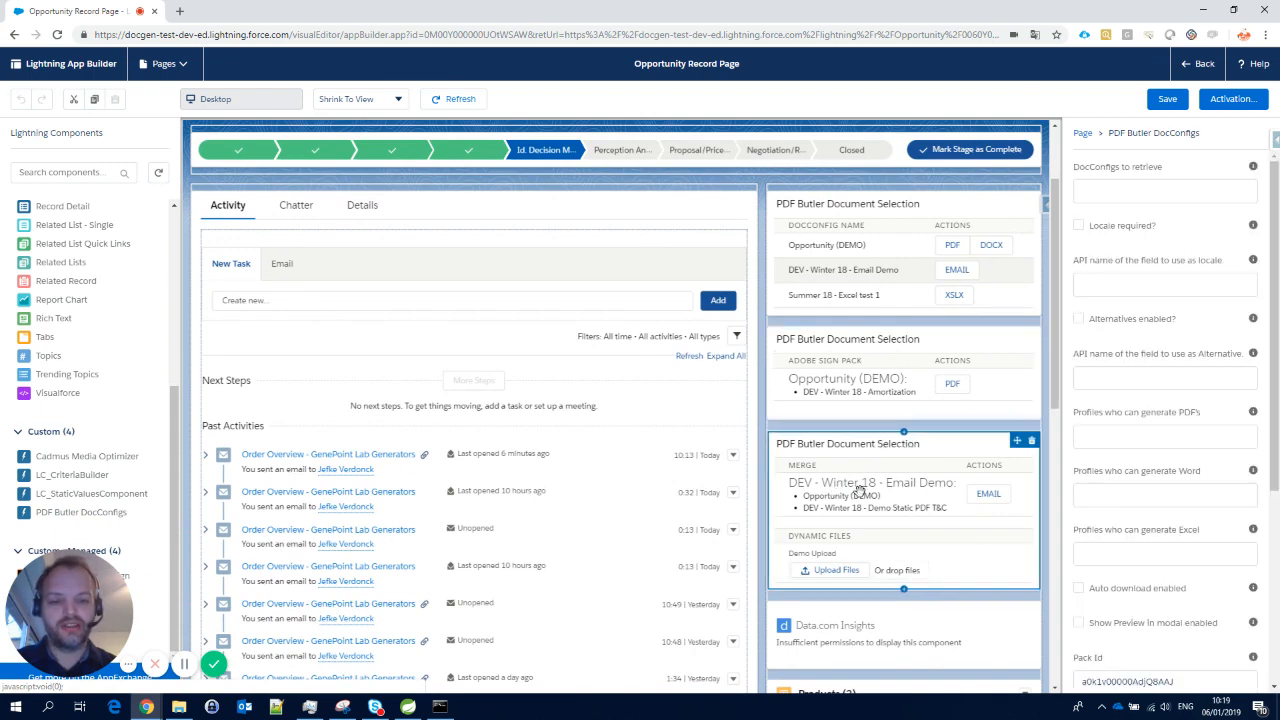
pyautogui.scroll(-3)
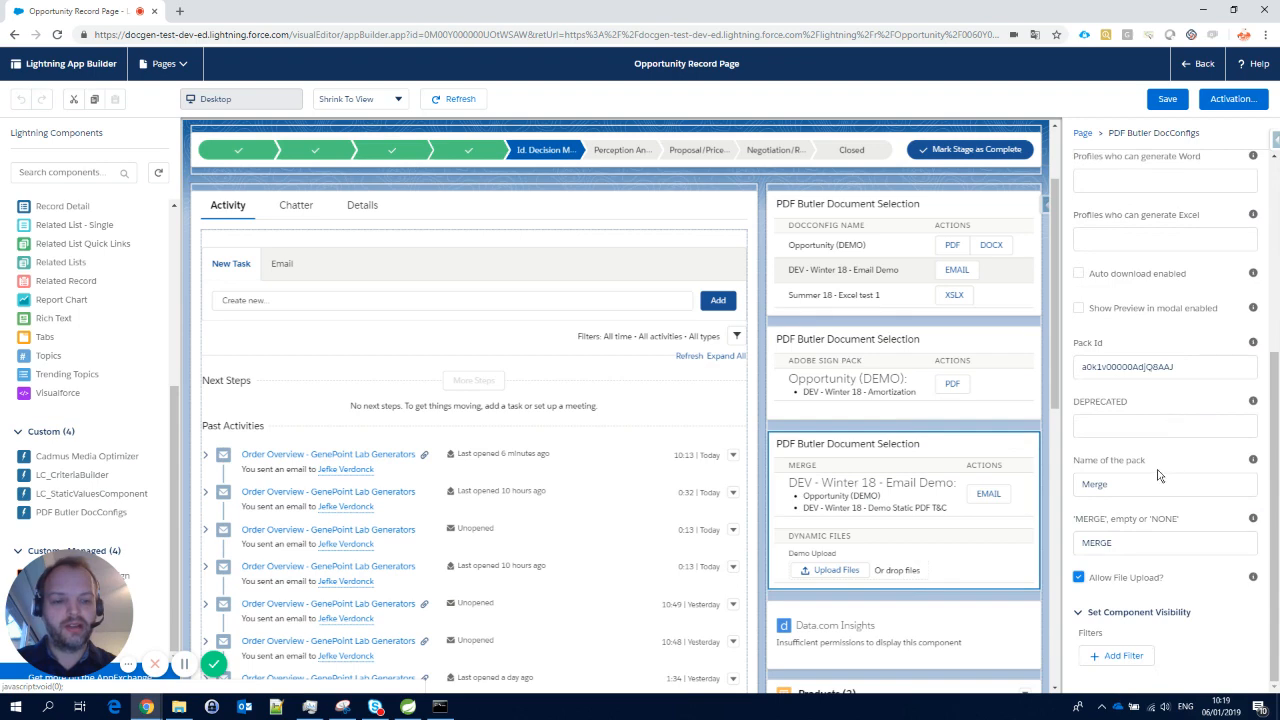
pyautogui.click(1164, 368)
pyautogui.write(' and email')
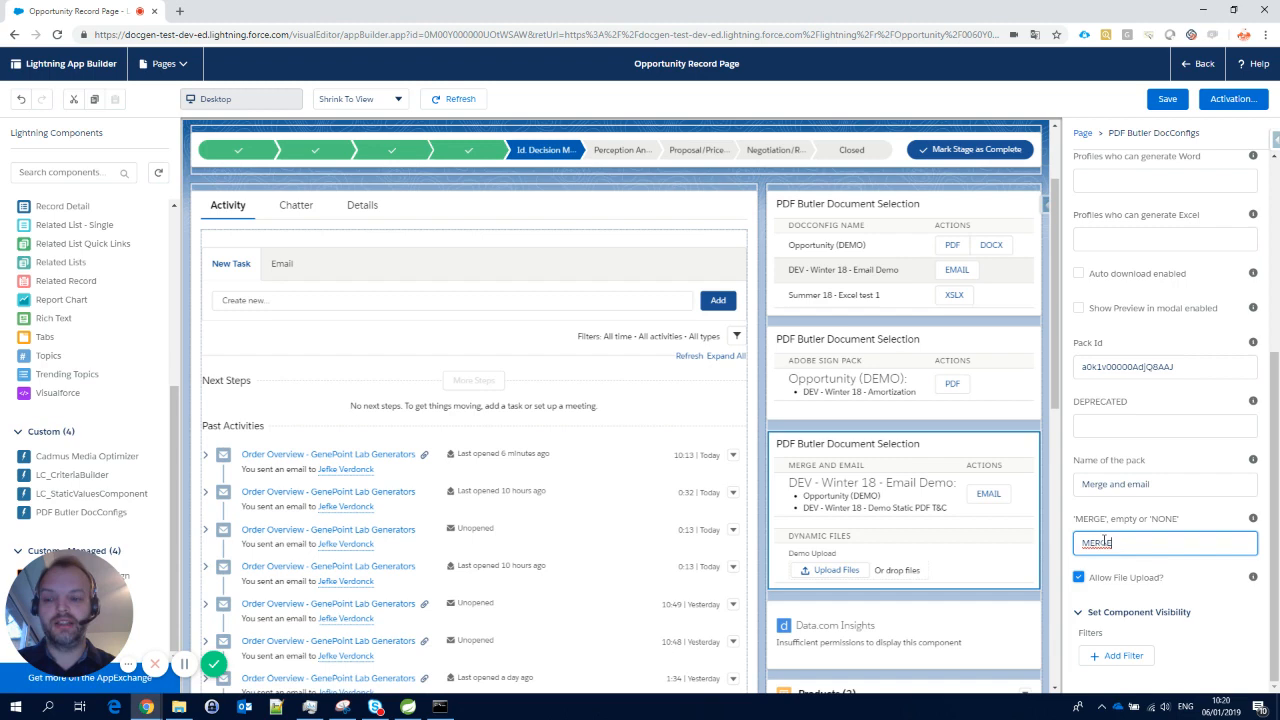
pyautogui.moveTo(1142, 398)
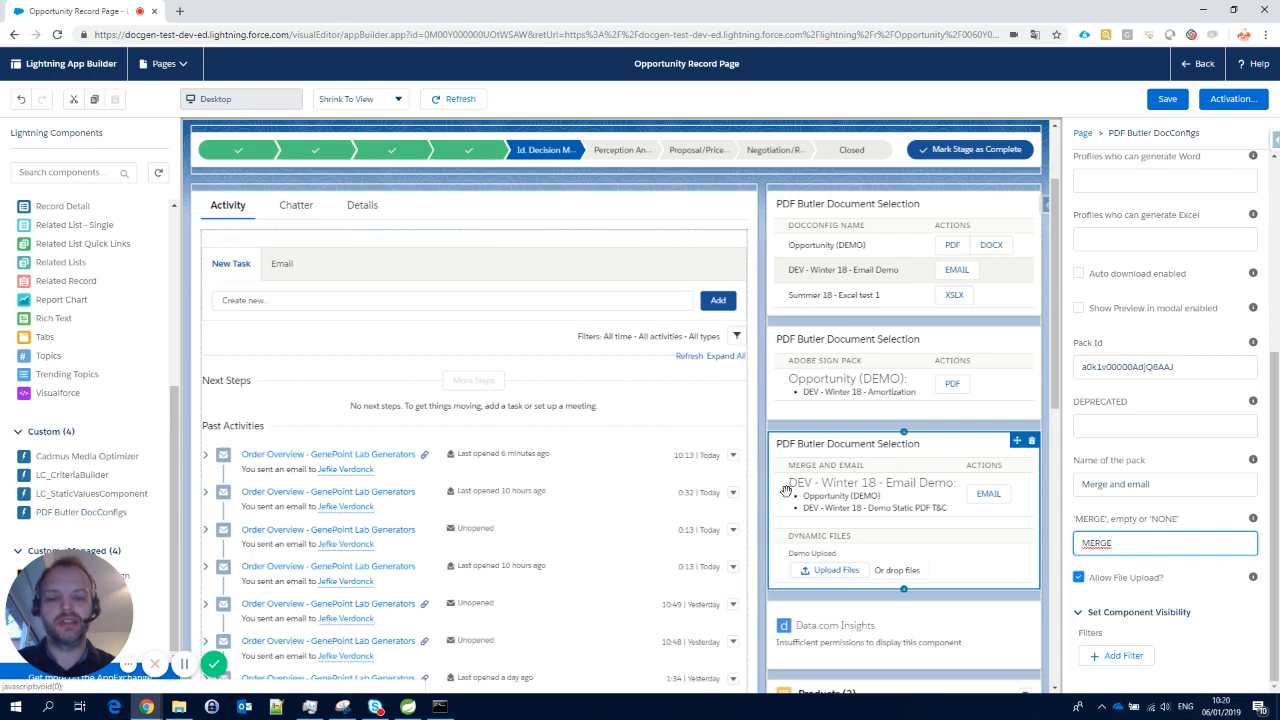
pyautogui.moveTo(788, 492)
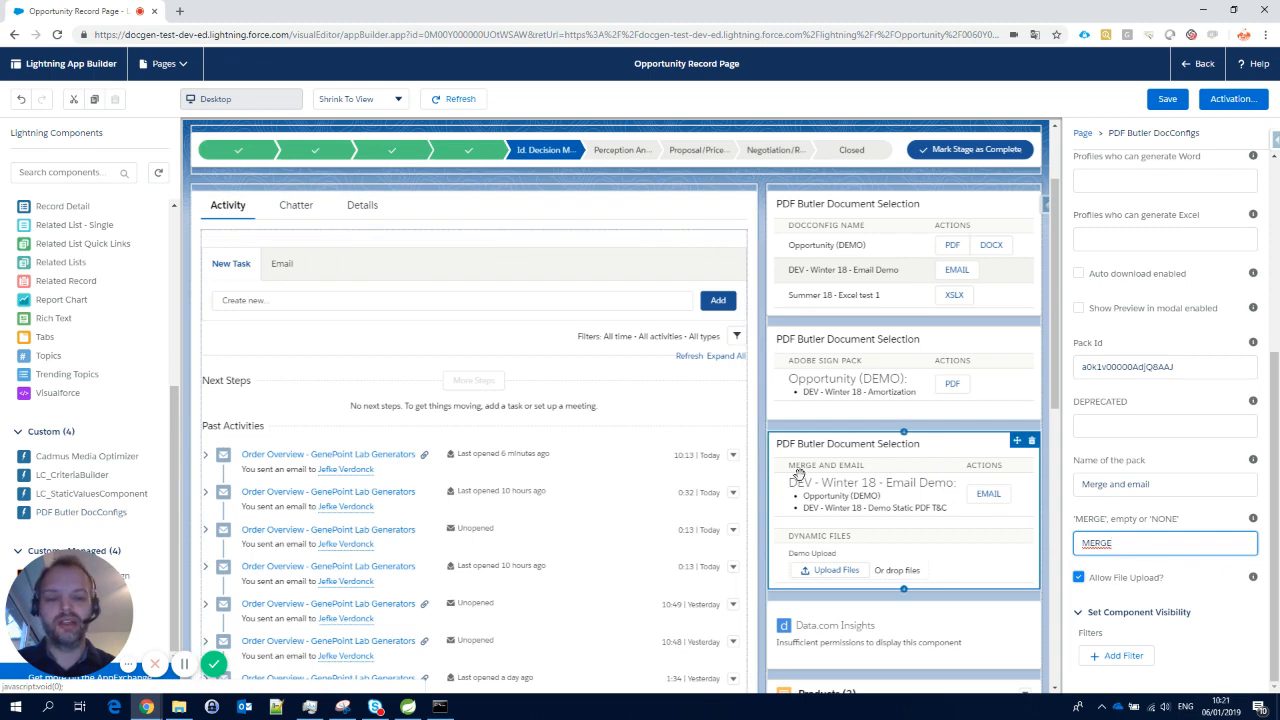
pyautogui.moveTo(816, 442)
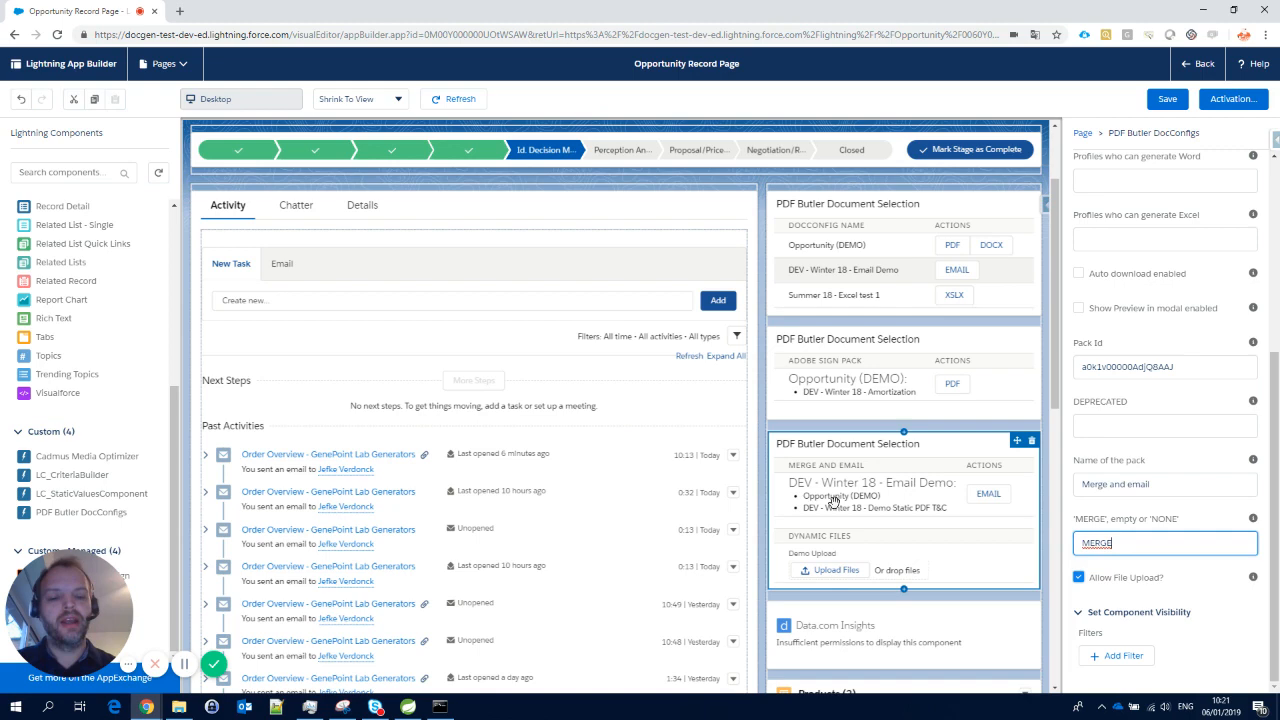
pyautogui.moveTo(820, 490)
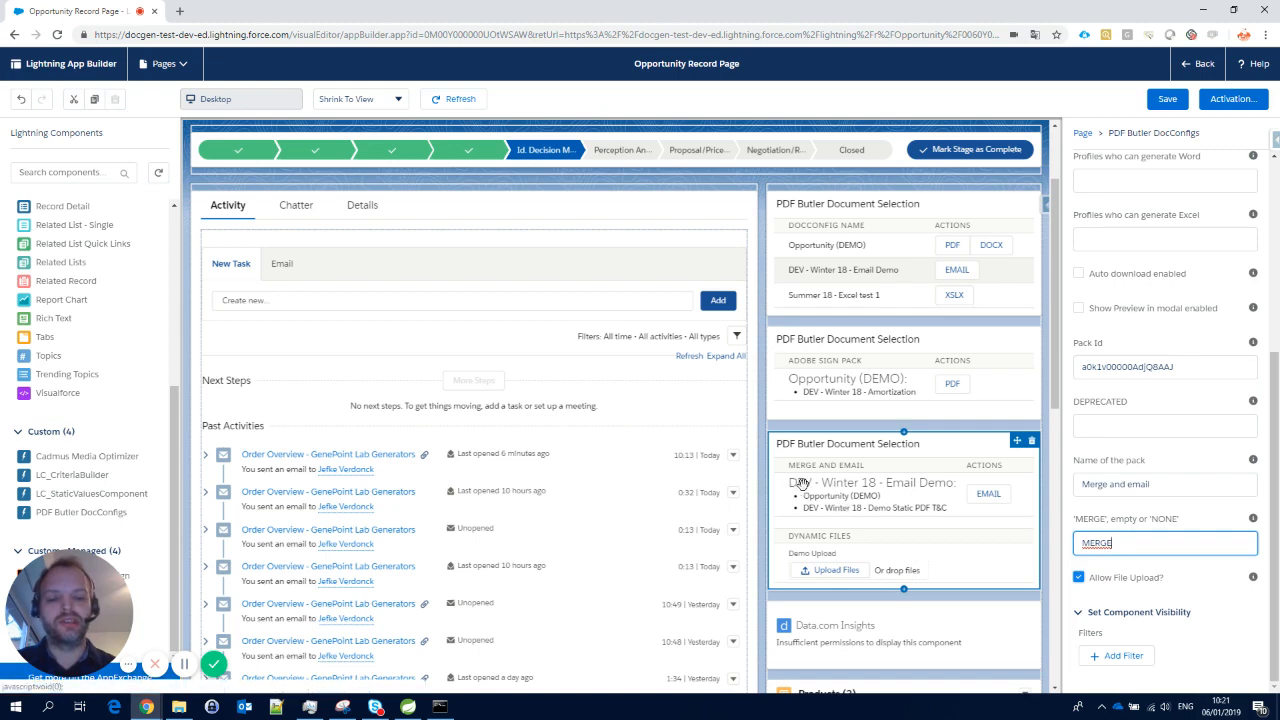
pyautogui.moveTo(922, 492)
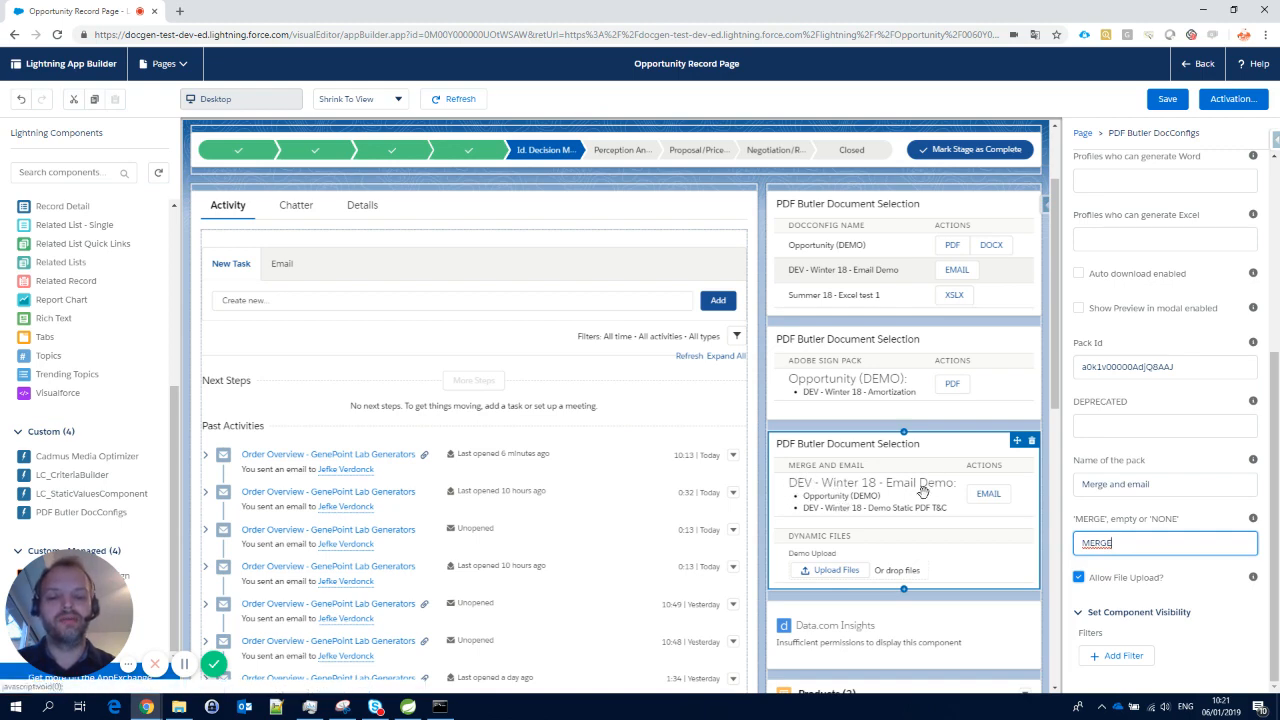
pyautogui.moveTo(880, 508)
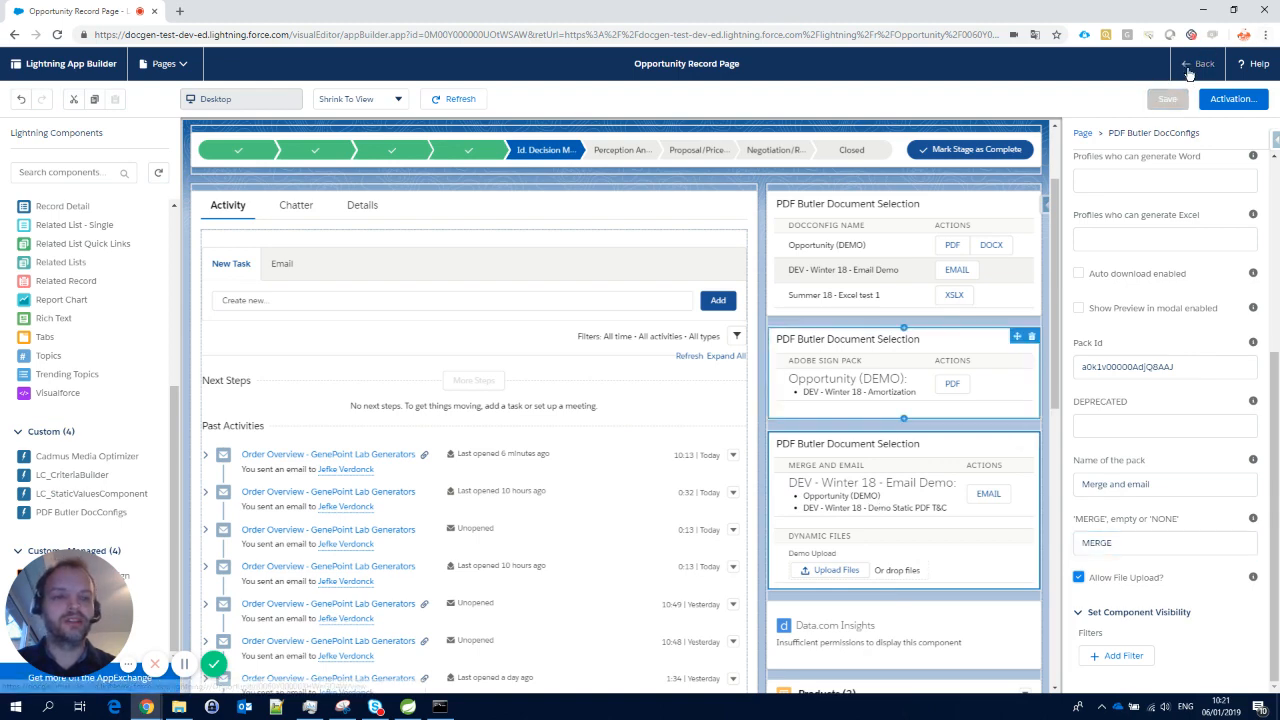
pyautogui.click(1196, 62)
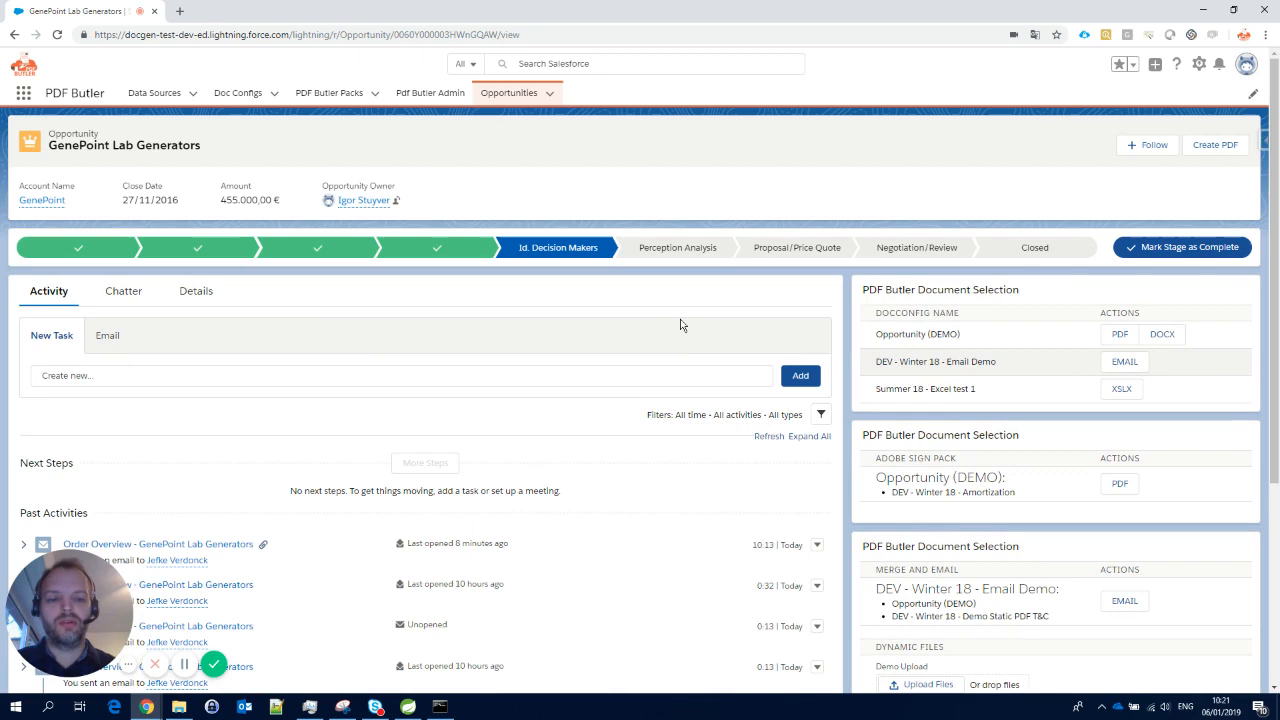
# - Email the merged pack for GenePoint Lab Generators and start a blank browser tab
pyautogui.scroll(-3)
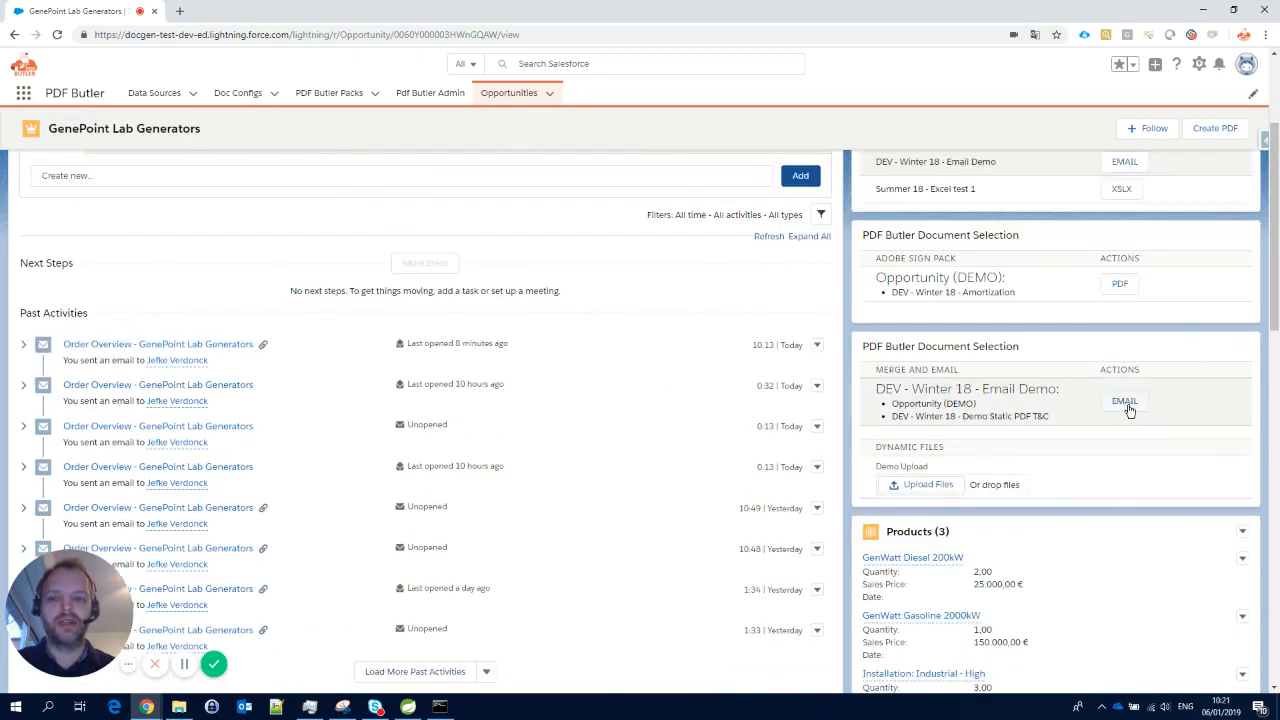
pyautogui.click(1124, 400)
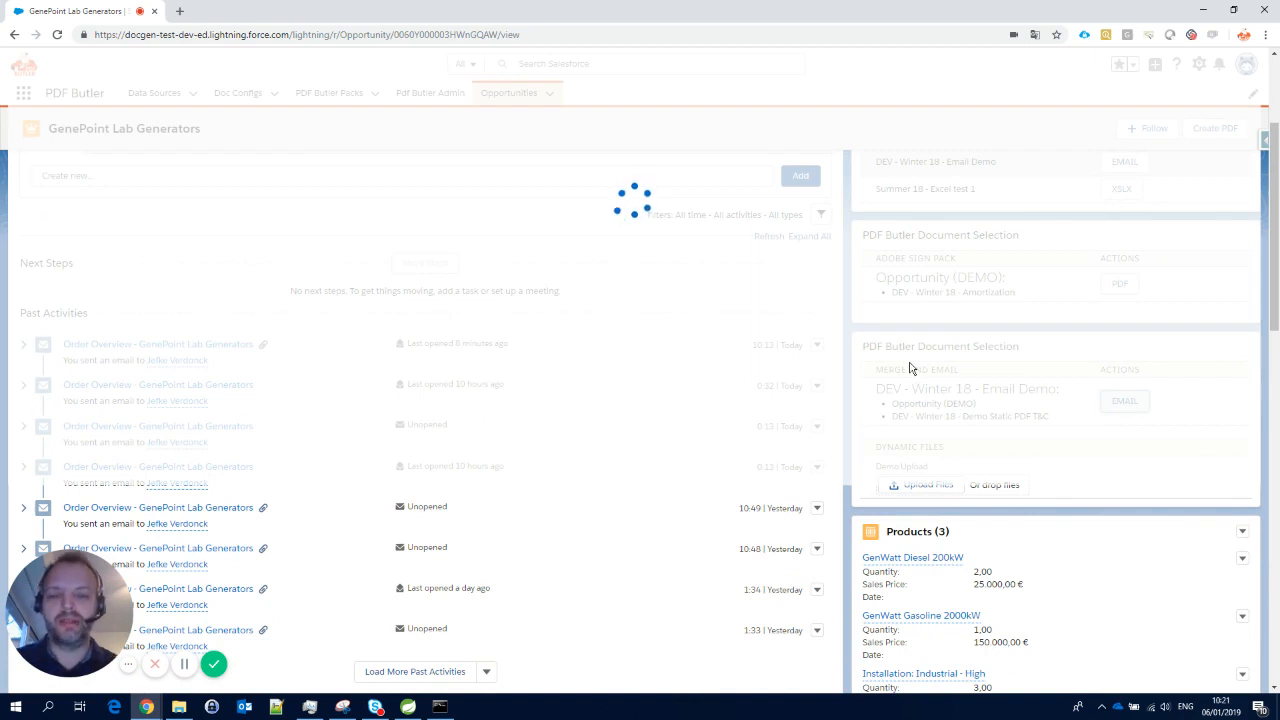
pyautogui.click(1124, 400)
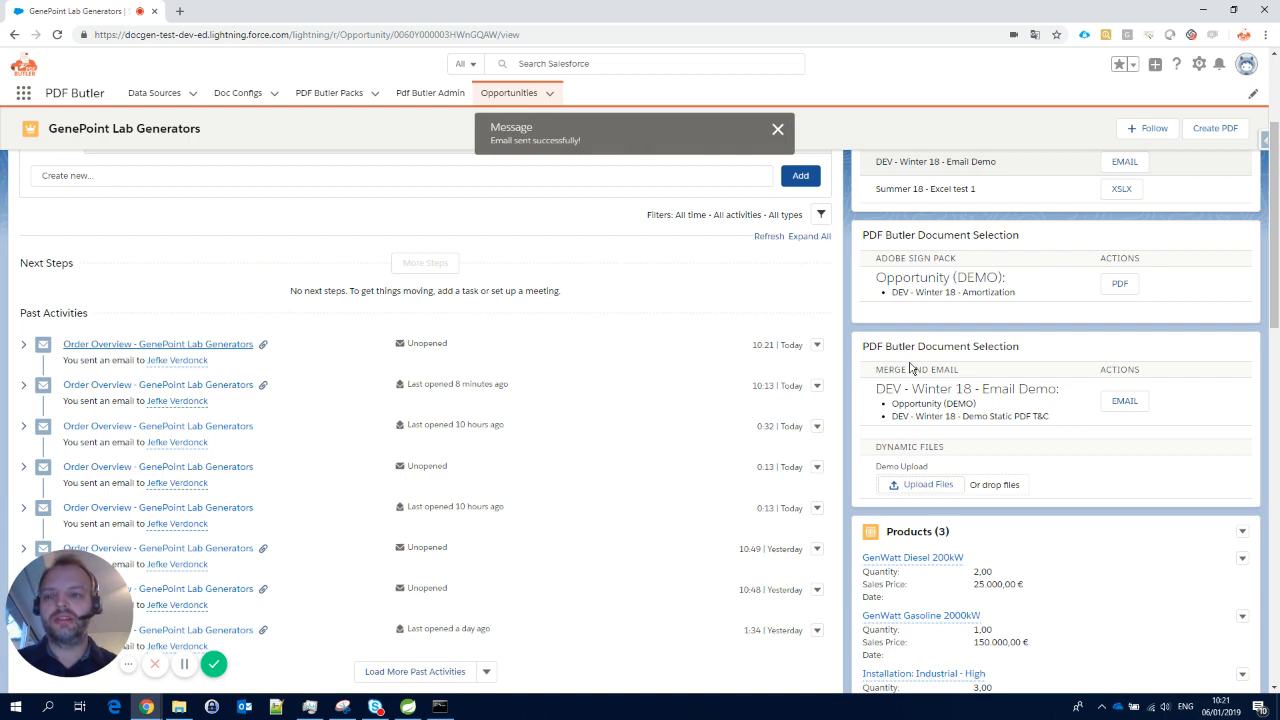
pyautogui.click(778, 130)
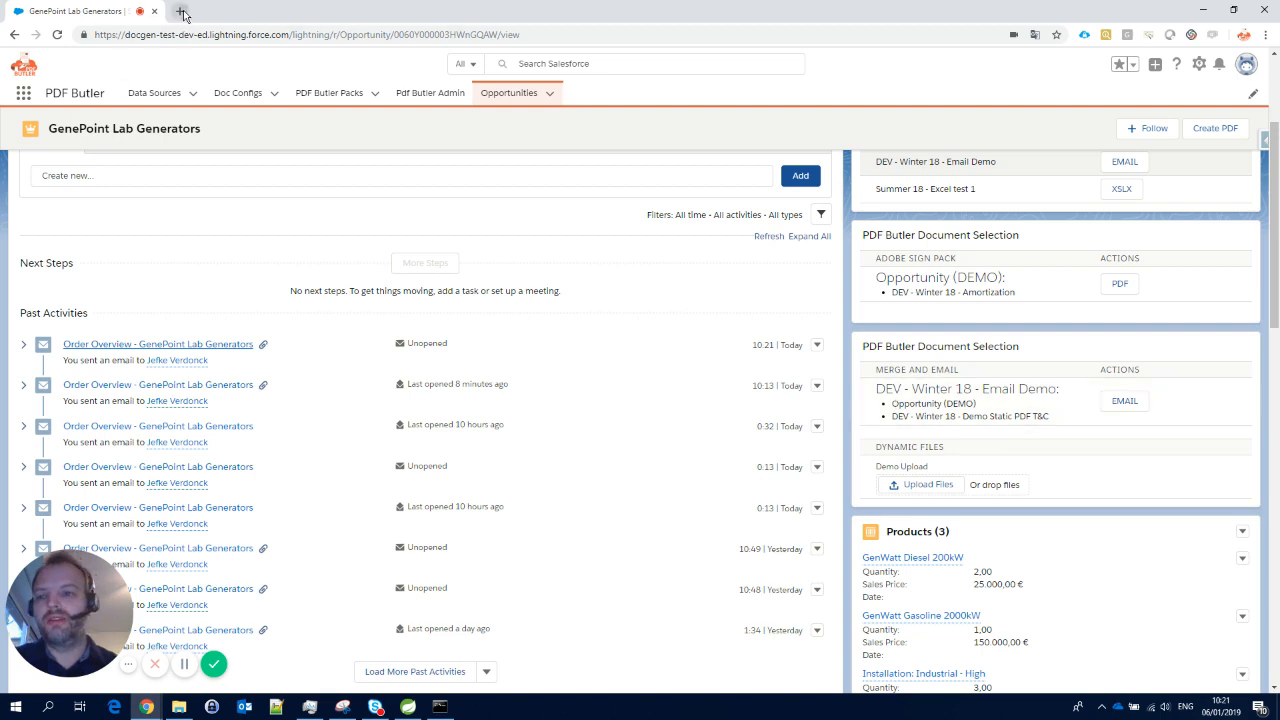
pyautogui.click(184, 12)
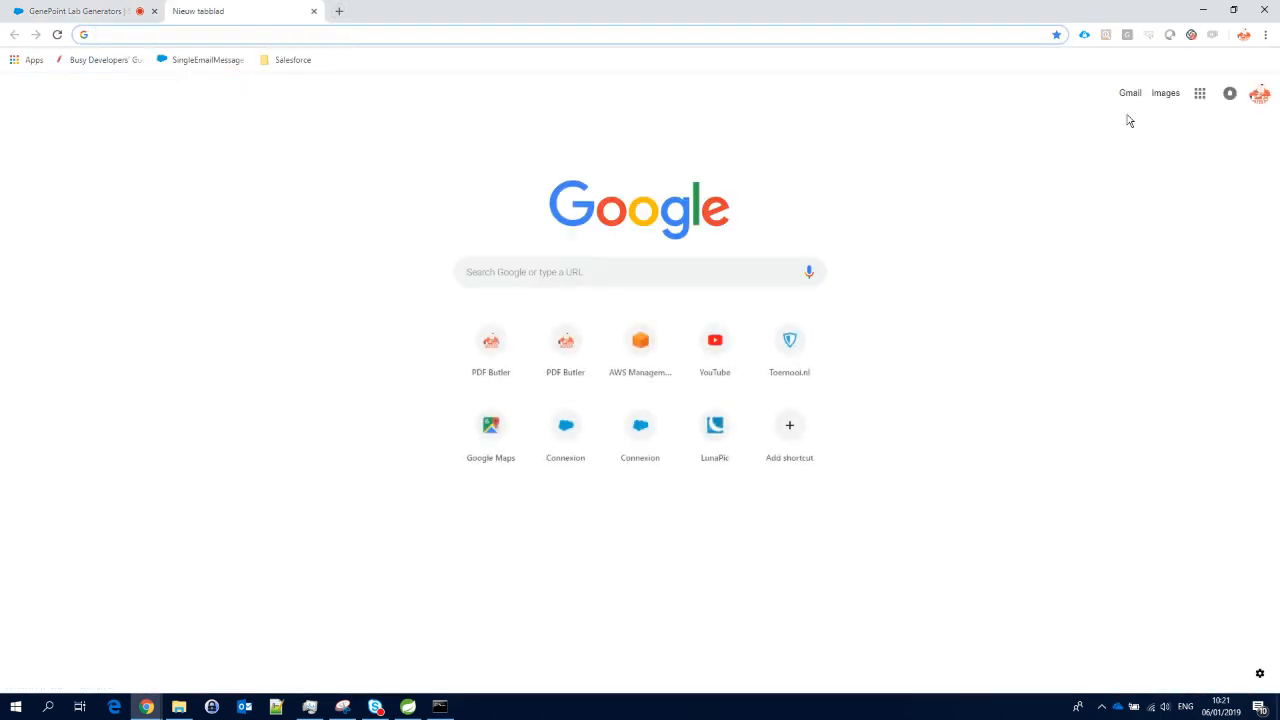
# - Review the Order Overview email in Gmail and its single merged GenePoint Decision Makers PDF
pyautogui.click(1130, 92)
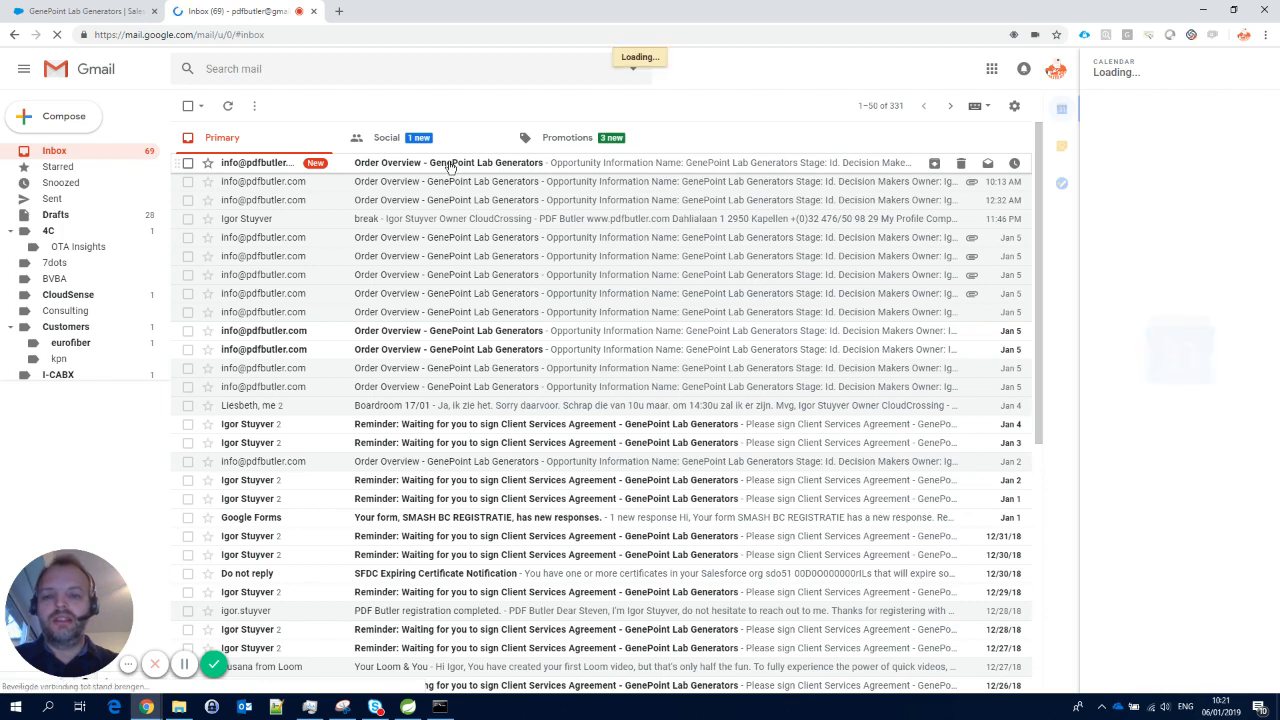
pyautogui.click(450, 162)
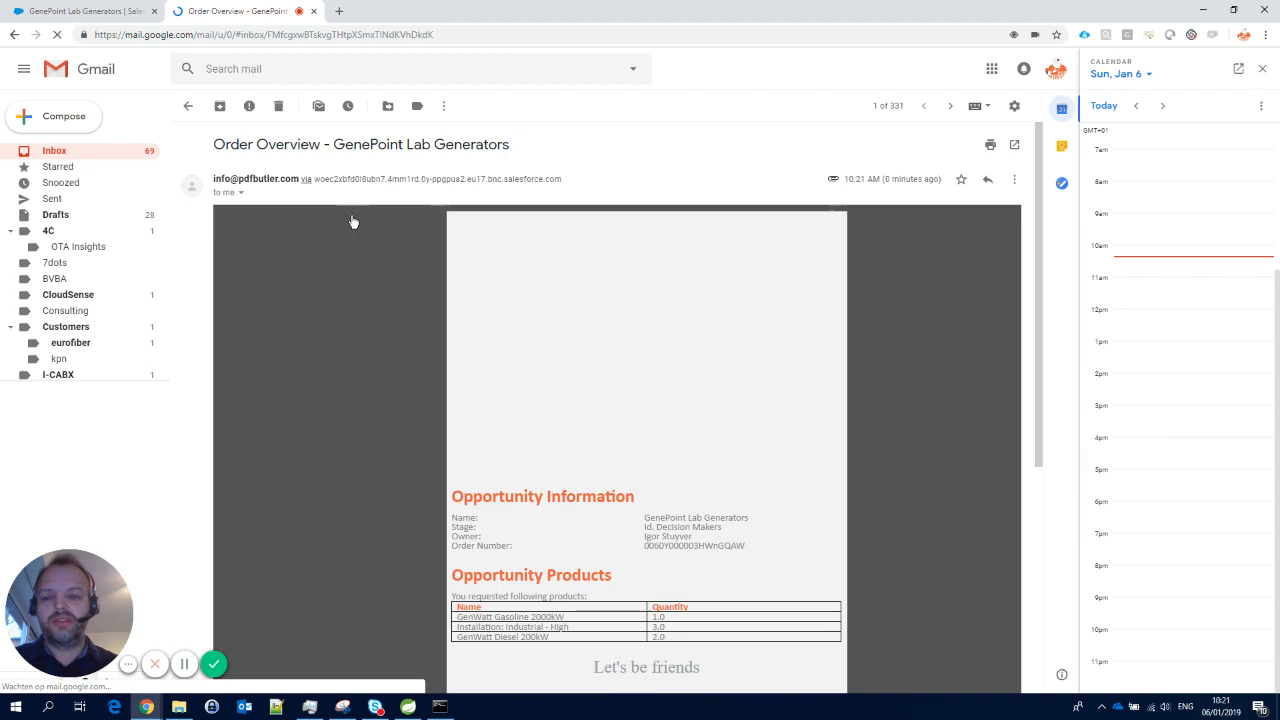
pyautogui.scroll(-3)
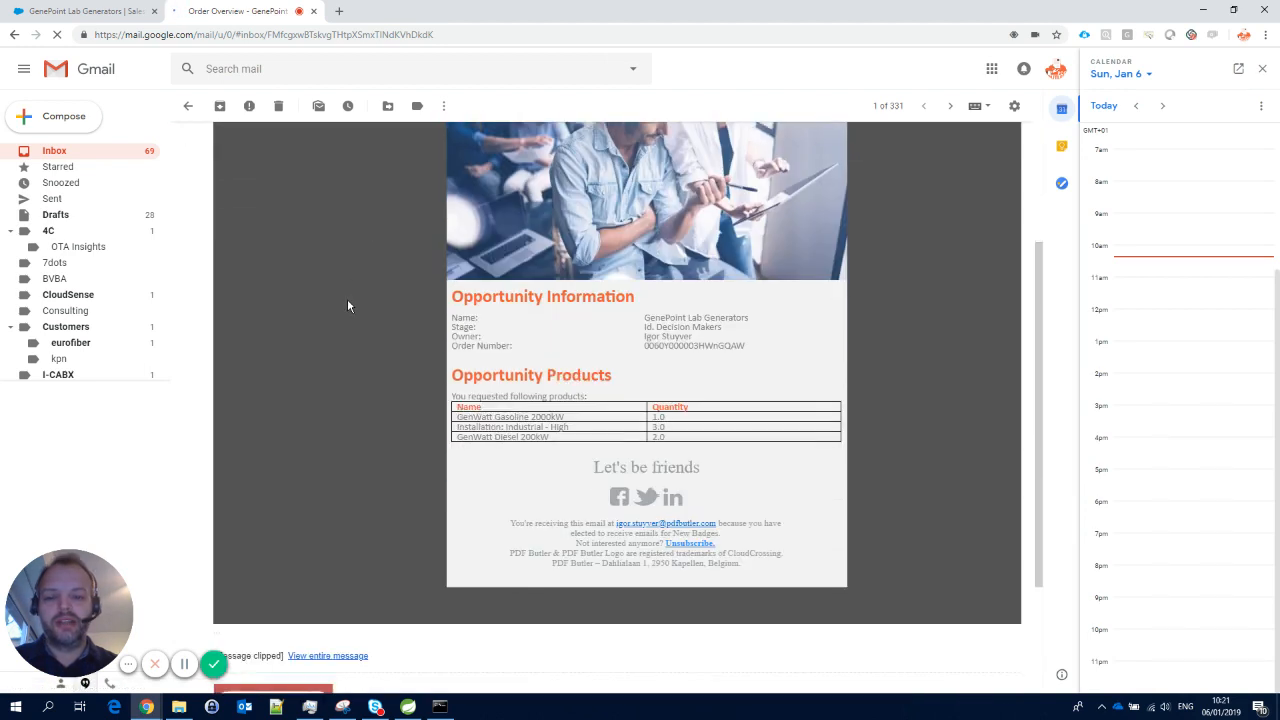
pyautogui.scroll(-3)
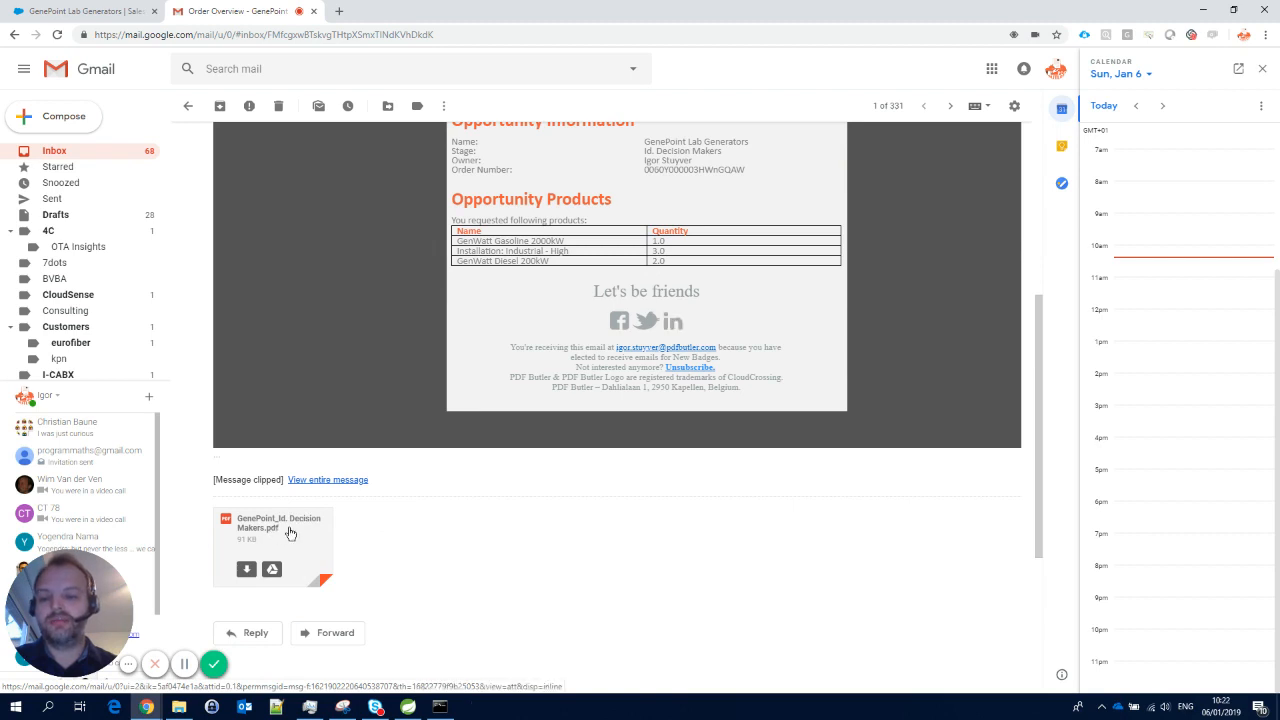
pyautogui.click(290, 532)
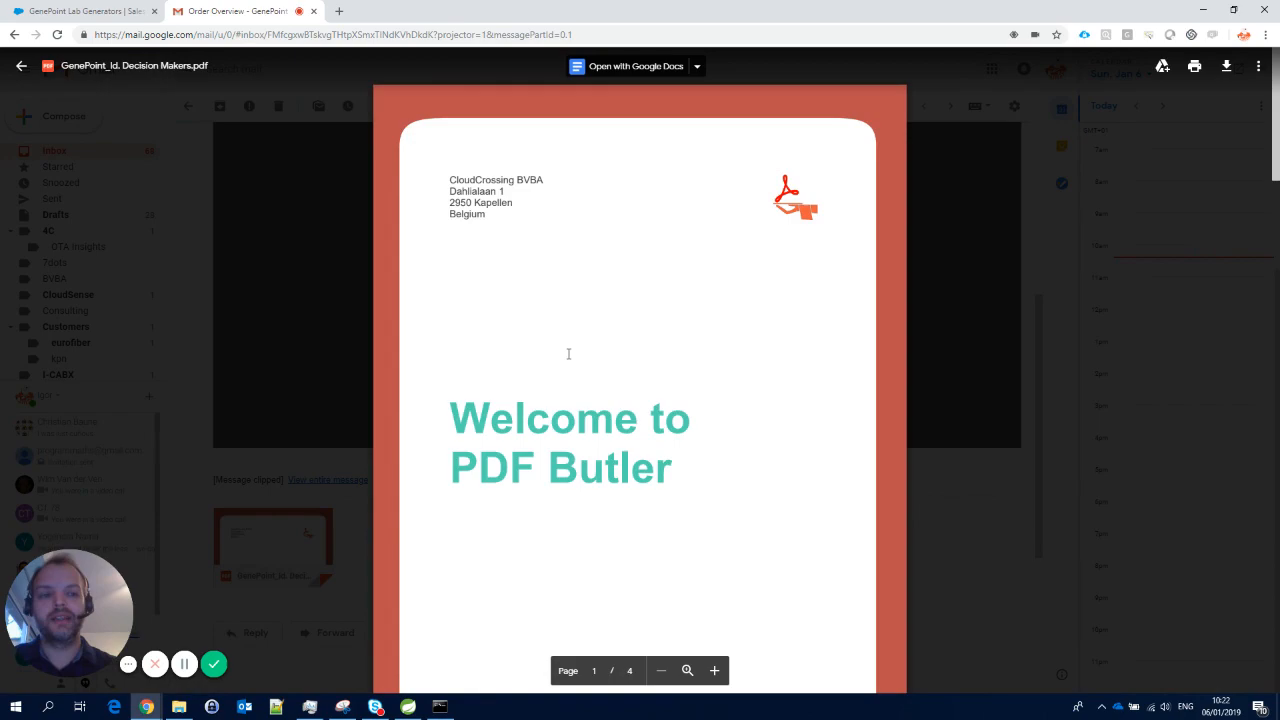
pyautogui.scroll(-3)
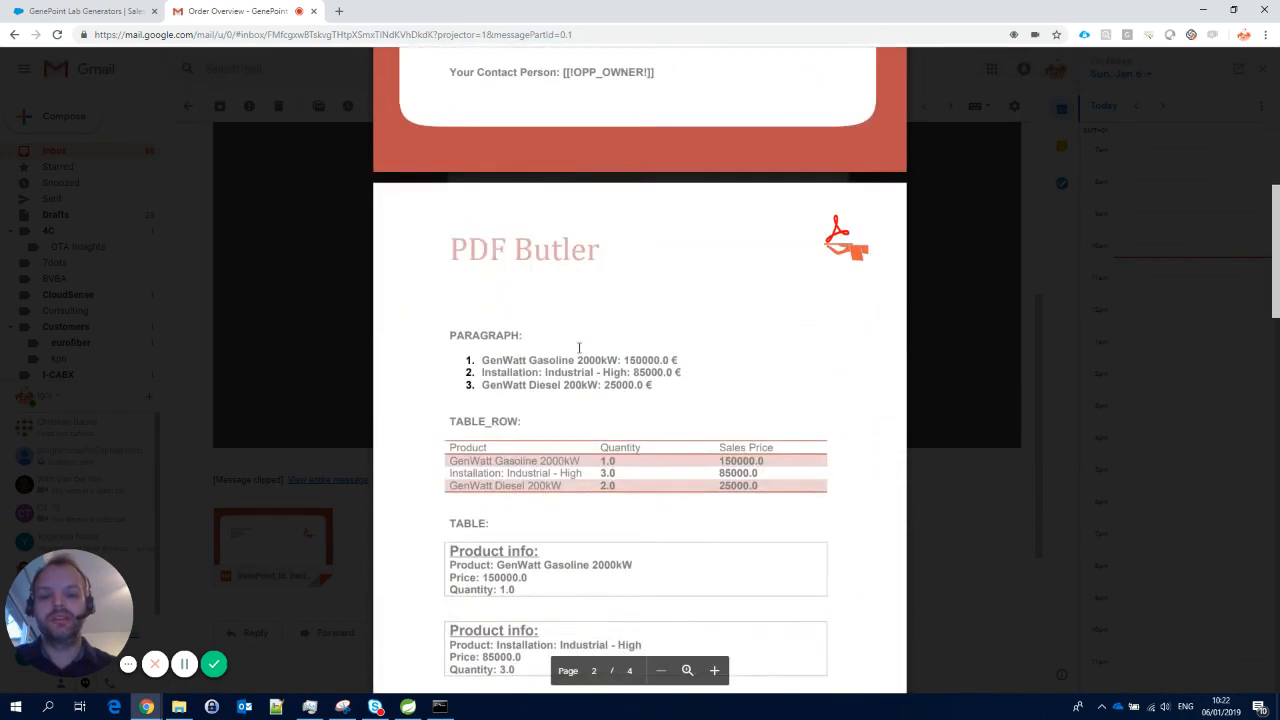
pyautogui.scroll(-3)
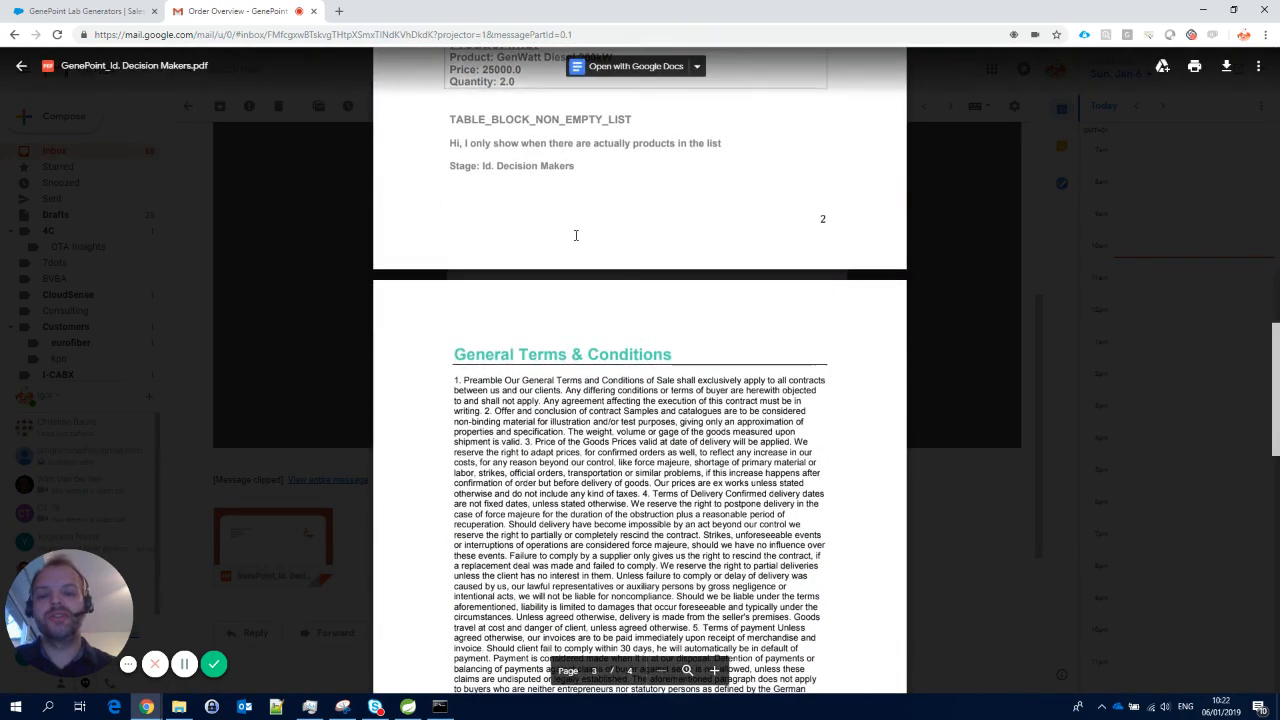
pyautogui.scroll(-3)
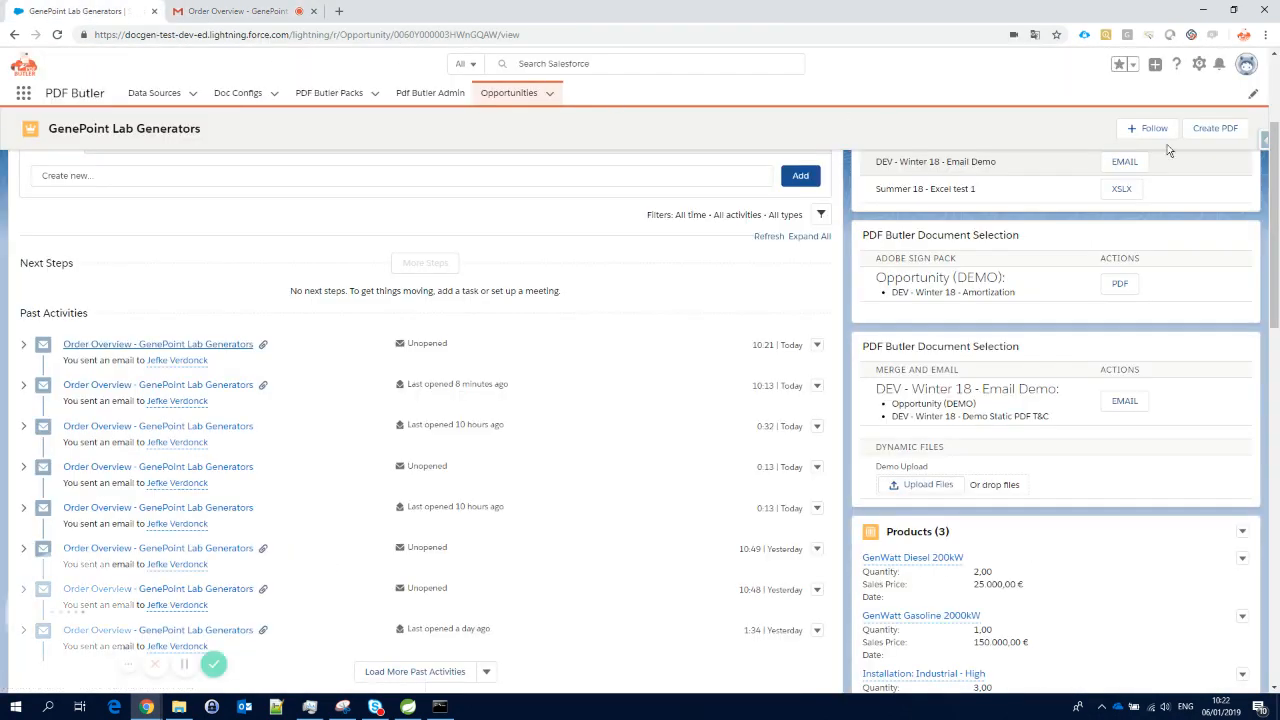
# - Edit the opportunity page and set the merge-and-email component's MERGE field to NONE
pyautogui.click(1198, 62)
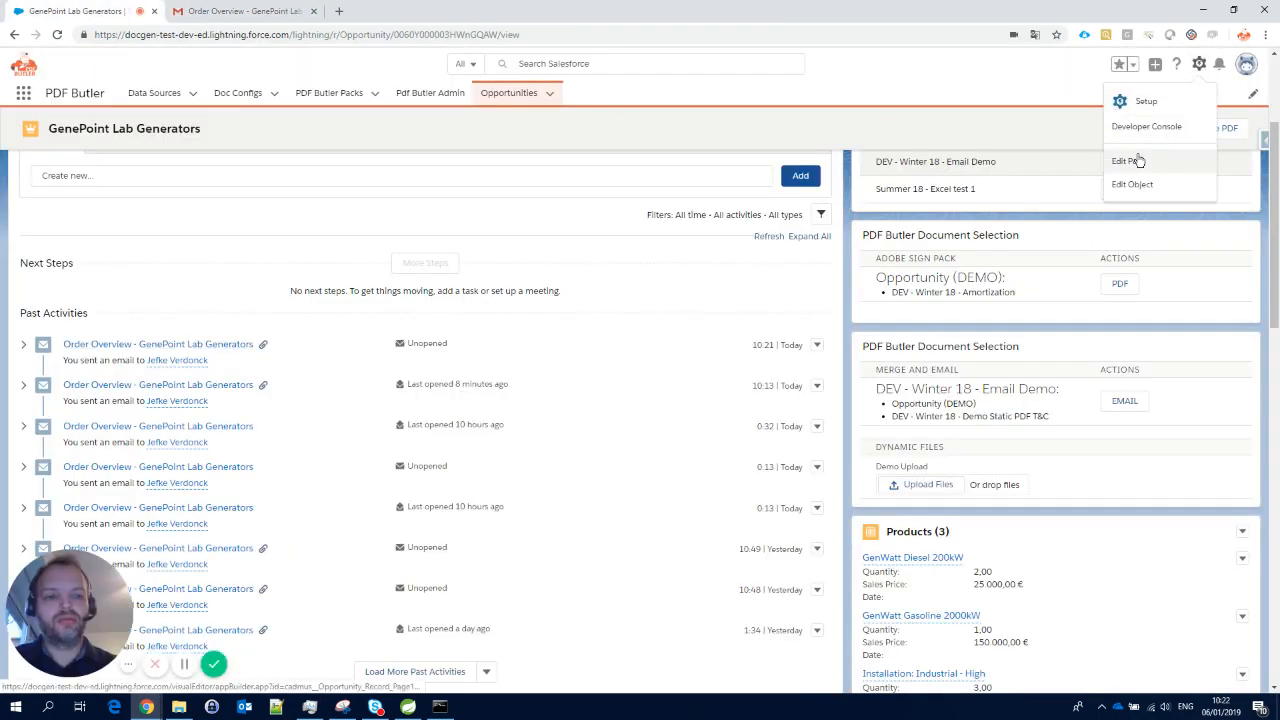
pyautogui.click(1128, 160)
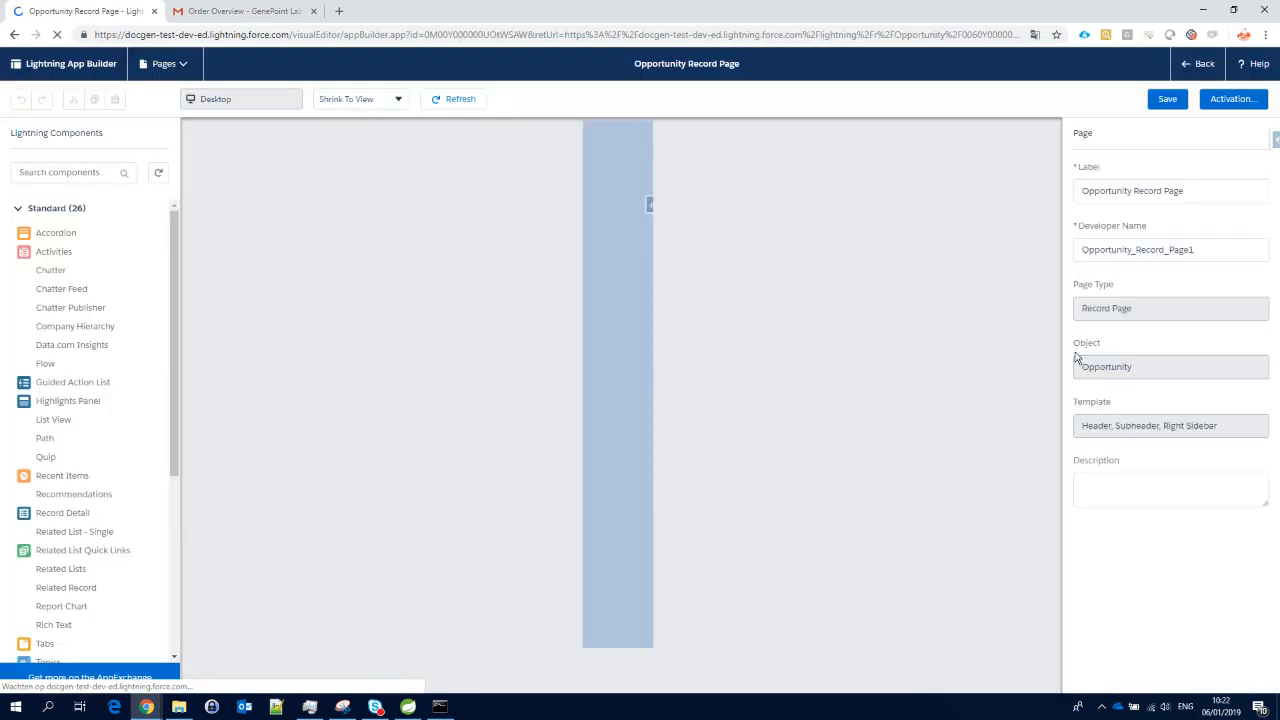
pyautogui.click(454, 98)
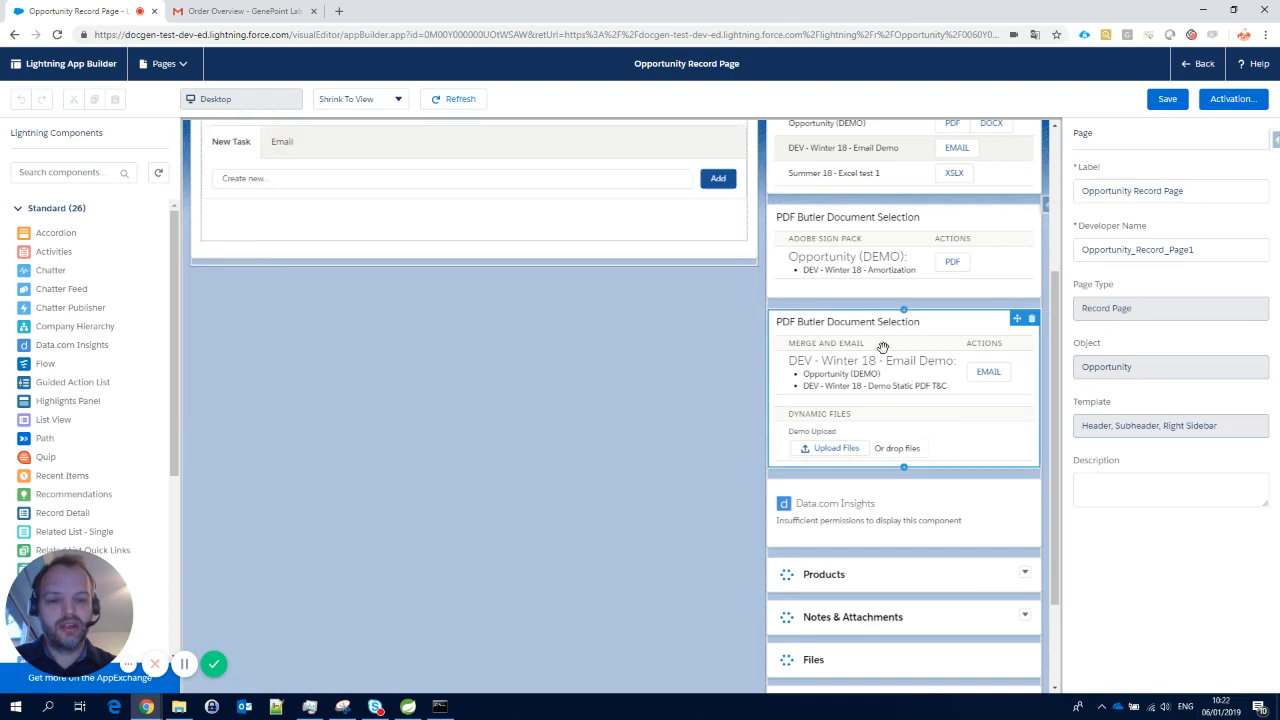
pyautogui.click(870, 320)
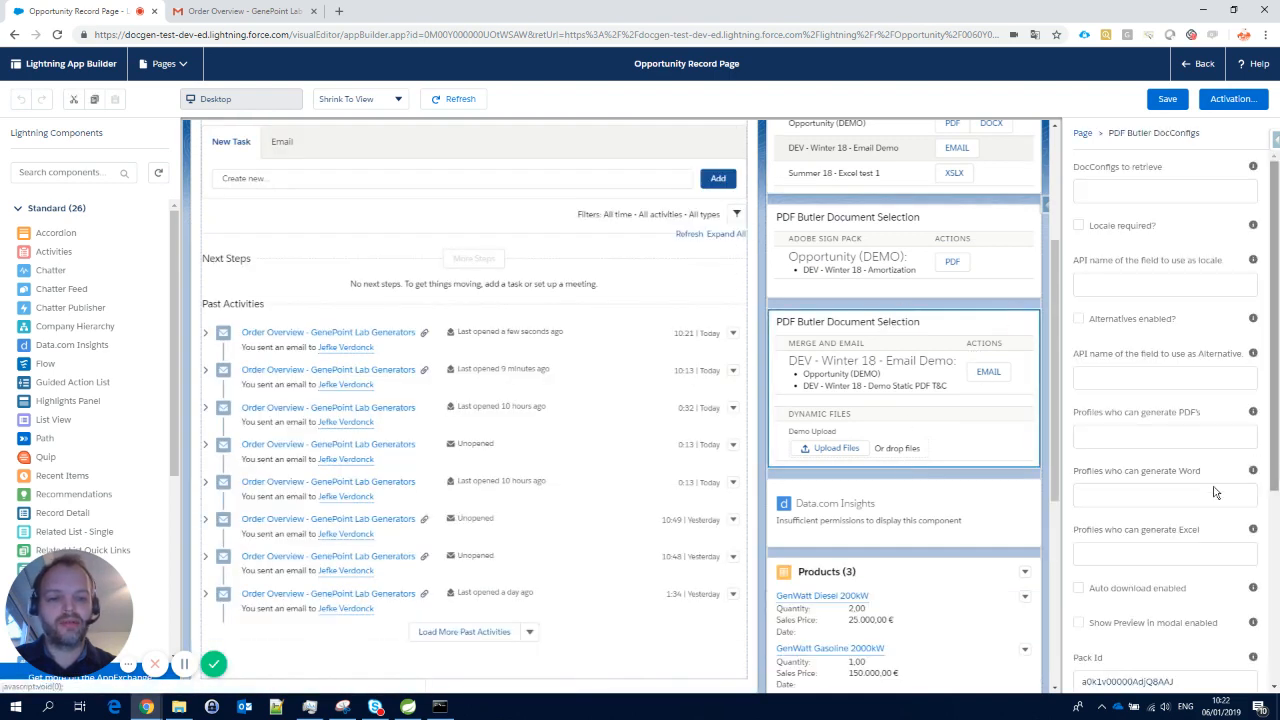
pyautogui.scroll(-3)
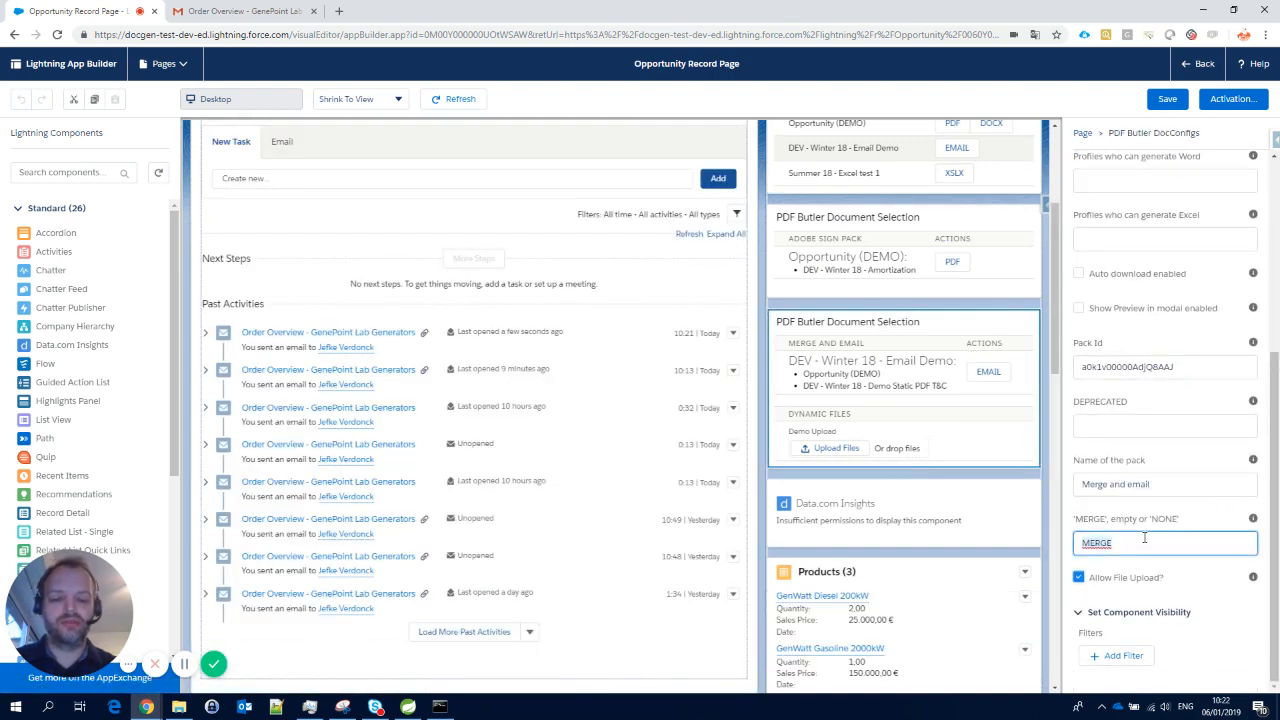
pyautogui.write('NONE')
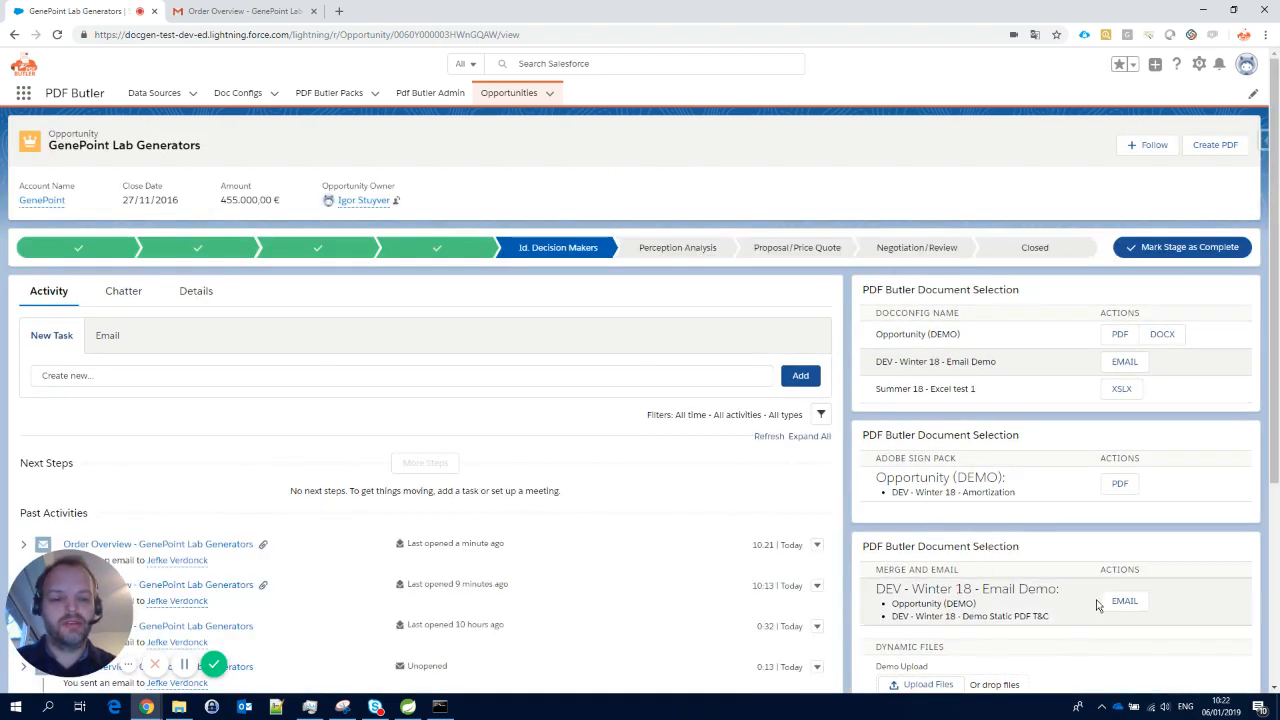
# - Email the merge-and-email pack again, dismiss the confirmation, and switch to Gmail
pyautogui.click(1124, 600)
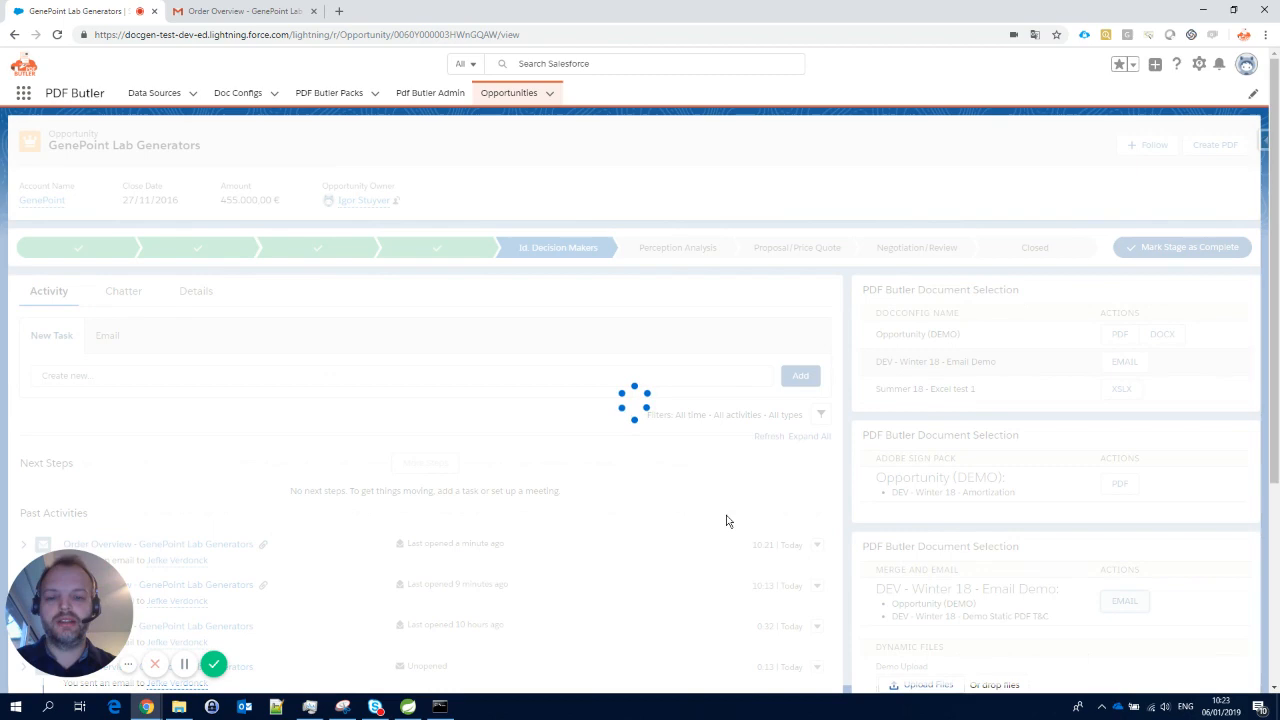
pyautogui.moveTo(704, 486)
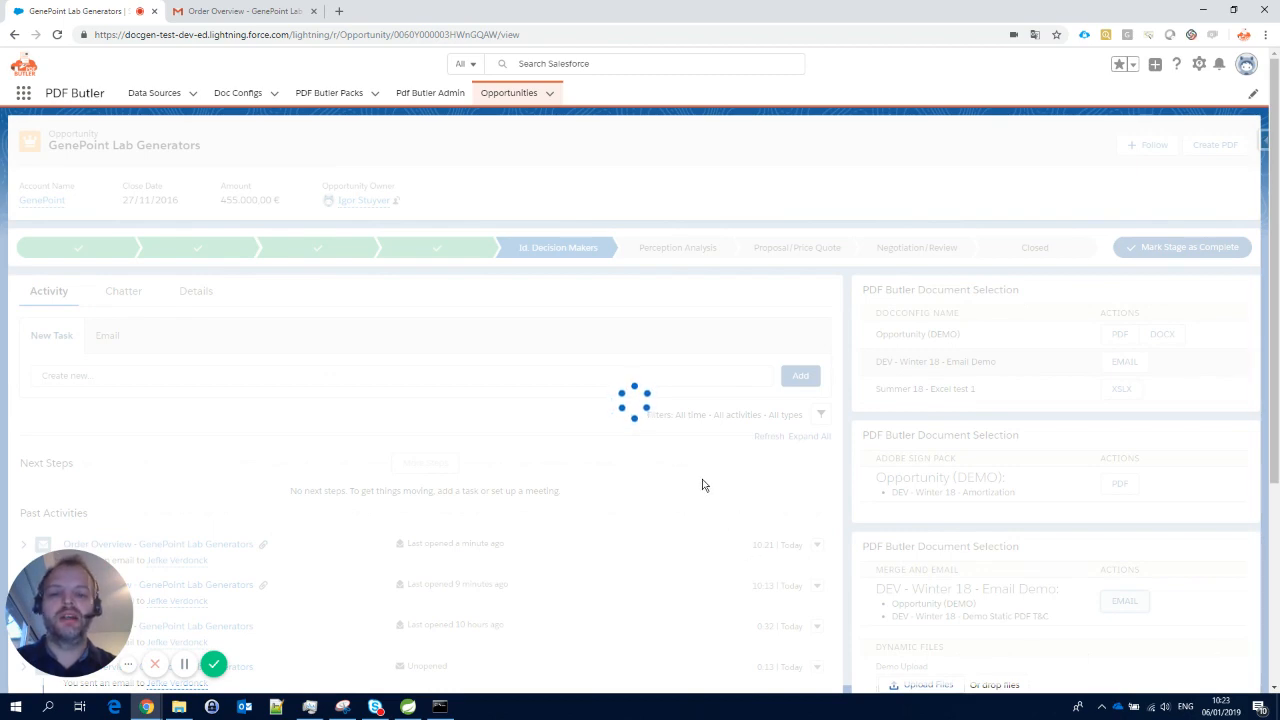
pyautogui.click(1124, 360)
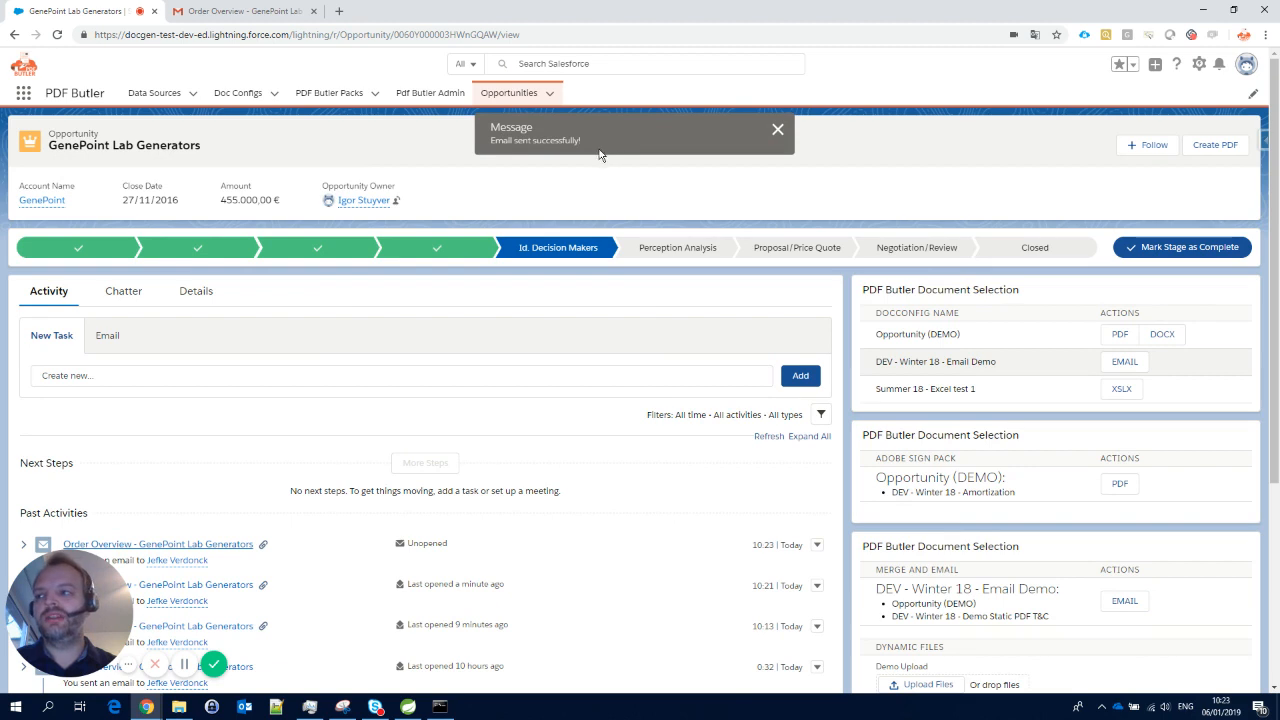
pyautogui.click(778, 130)
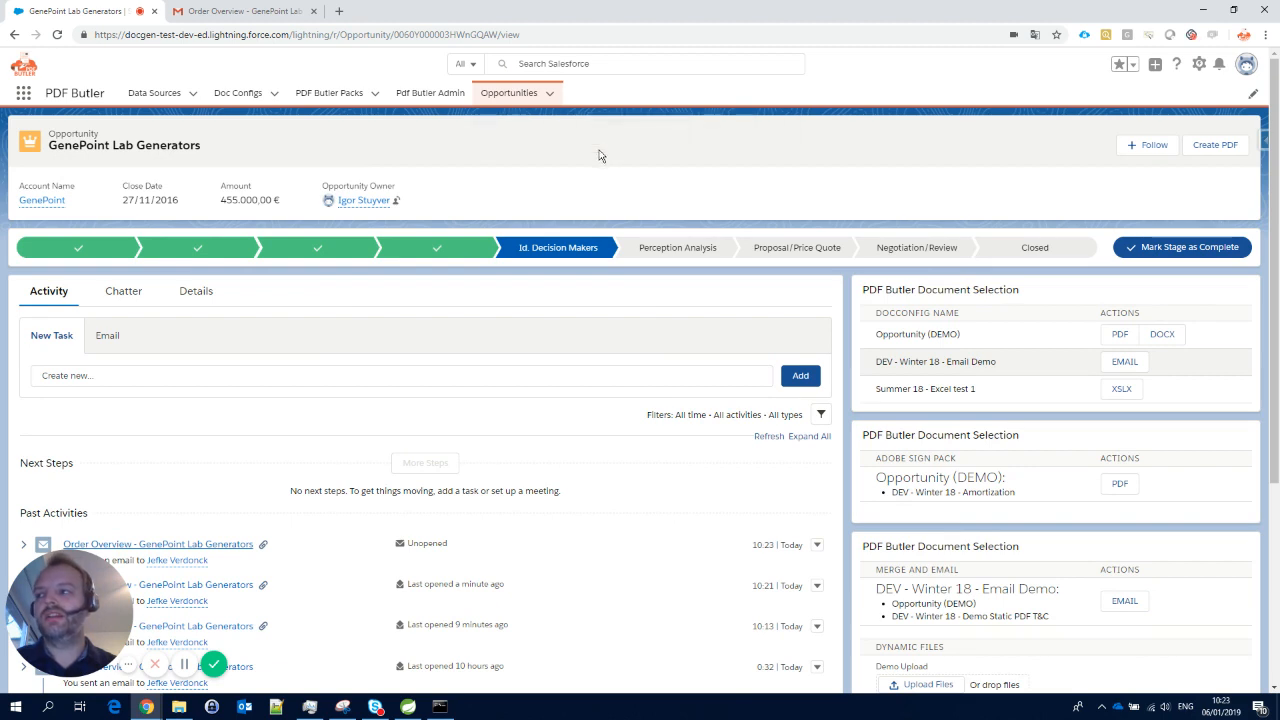
pyautogui.moveTo(598, 156)
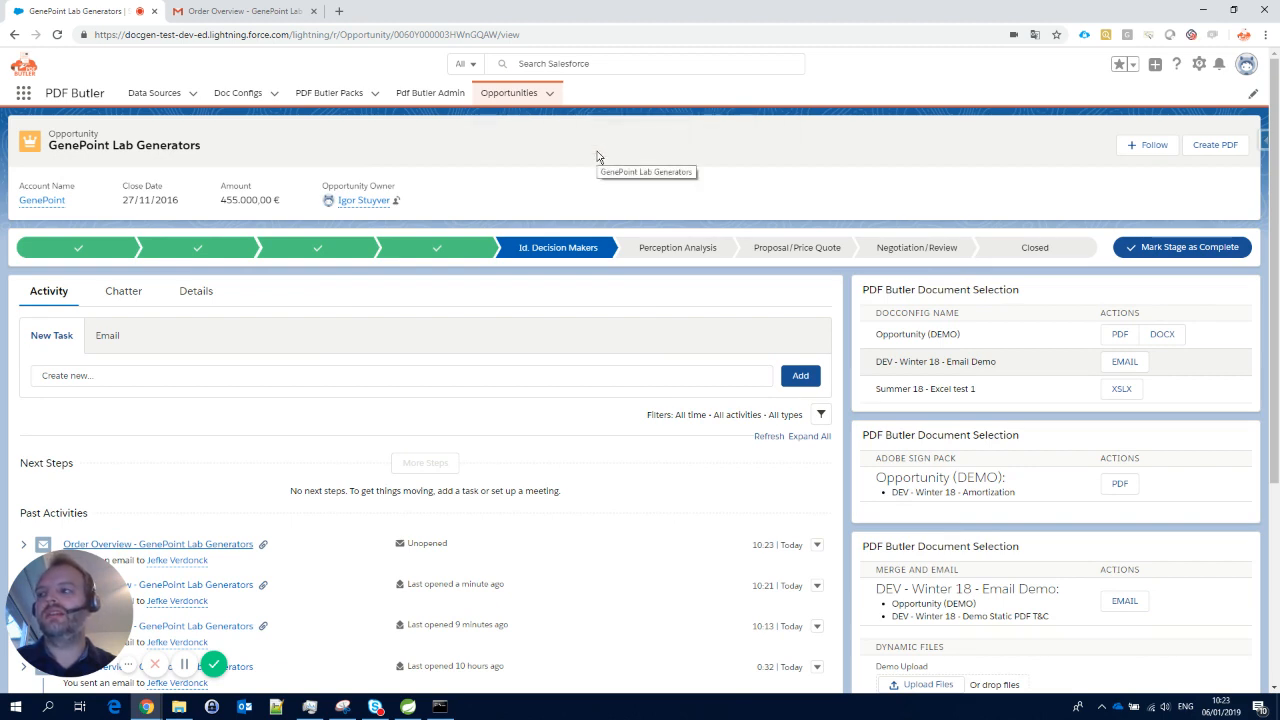
pyautogui.click(240, 12)
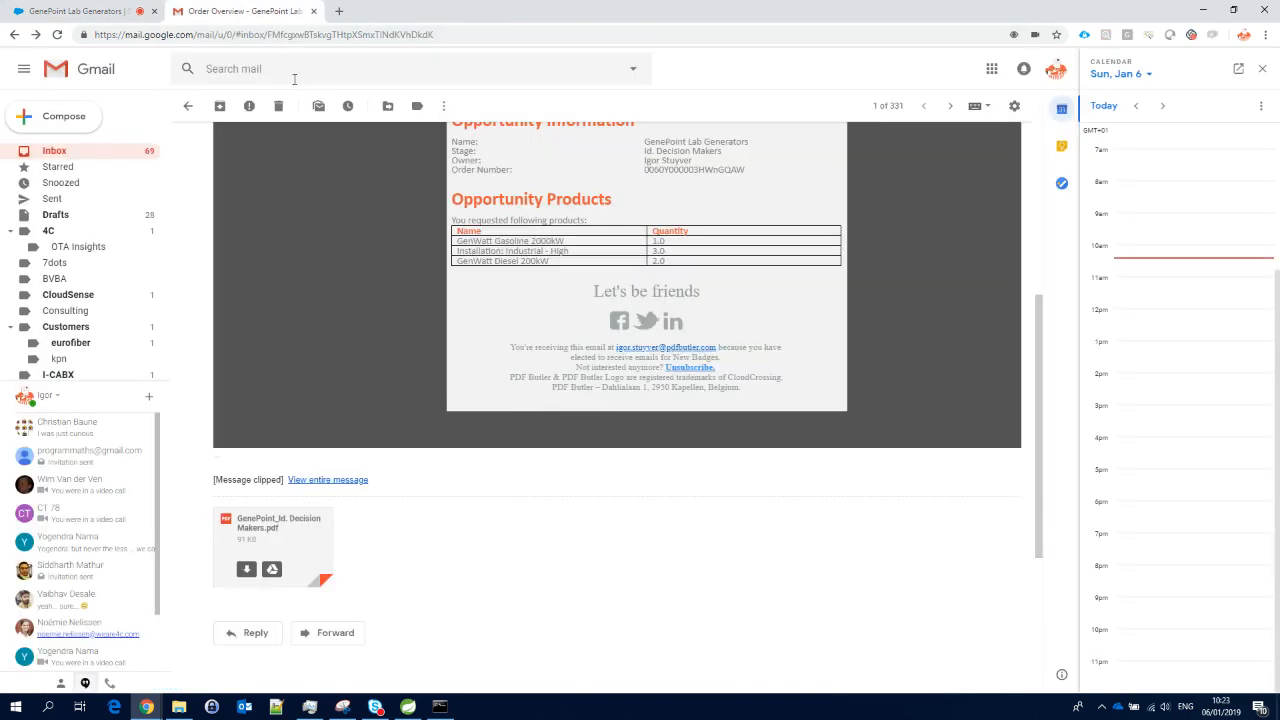
# - View the newer Order Overview email's 2 Attachments: GenePoint Decision Makers PDF and a separate terms document
pyautogui.click(188, 106)
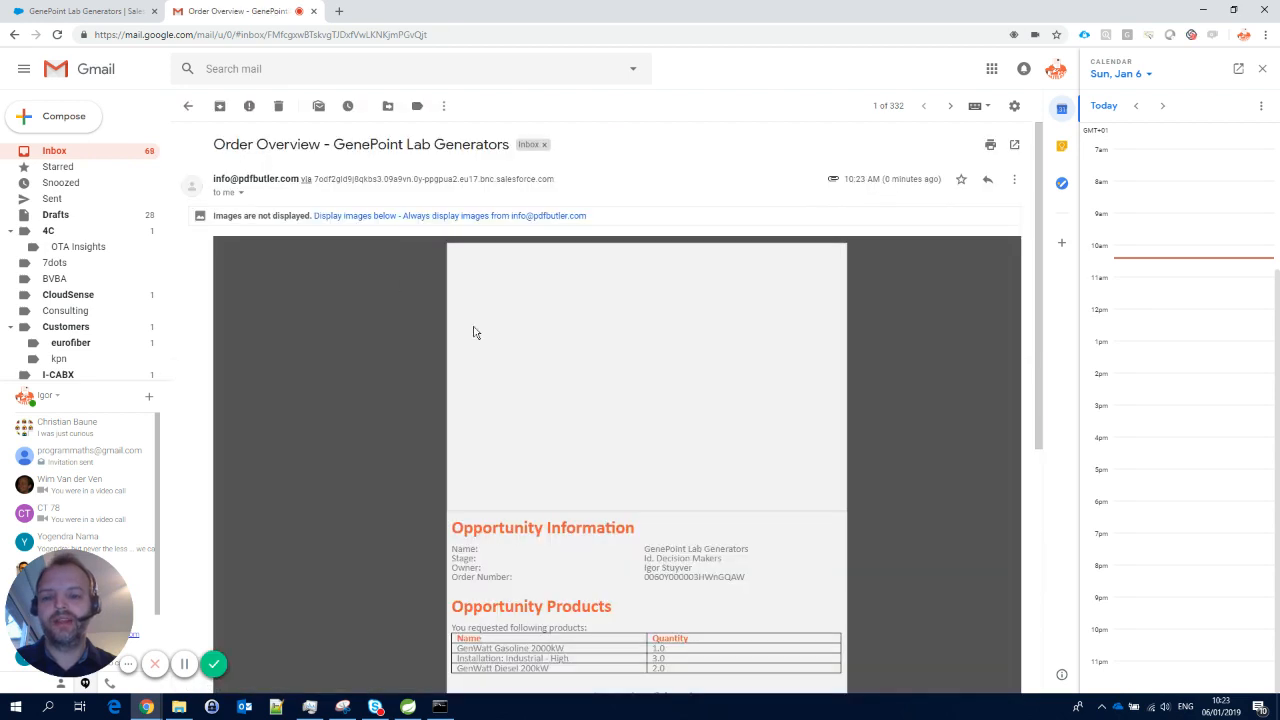
pyautogui.scroll(-3)
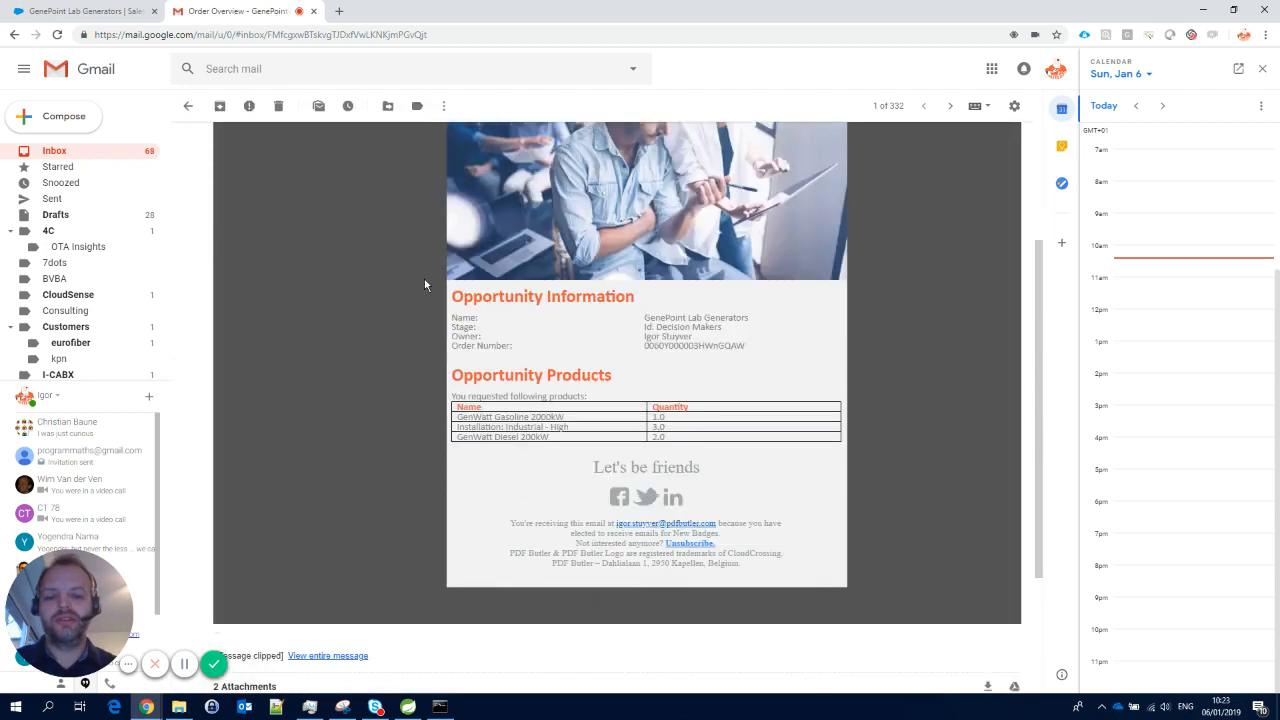
pyautogui.scroll(-3)
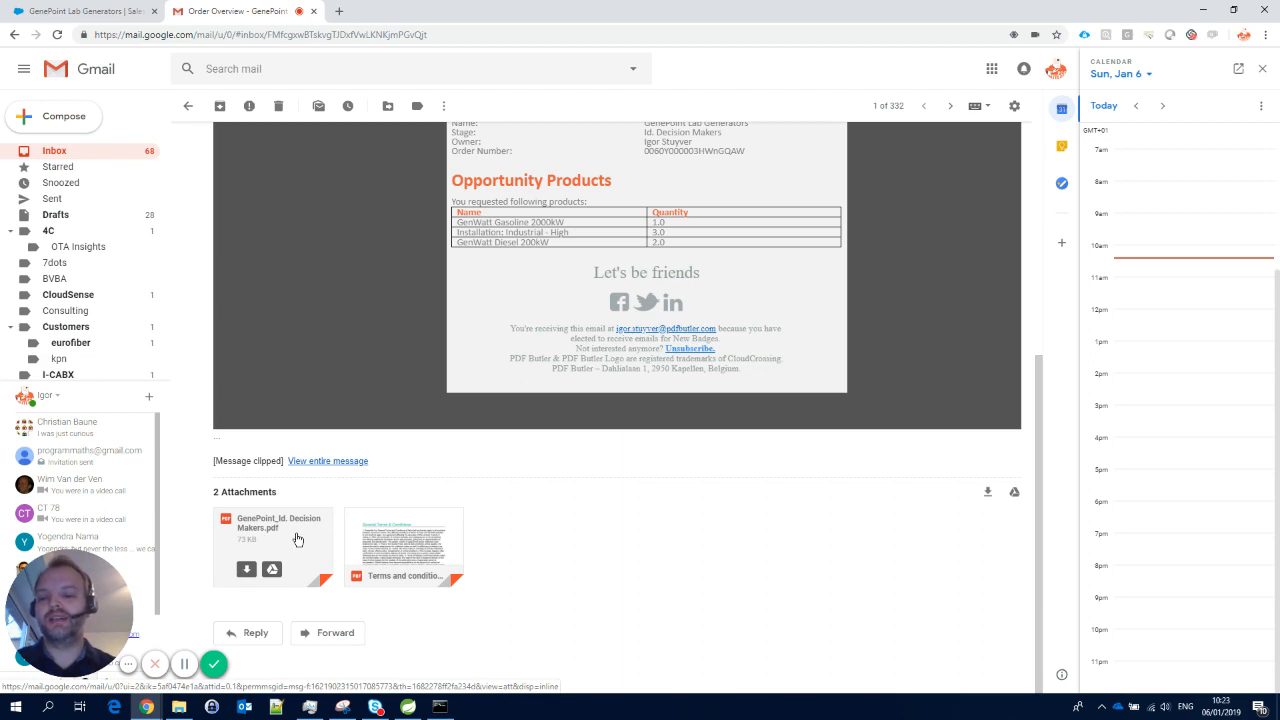
pyautogui.moveTo(302, 528)
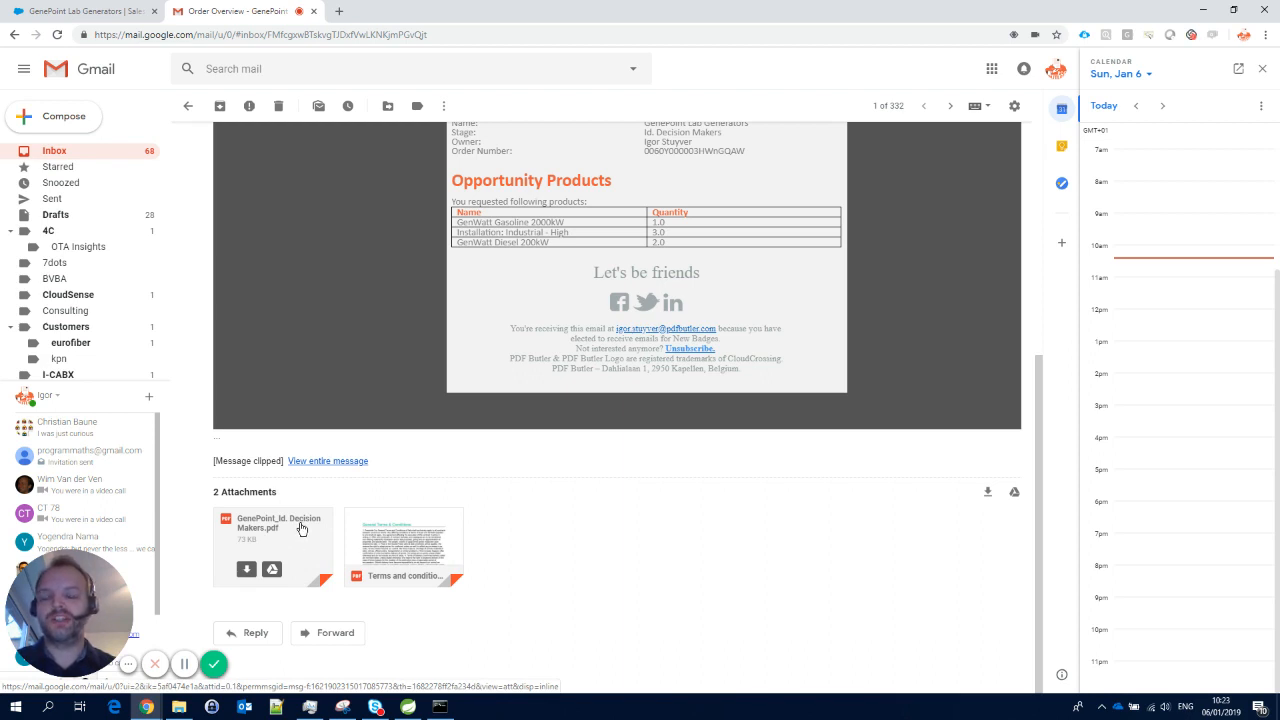